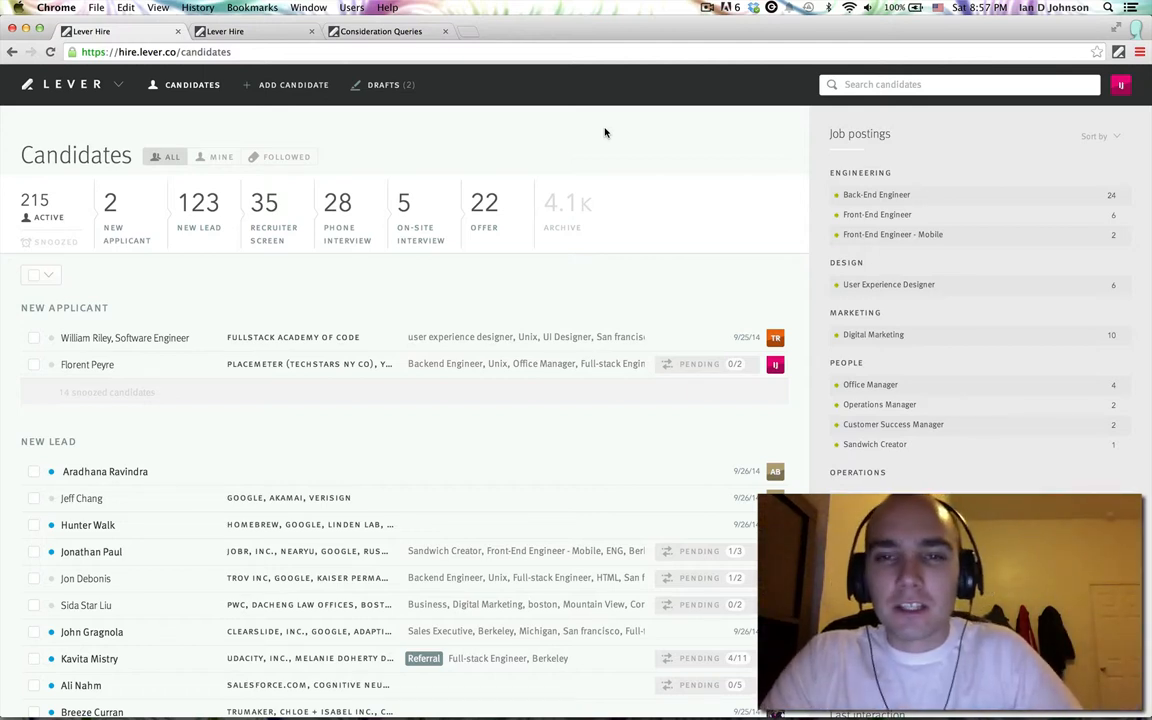
pyautogui.moveTo(676, 166)
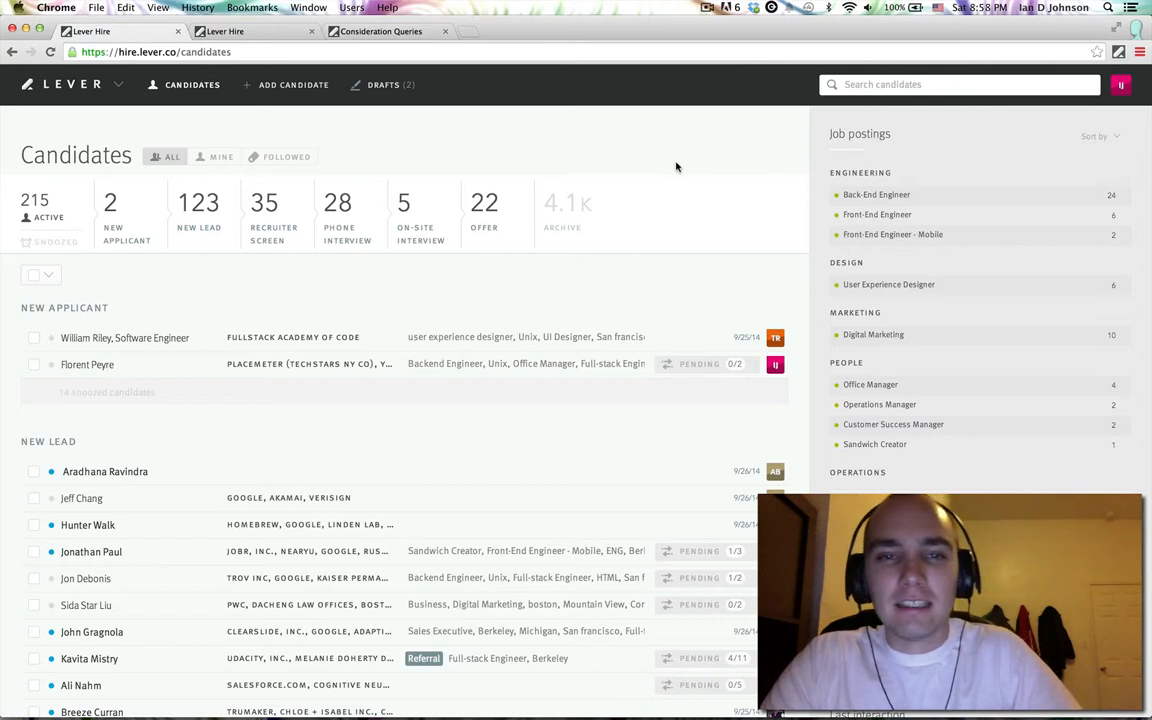
pyautogui.moveTo(484, 176)
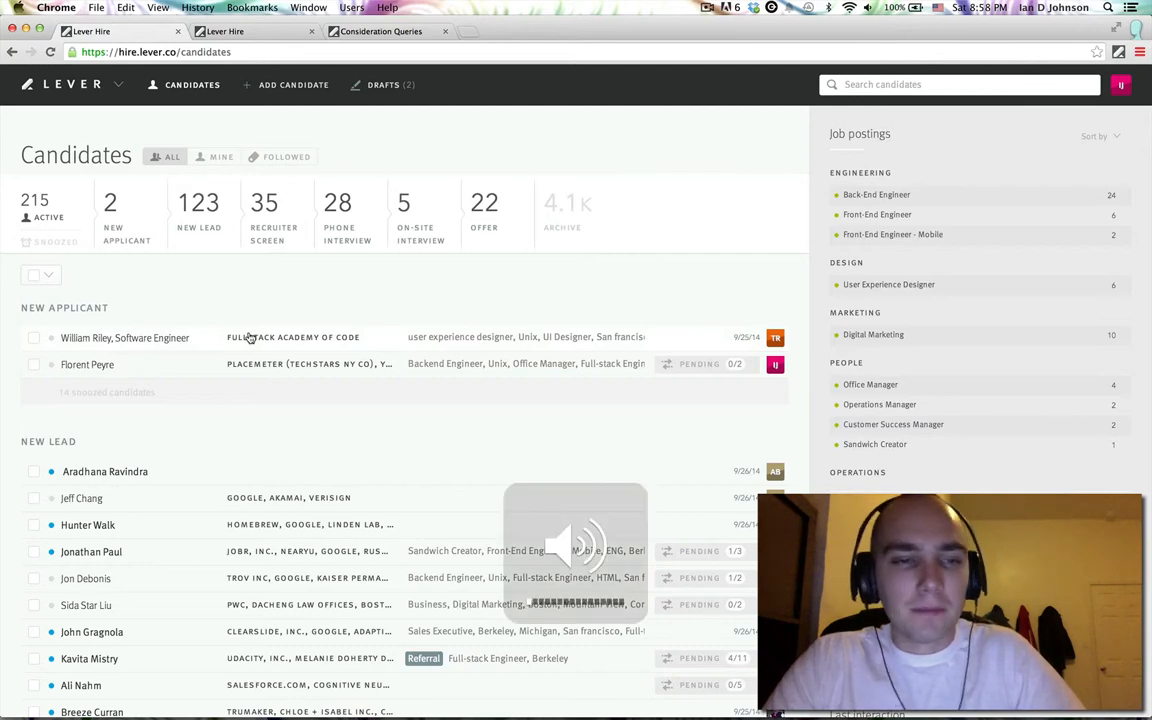
pyautogui.scroll(-3)
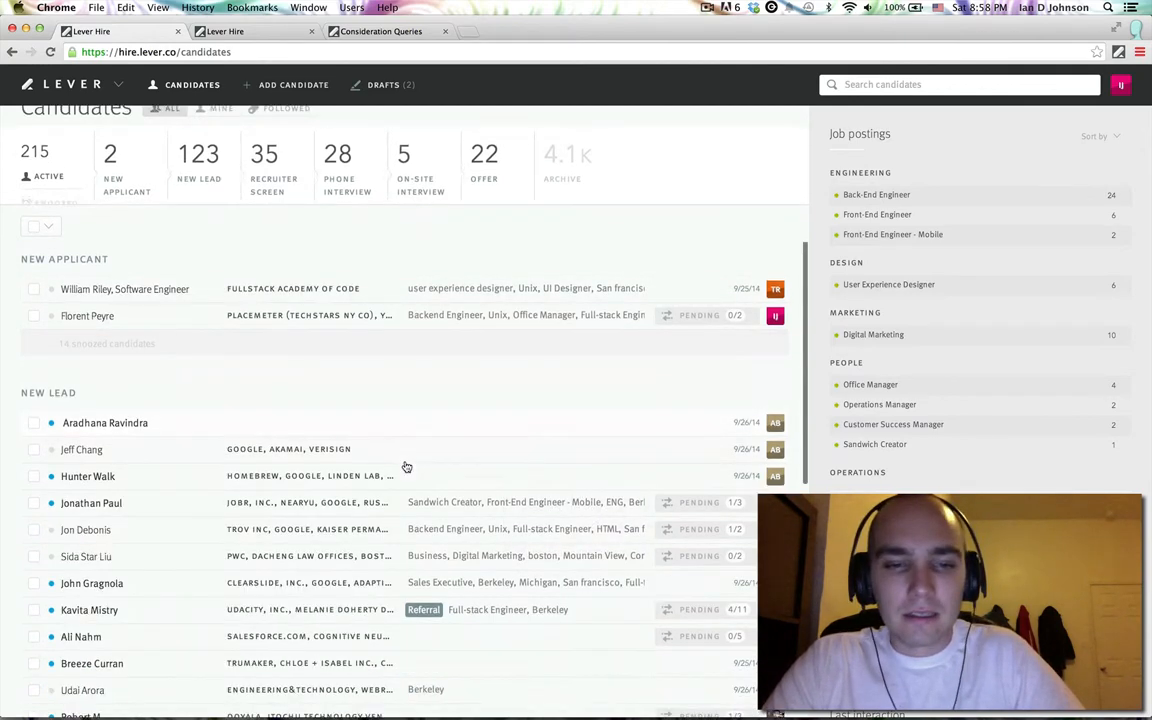
pyautogui.scroll(3)
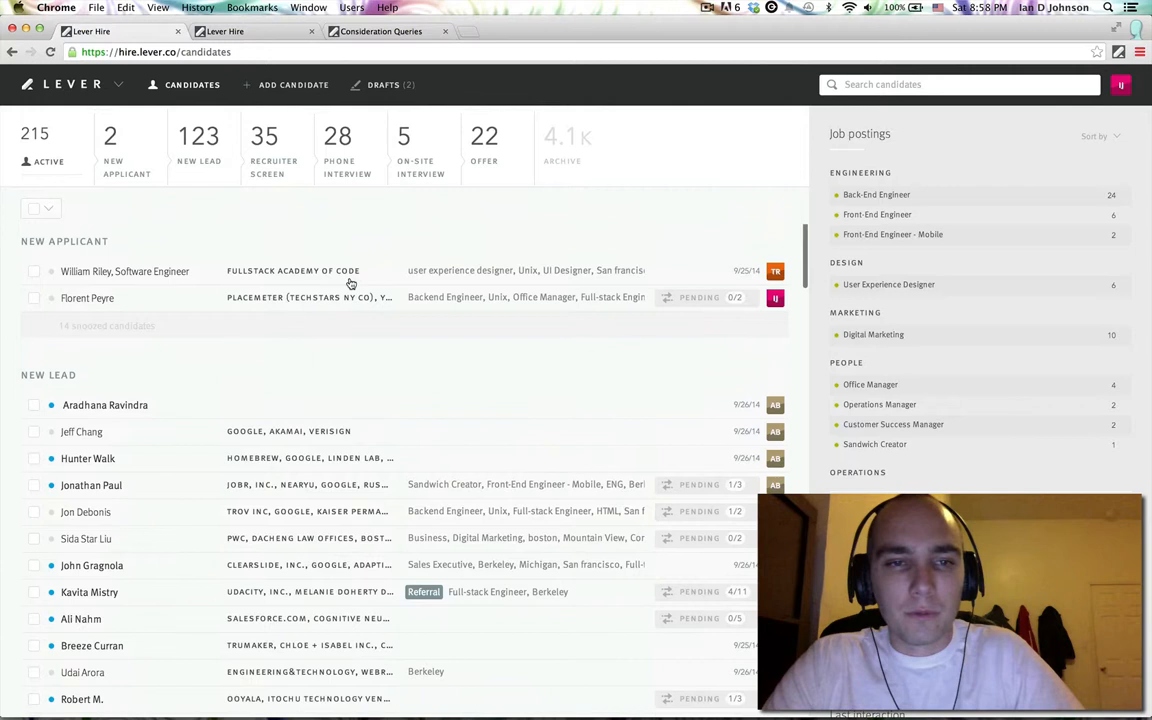
pyautogui.click(124, 272)
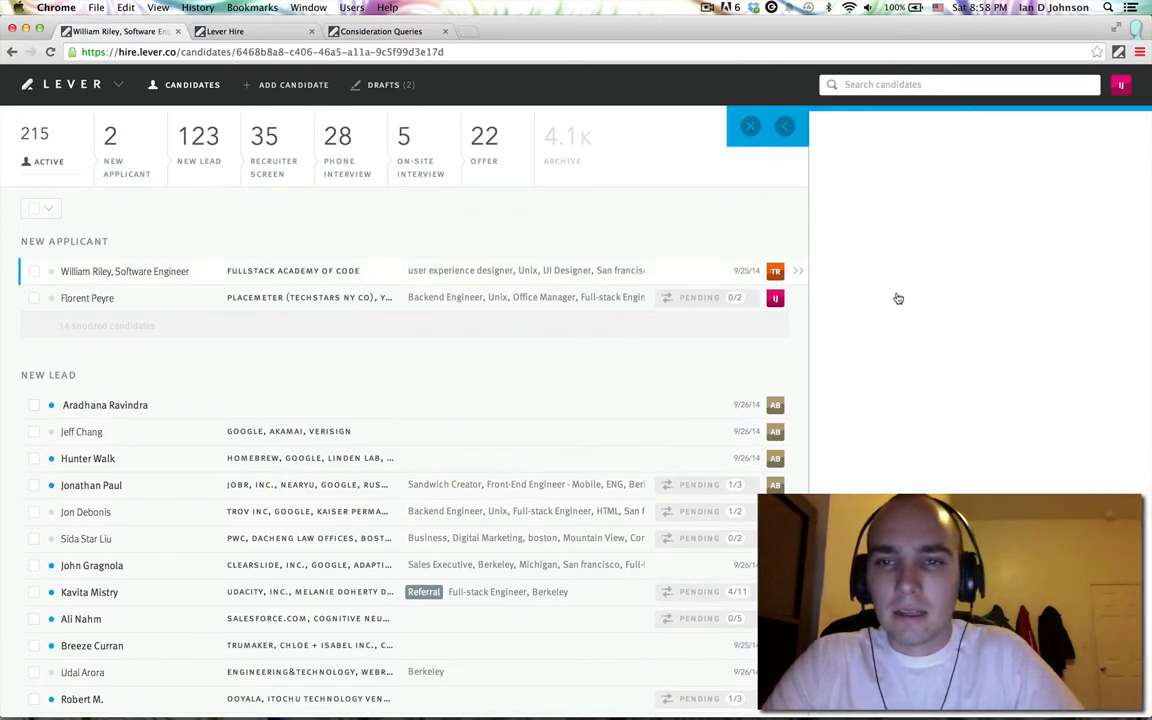
pyautogui.click(124, 272)
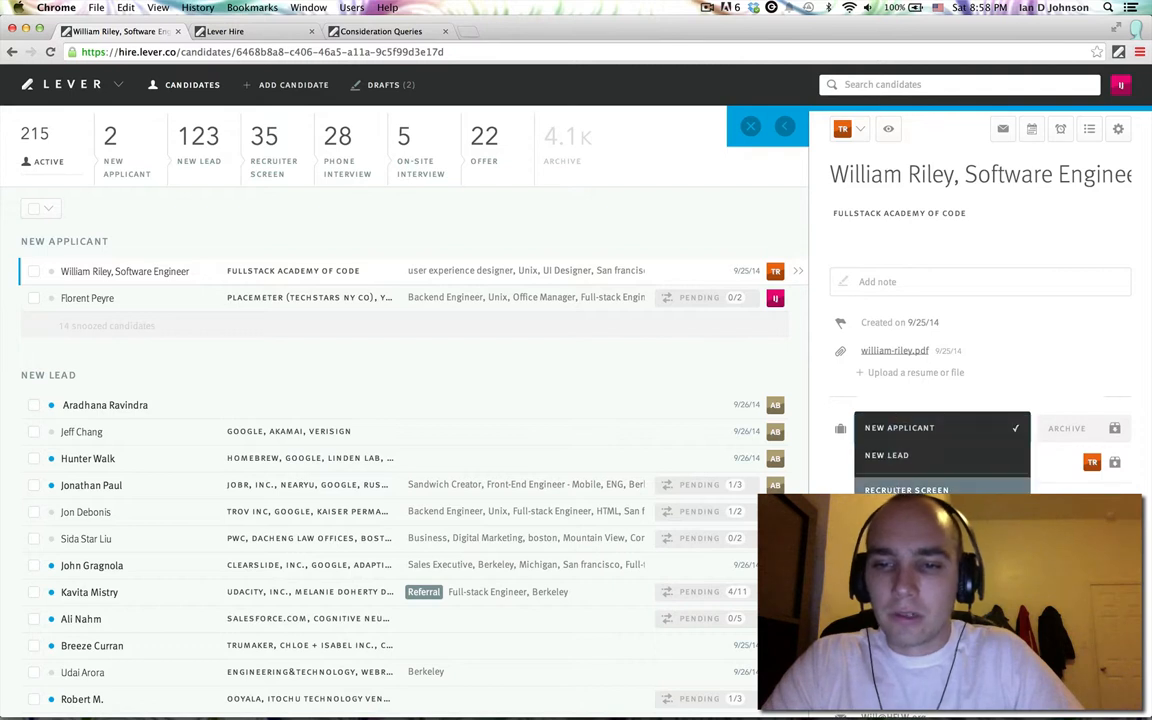
pyautogui.click(906, 488)
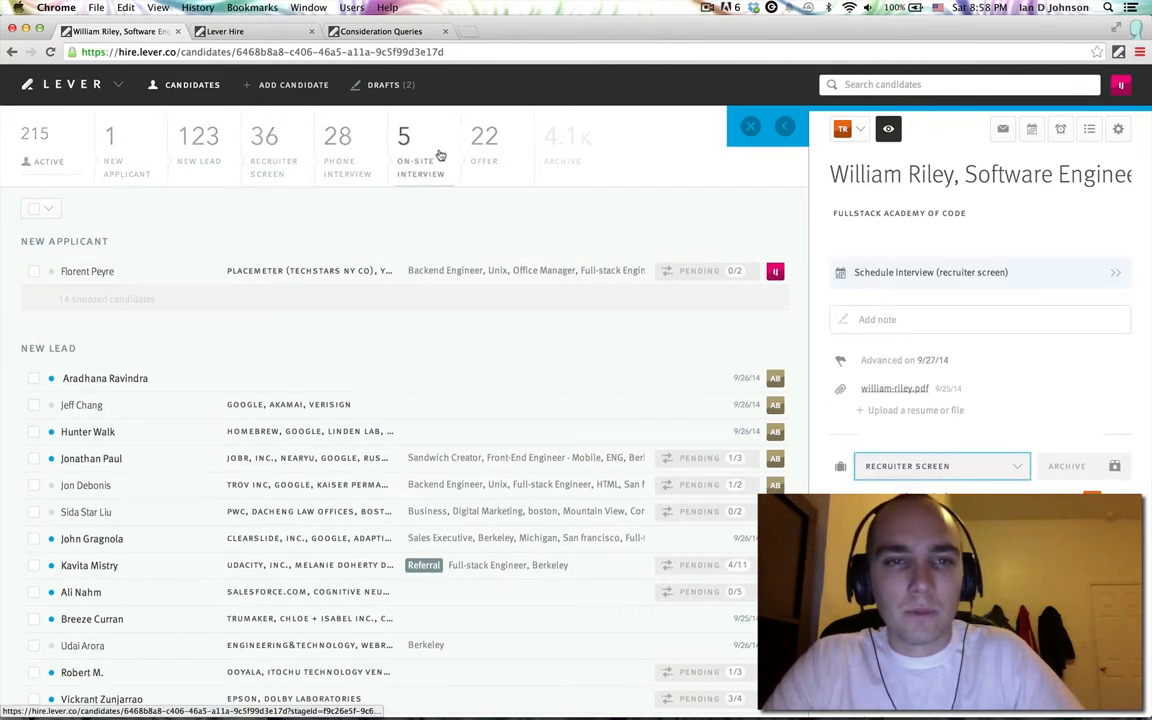
pyautogui.click(420, 144)
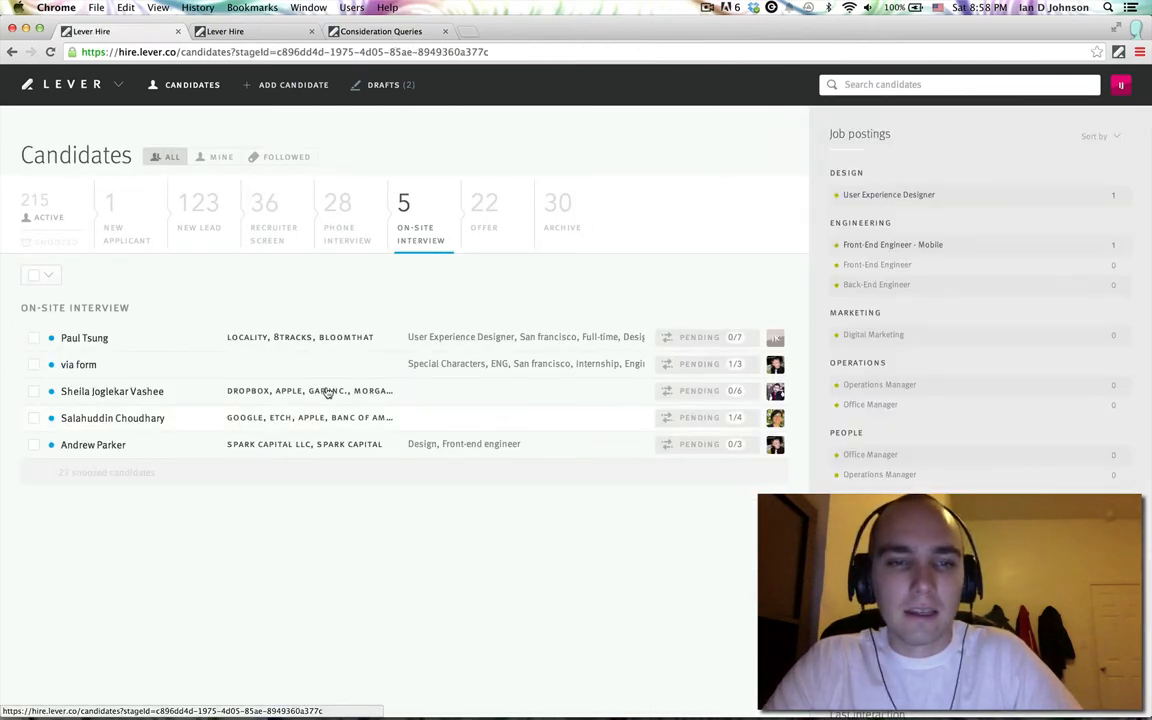
pyautogui.click(112, 390)
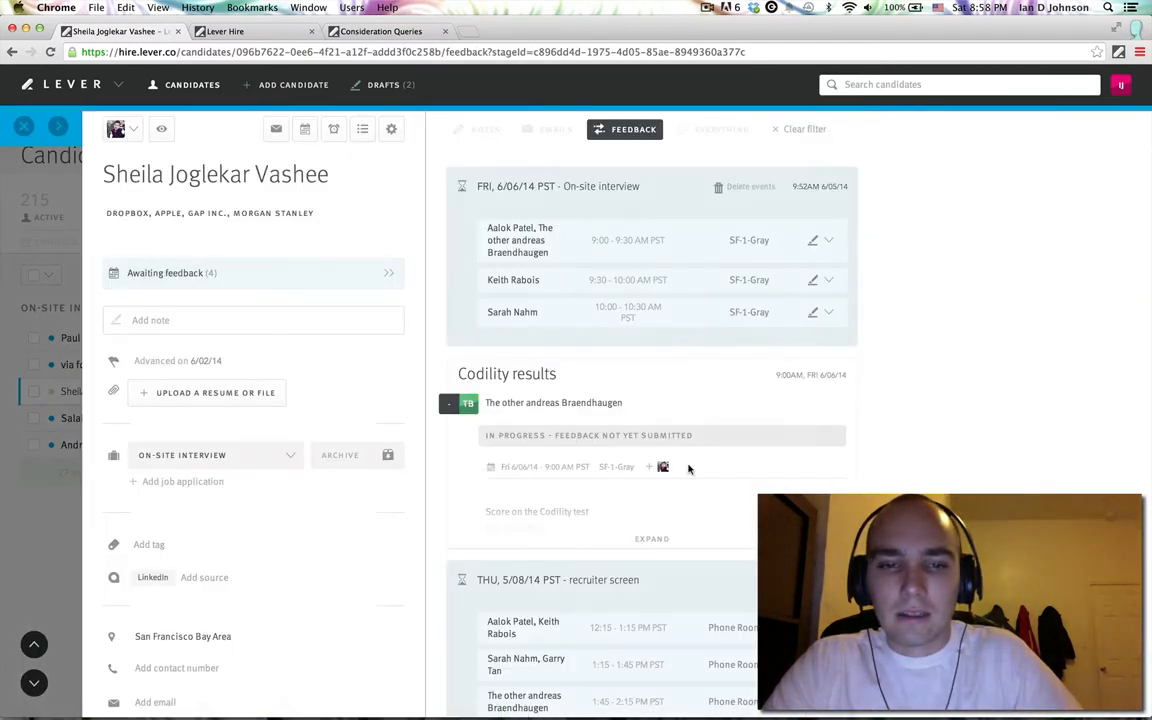
pyautogui.scroll(3)
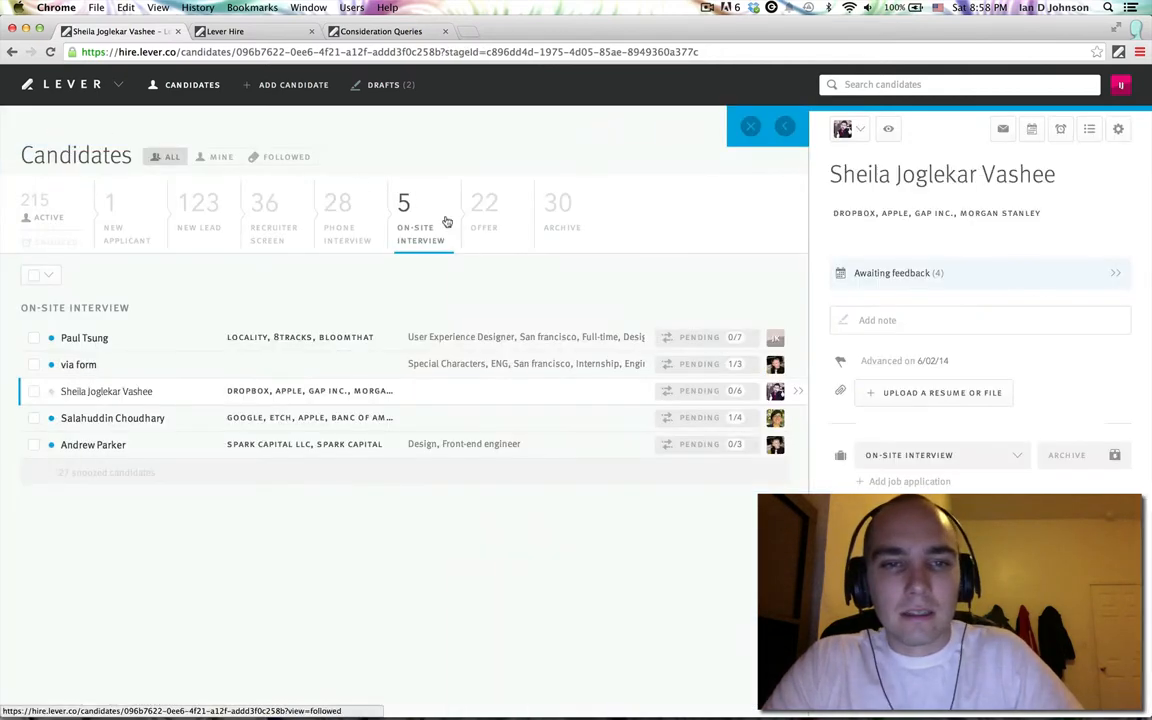
pyautogui.click(750, 126)
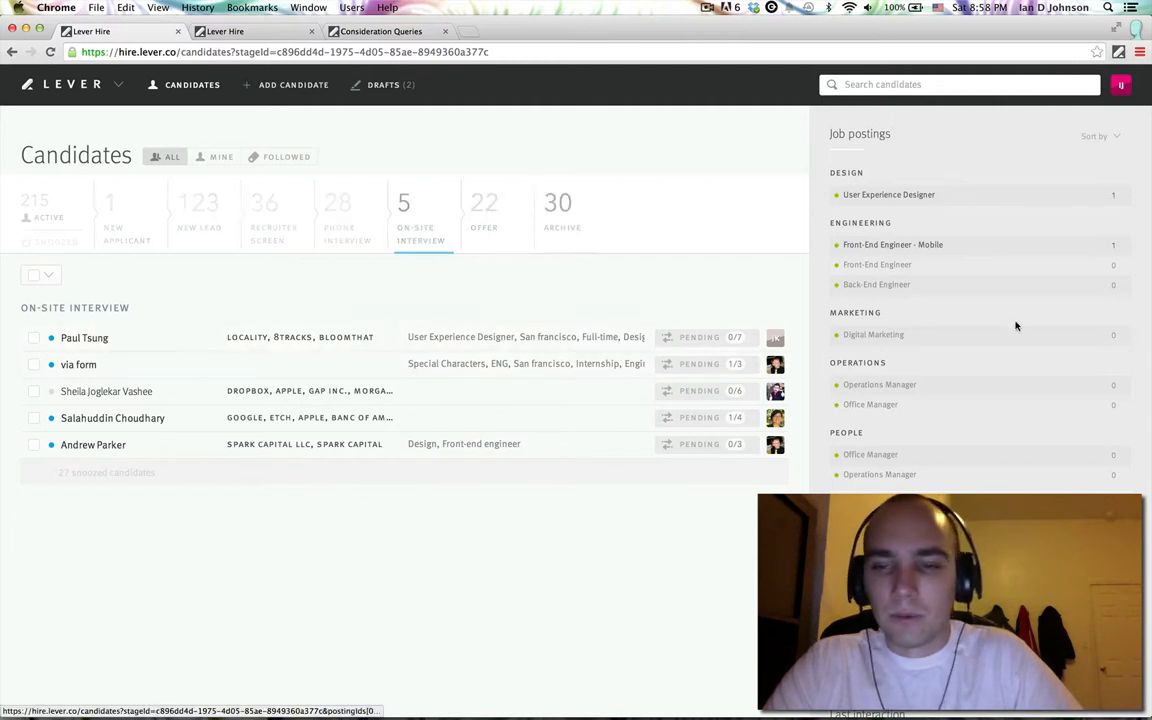
pyautogui.moveTo(852, 336)
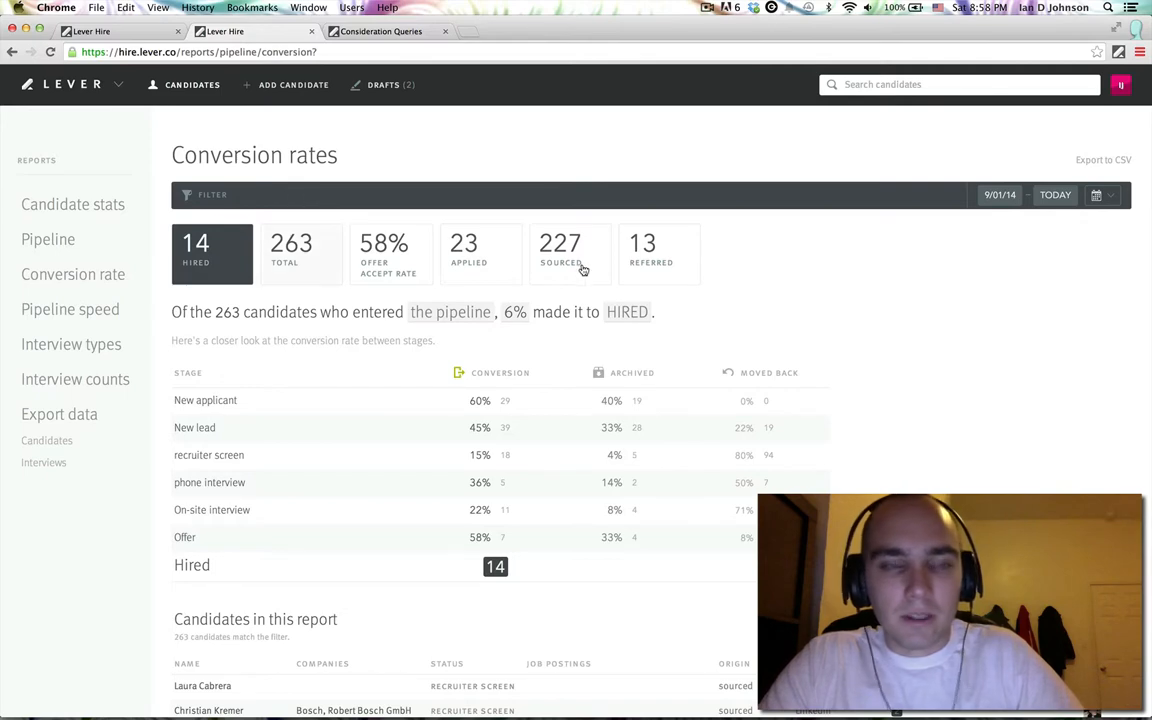
# - Show the Conversion rates report with 263 candidates, 14 hired and stage percentages
pyautogui.scroll(-3)
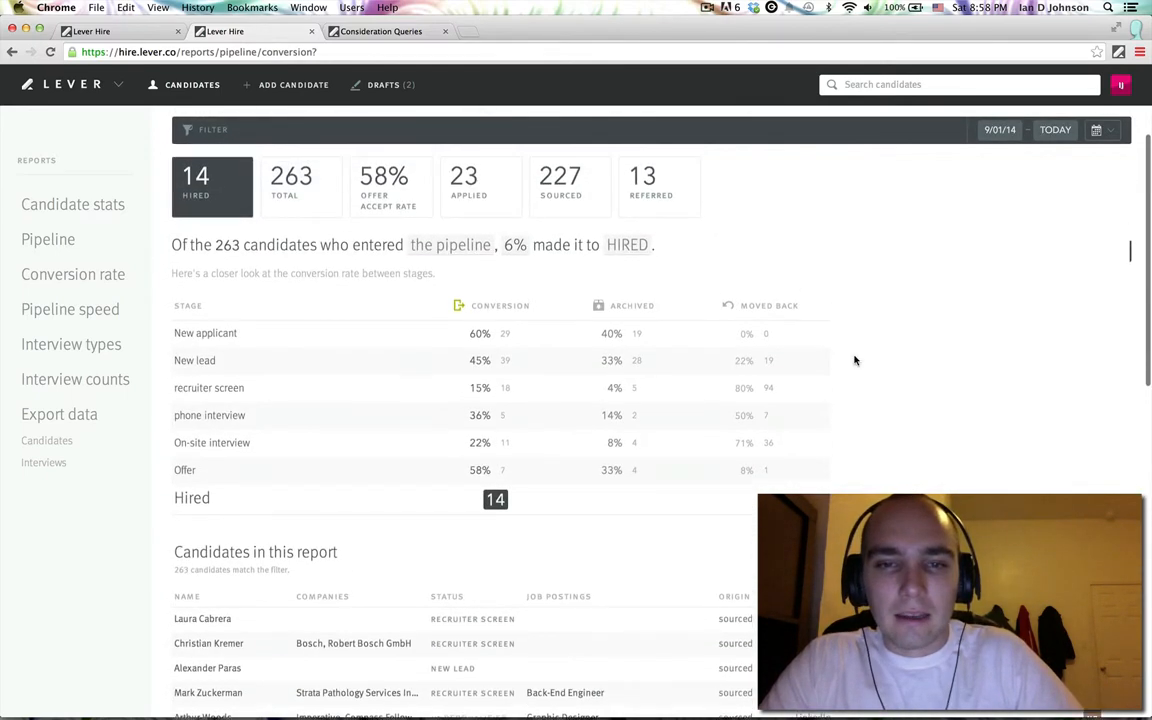
pyautogui.scroll(3)
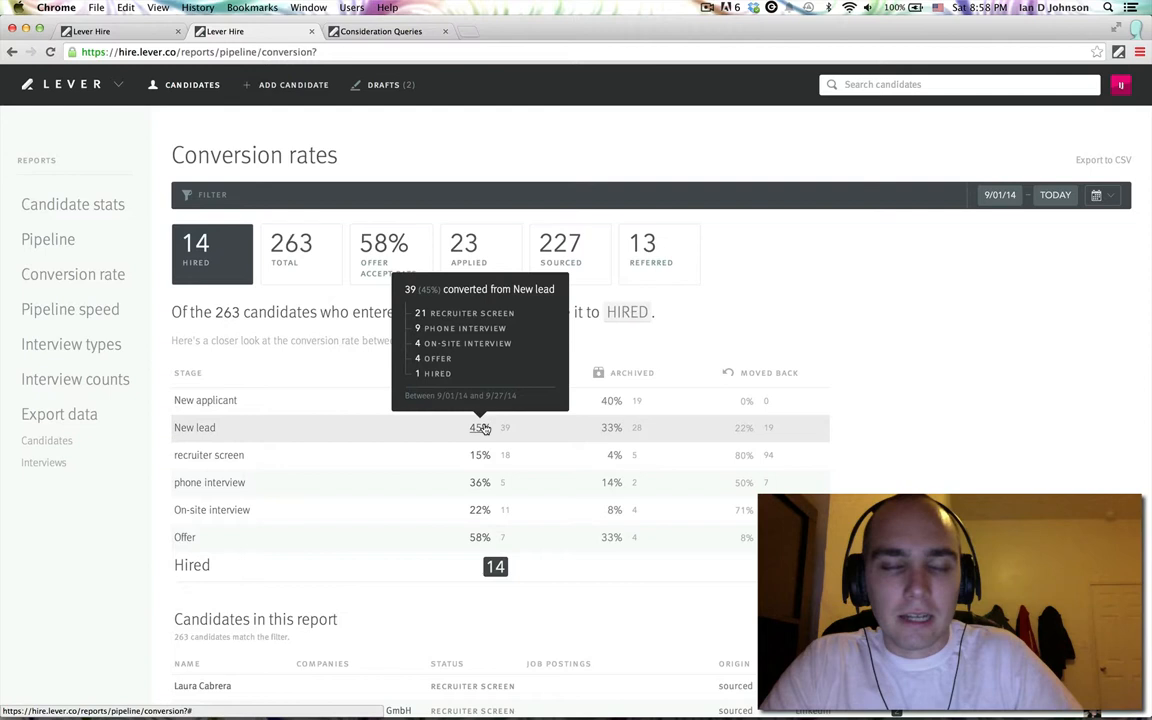
pyautogui.moveTo(808, 300)
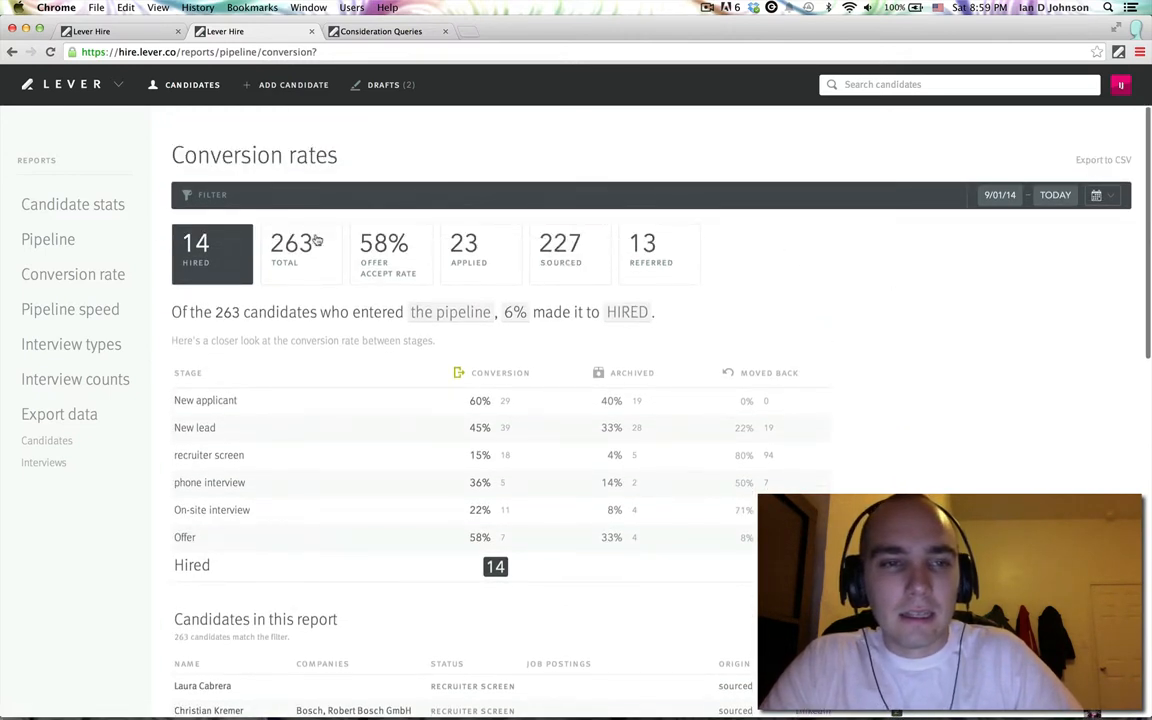
pyautogui.moveTo(560, 382)
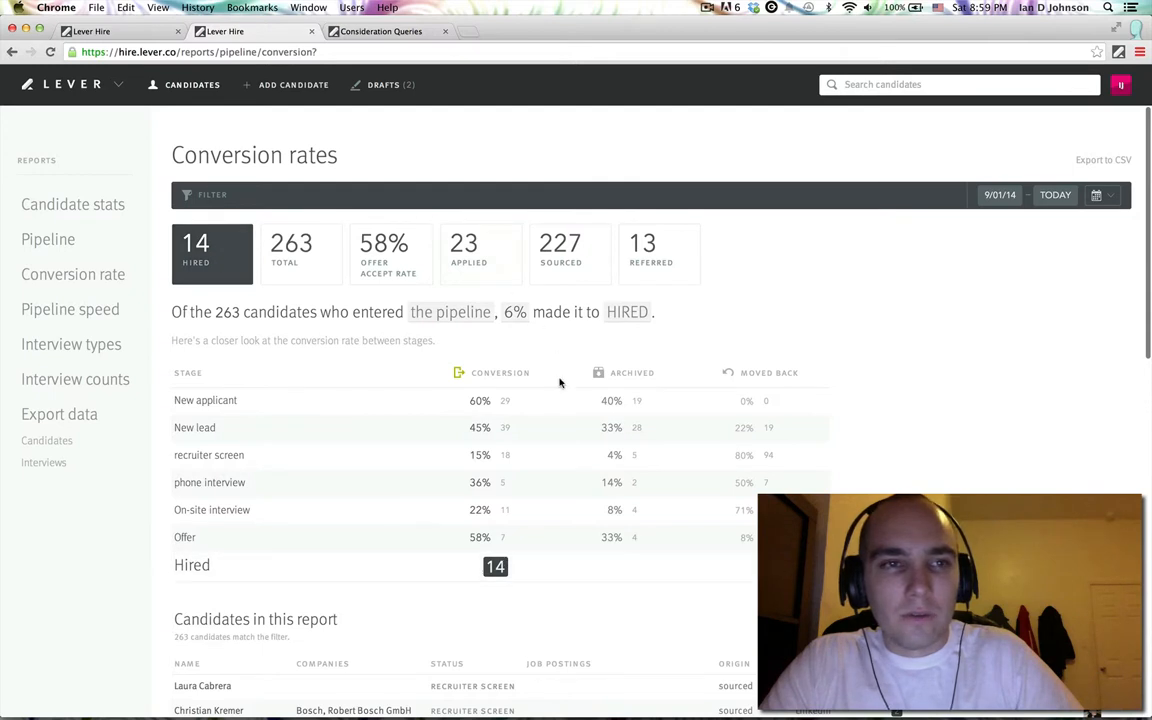
pyautogui.moveTo(416, 248)
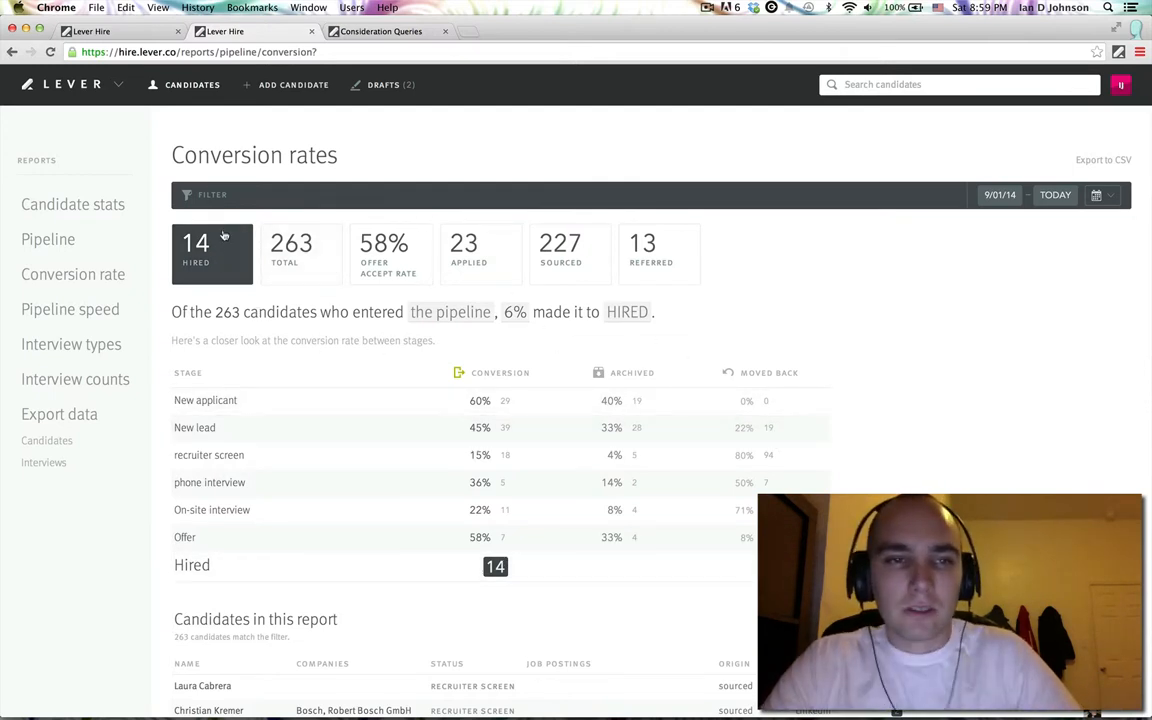
pyautogui.doubleClick(254, 156)
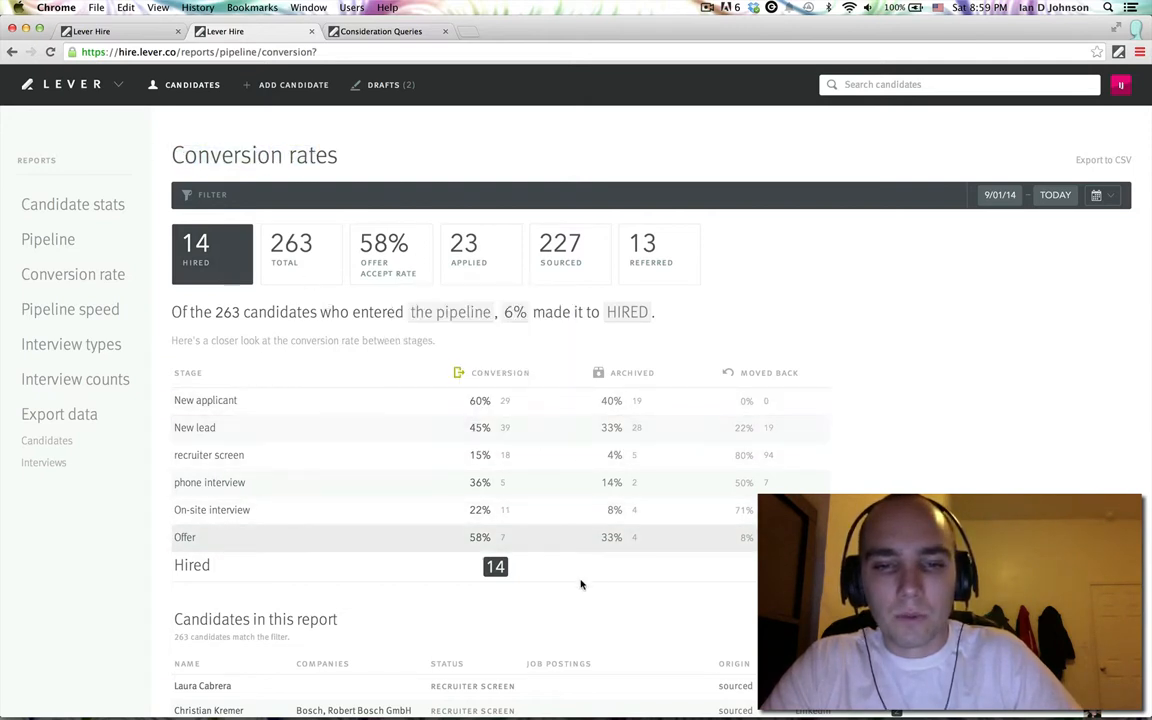
pyautogui.moveTo(488, 404)
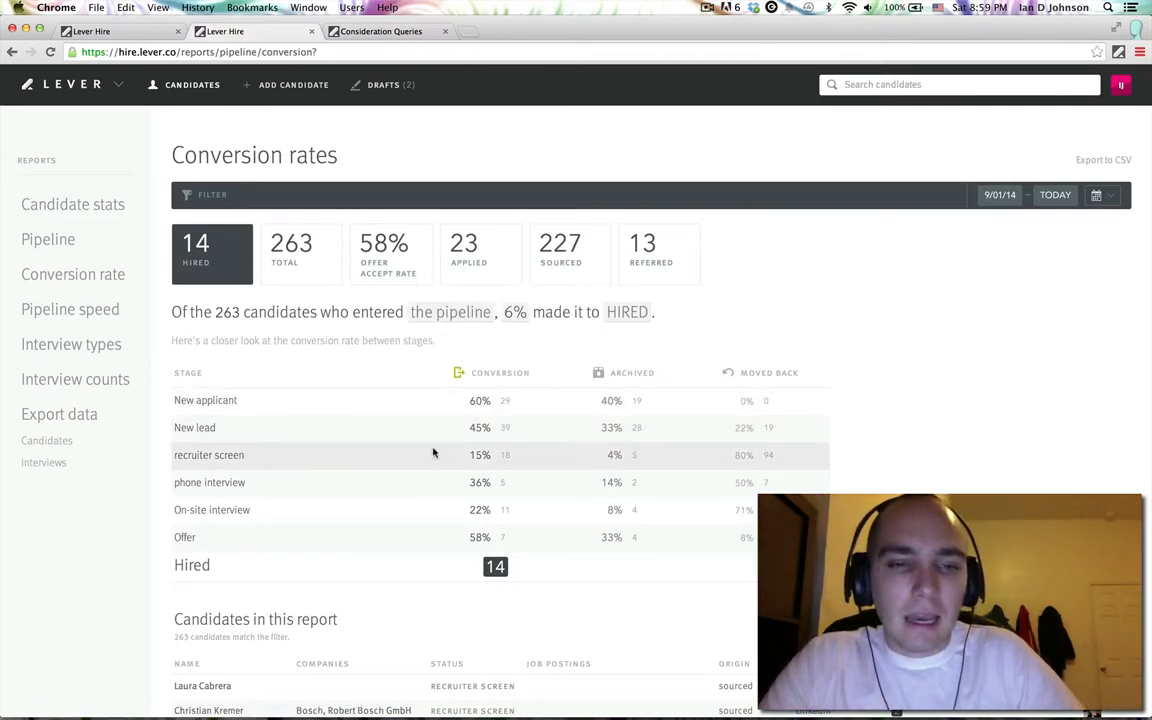
pyautogui.moveTo(508, 456)
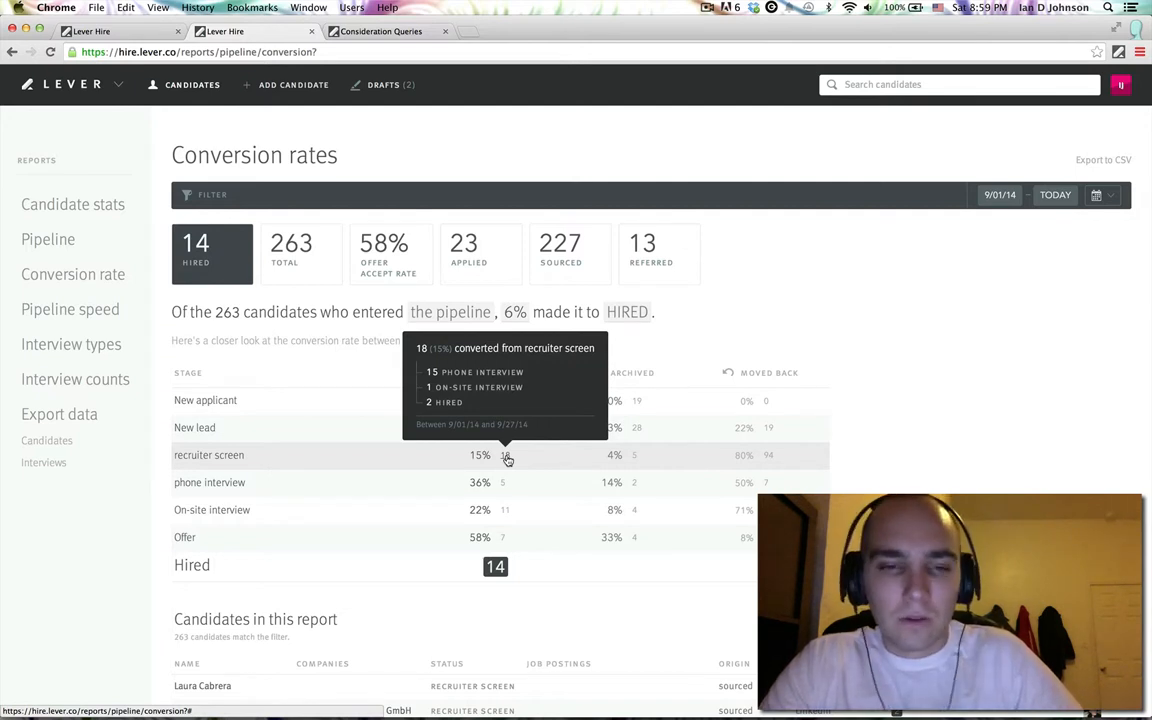
pyautogui.moveTo(510, 488)
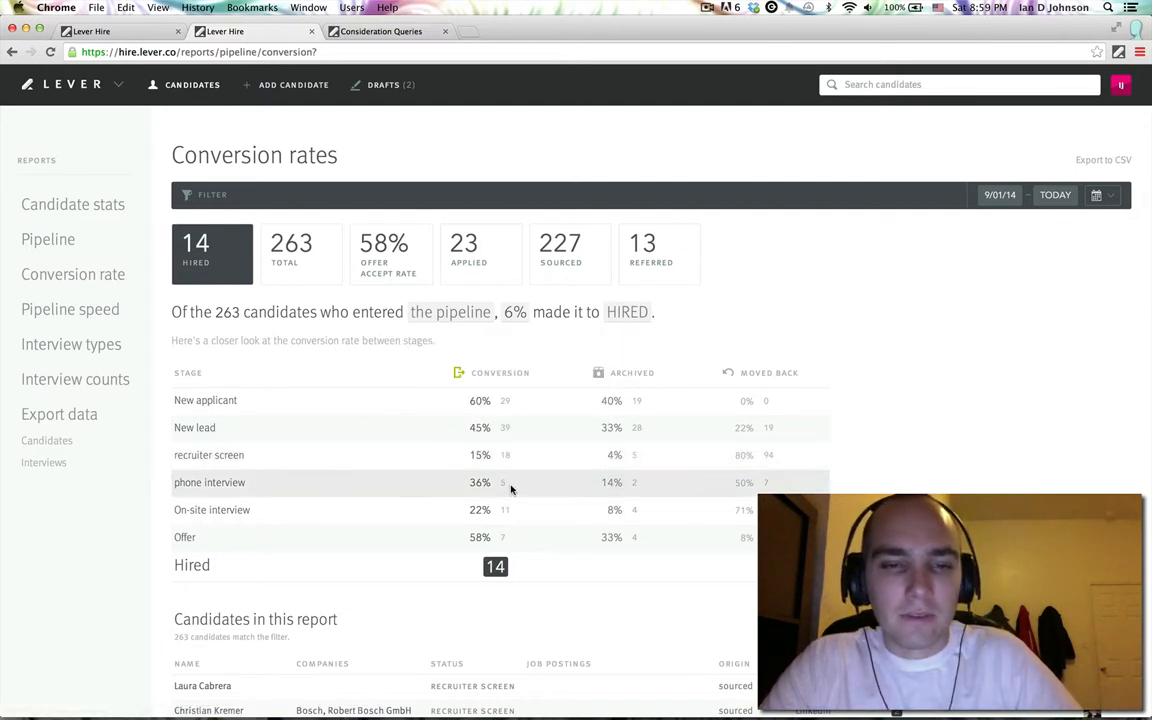
pyautogui.moveTo(244, 458)
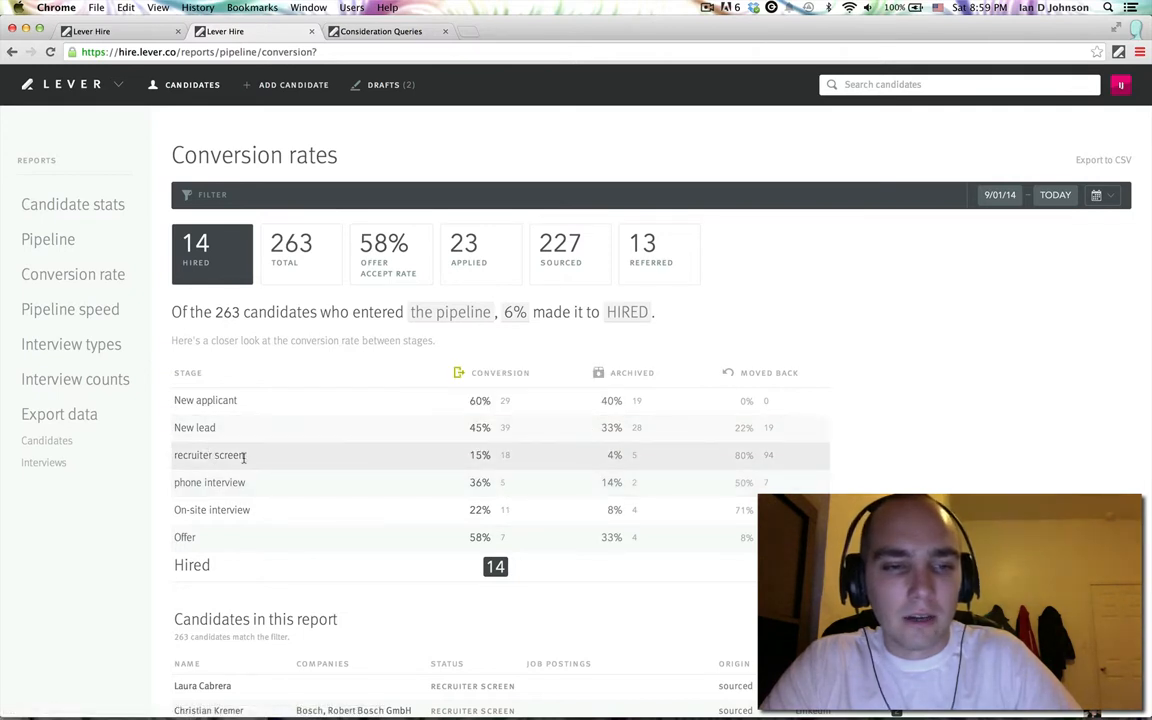
pyautogui.moveTo(428, 492)
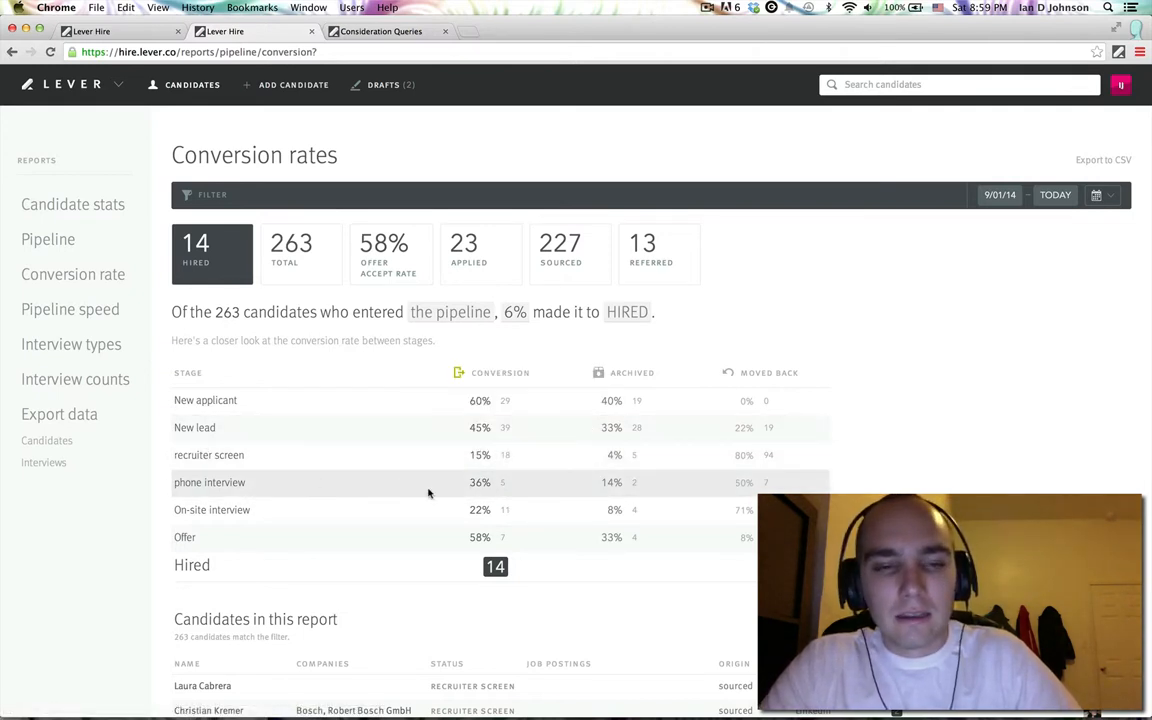
pyautogui.moveTo(504, 488)
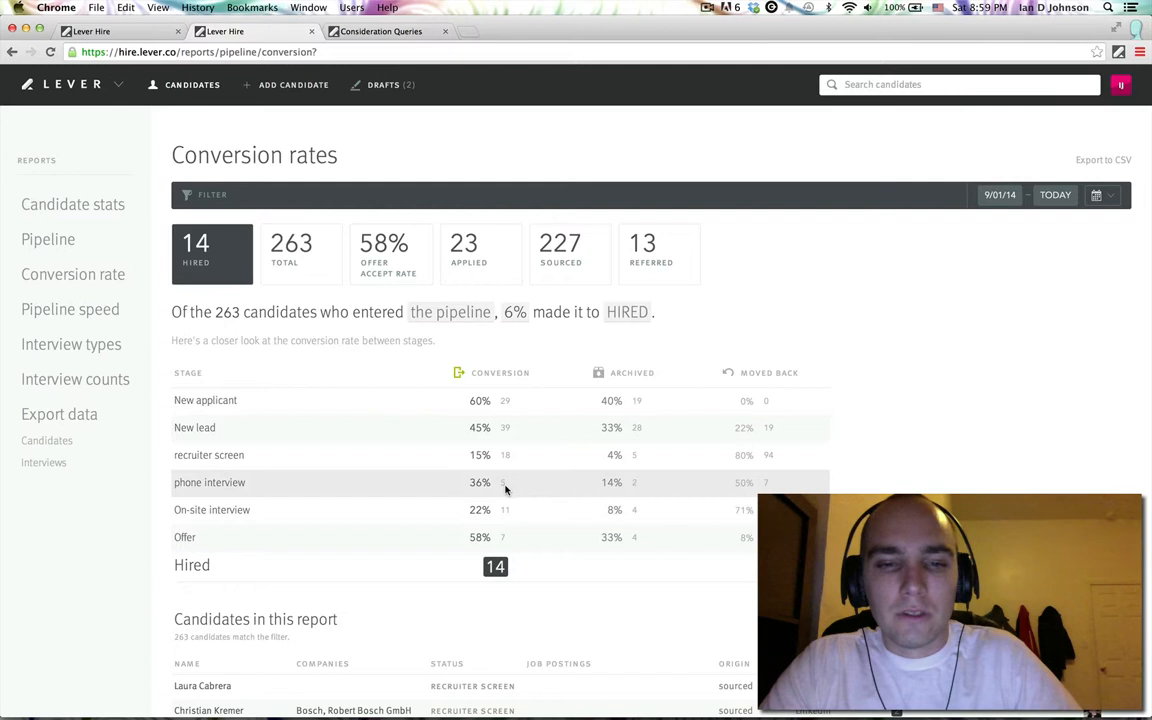
pyautogui.moveTo(528, 508)
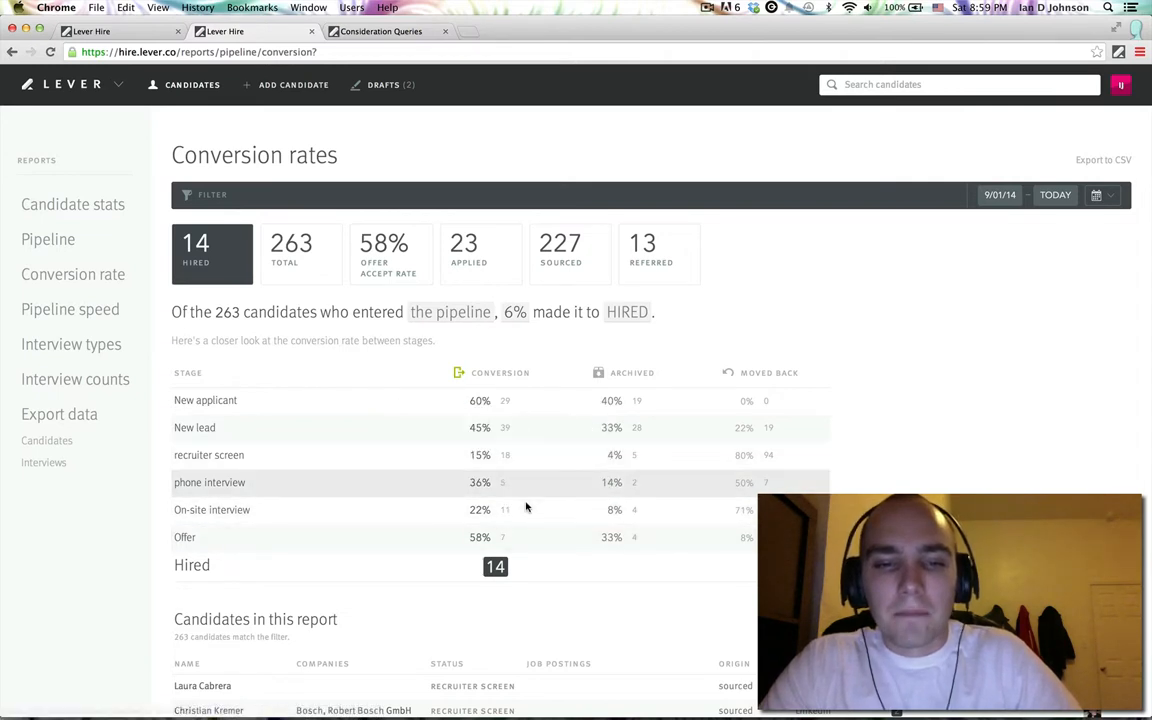
pyautogui.moveTo(456, 476)
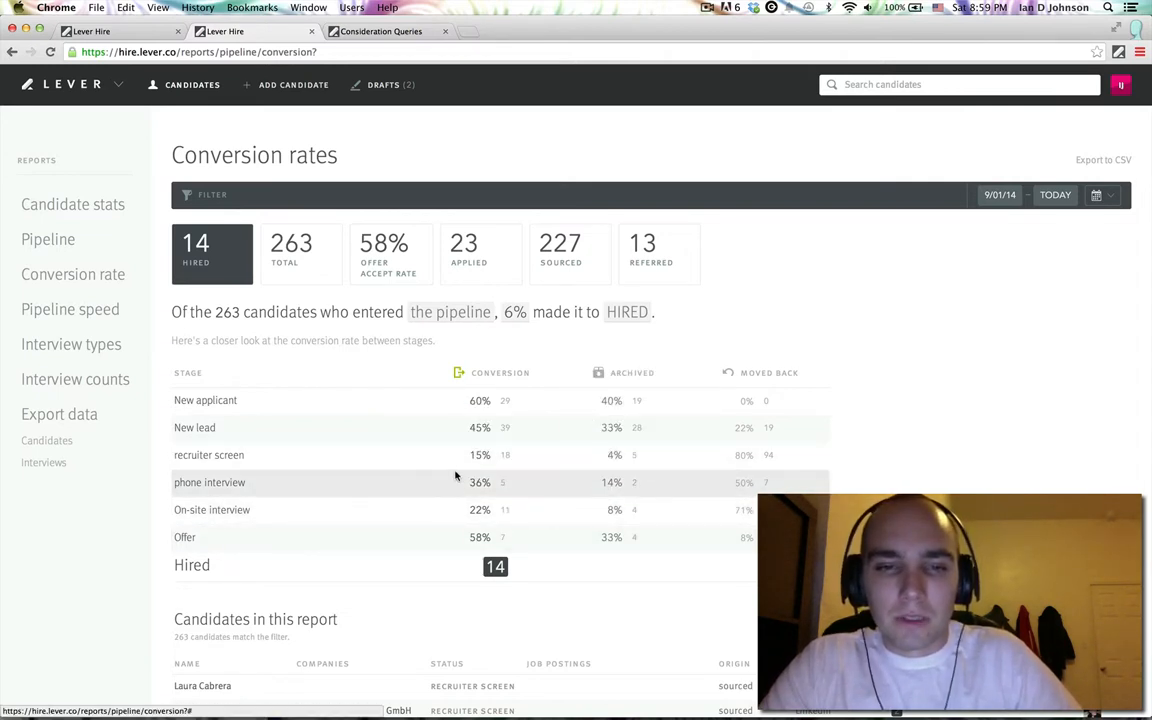
pyautogui.moveTo(508, 512)
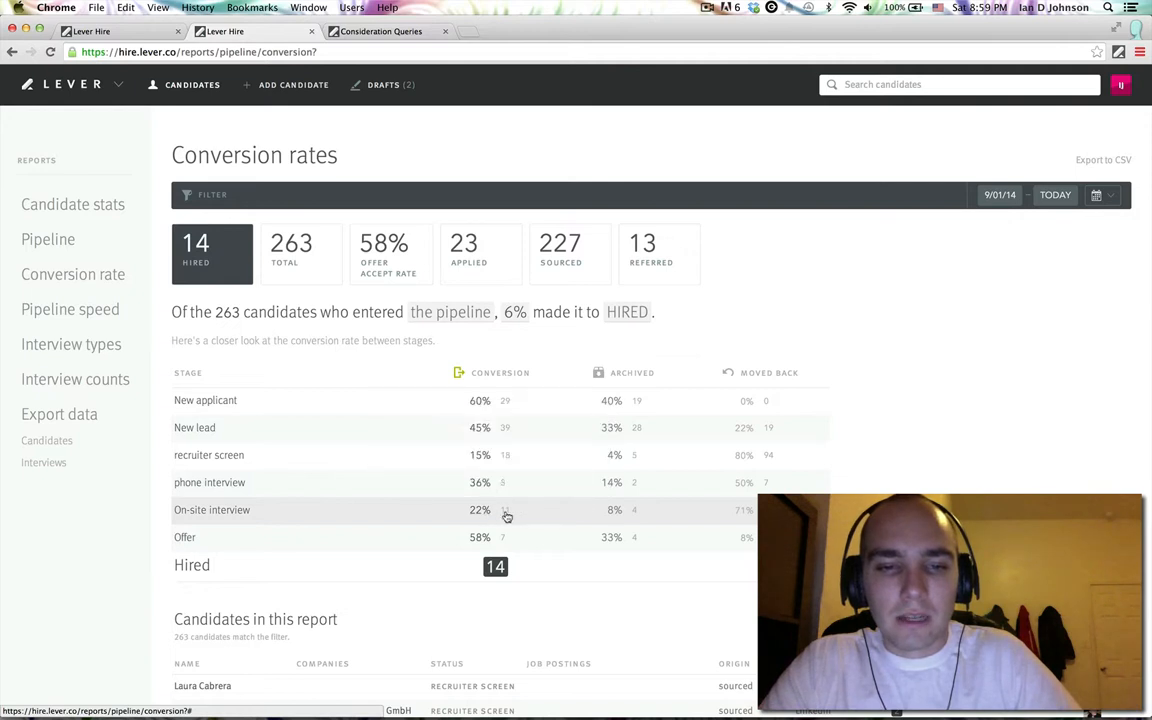
pyautogui.moveTo(478, 510)
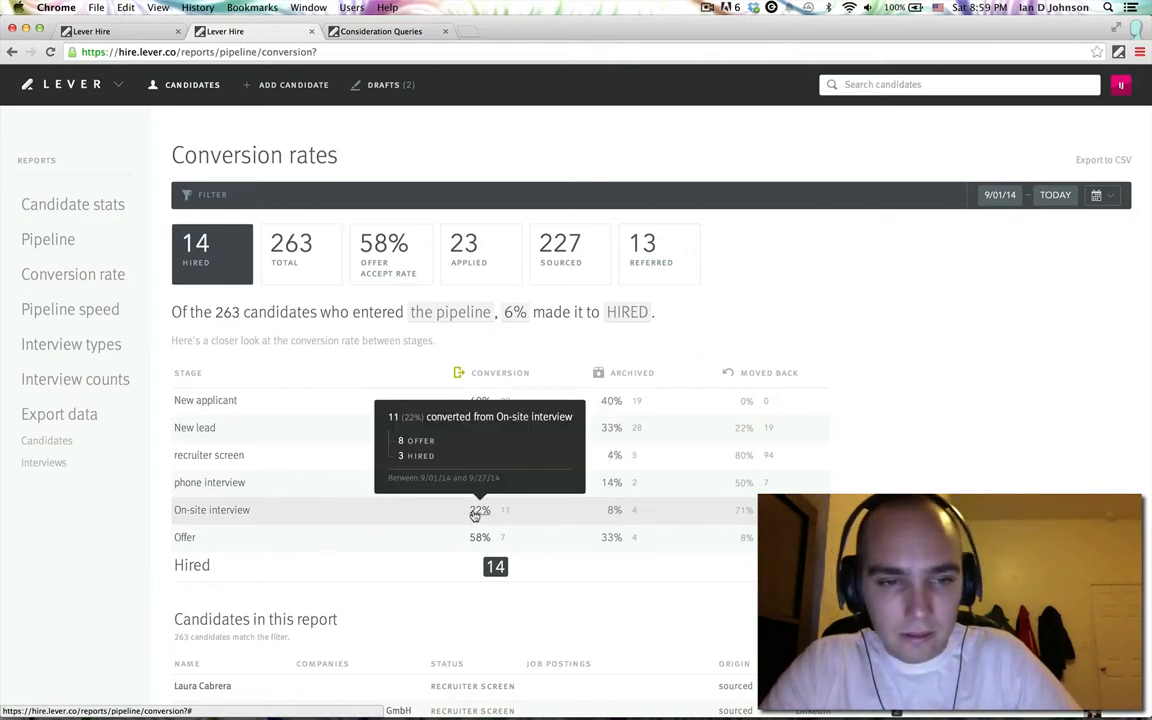
pyautogui.moveTo(484, 510)
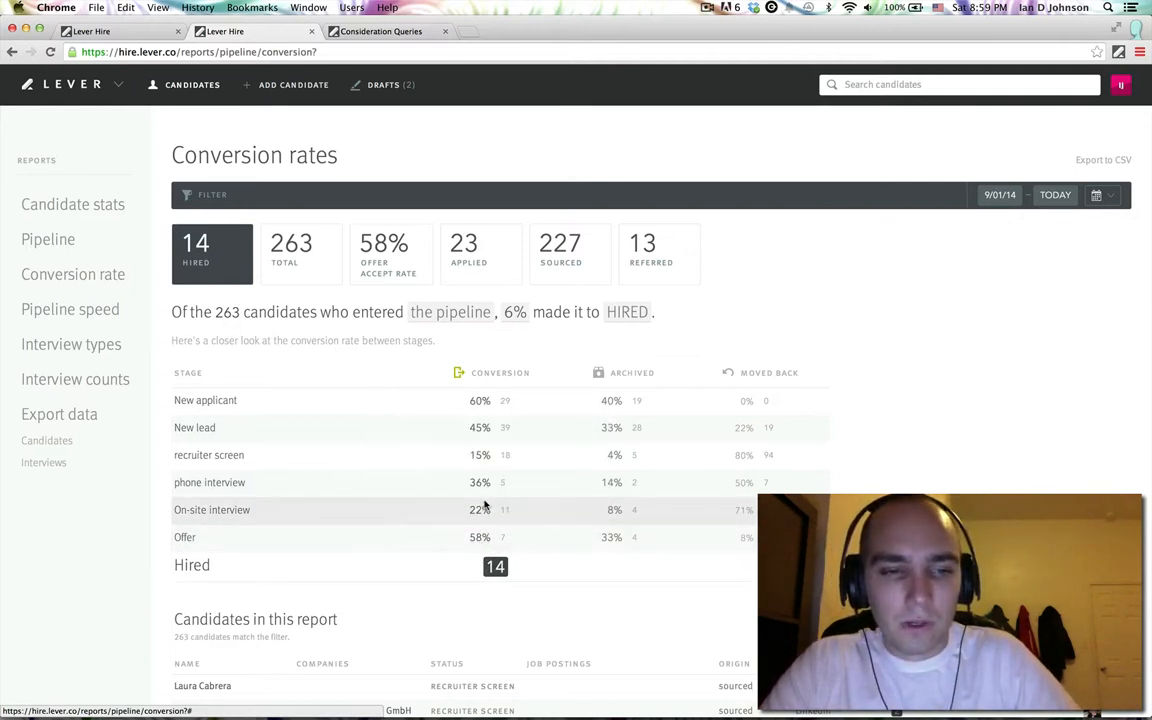
pyautogui.moveTo(480, 510)
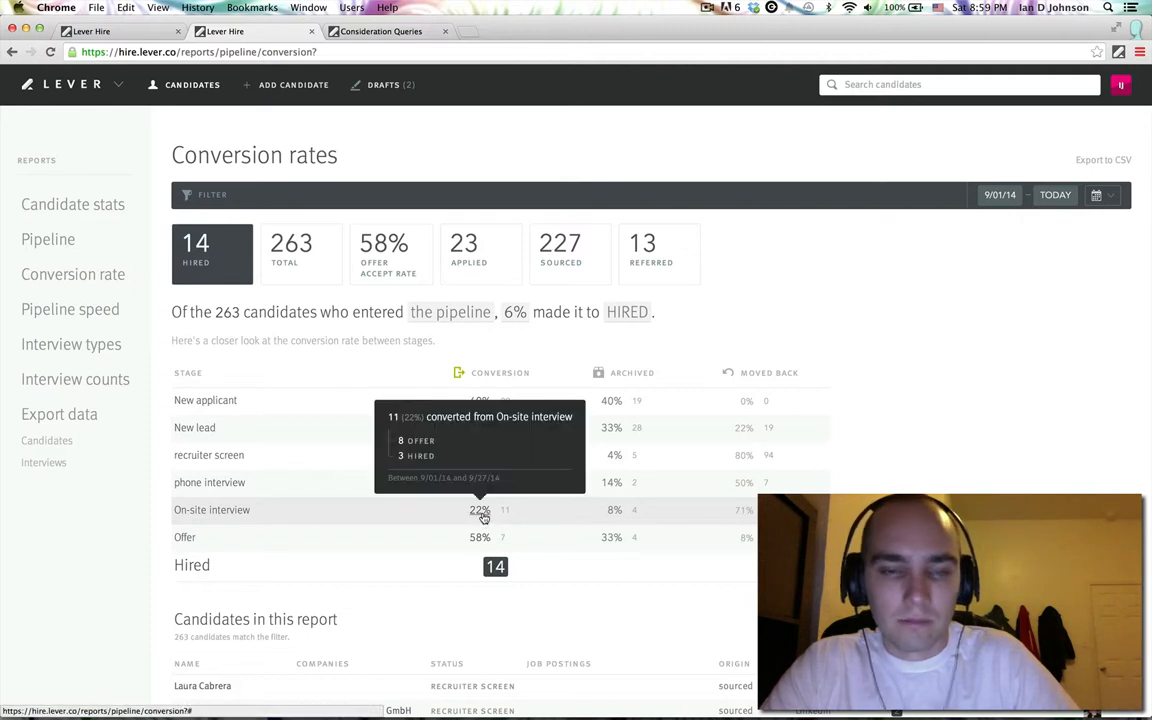
pyautogui.moveTo(608, 508)
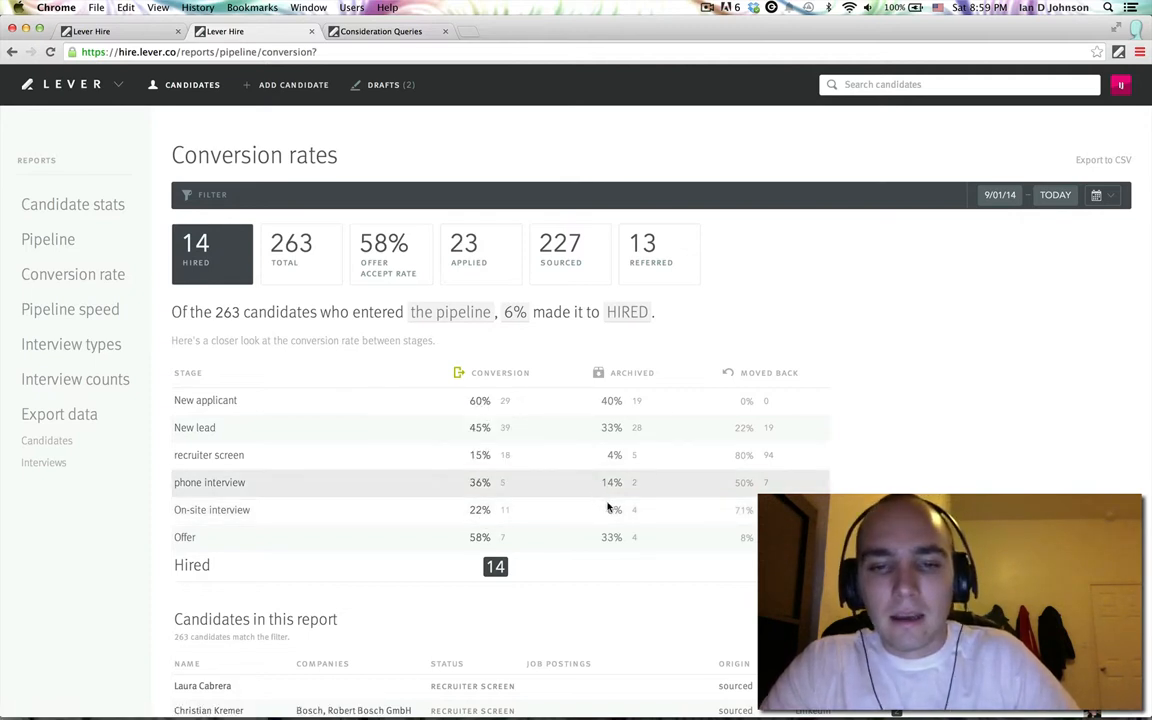
pyautogui.moveTo(614, 510)
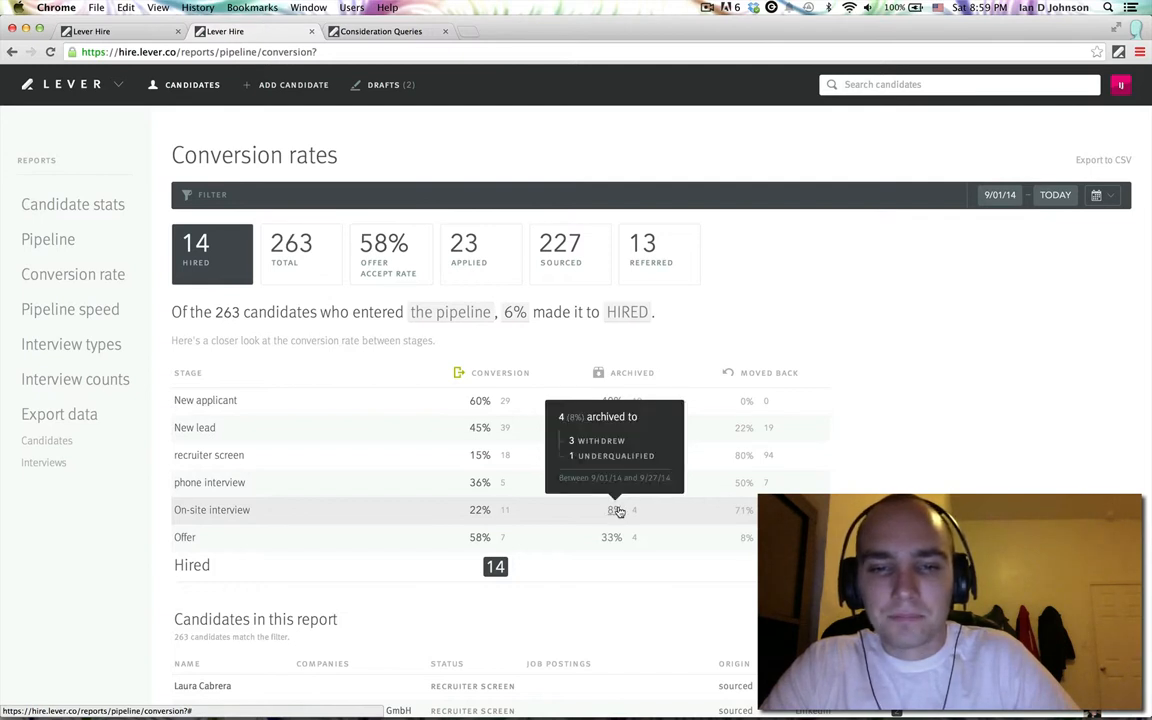
pyautogui.moveTo(696, 516)
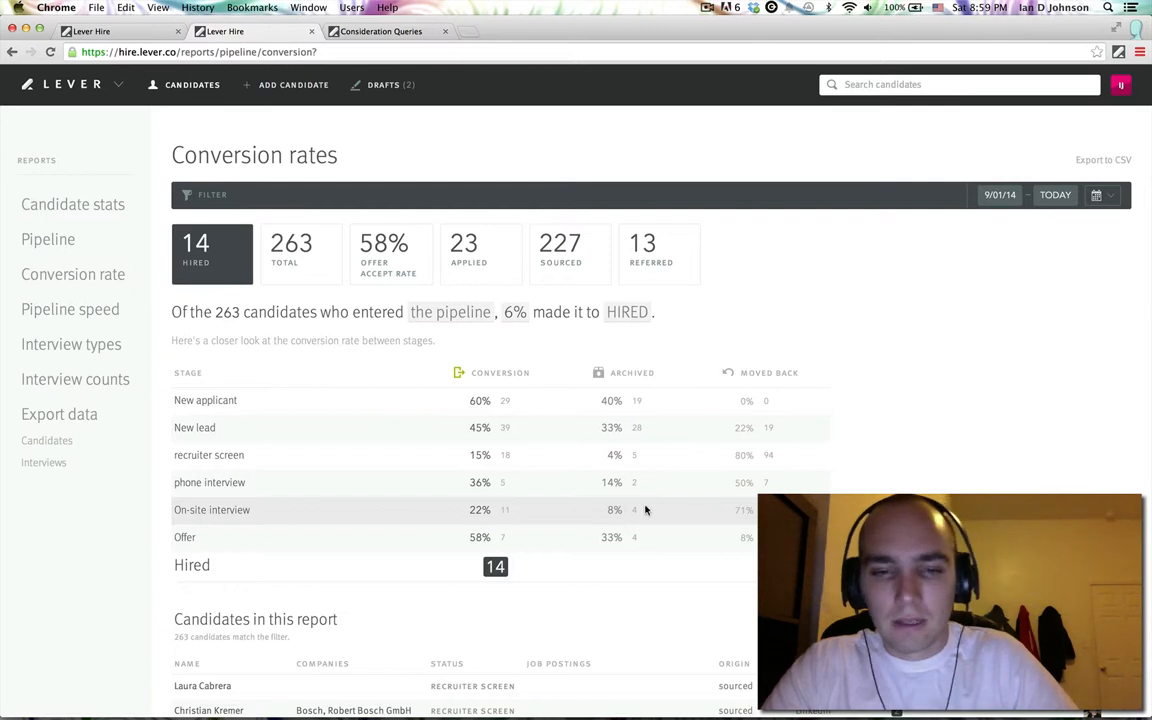
pyautogui.moveTo(612, 510)
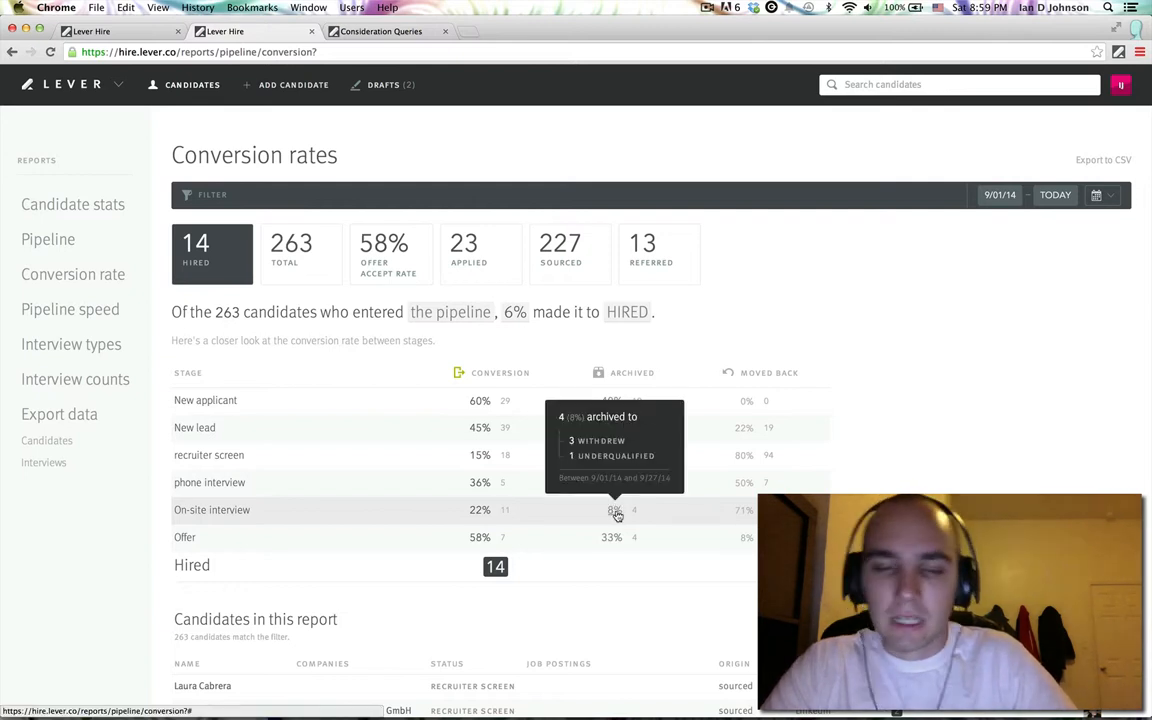
pyautogui.moveTo(750, 510)
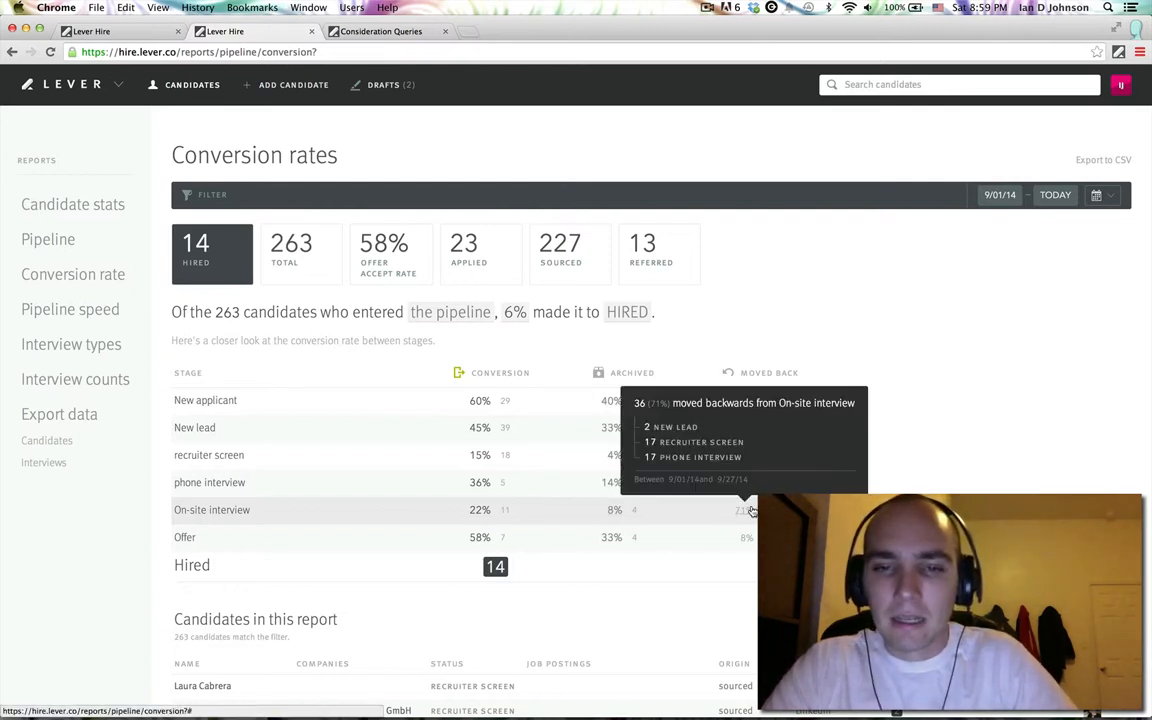
pyautogui.moveTo(764, 482)
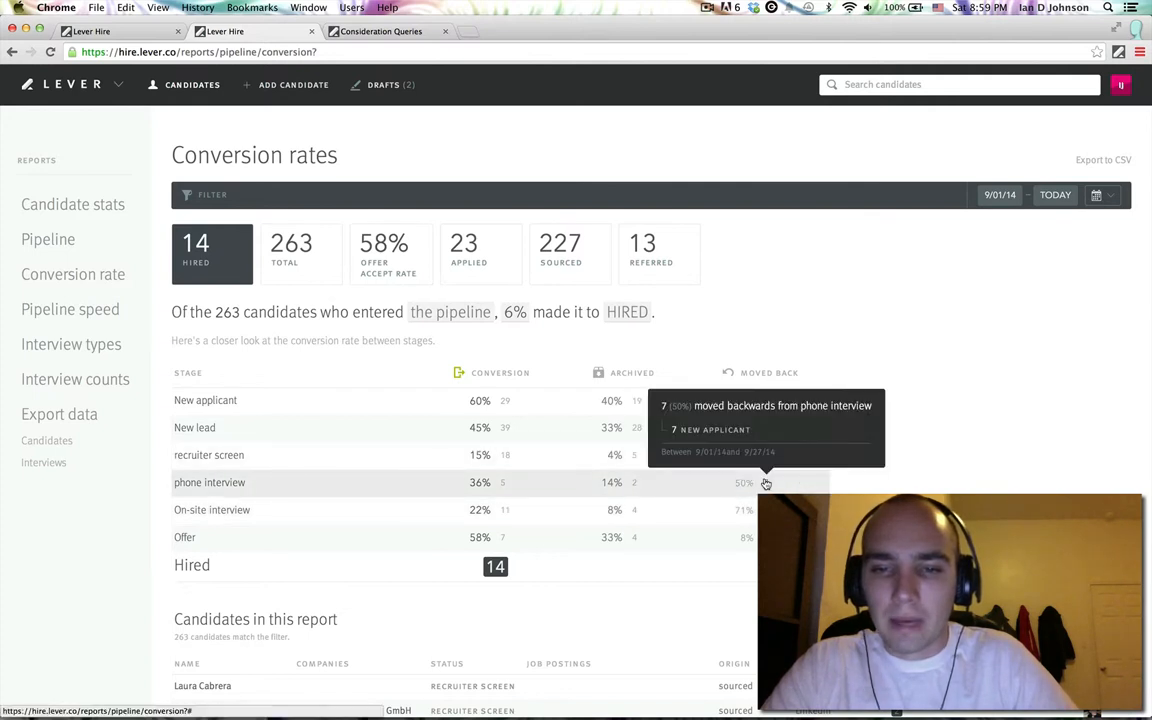
pyautogui.moveTo(628, 510)
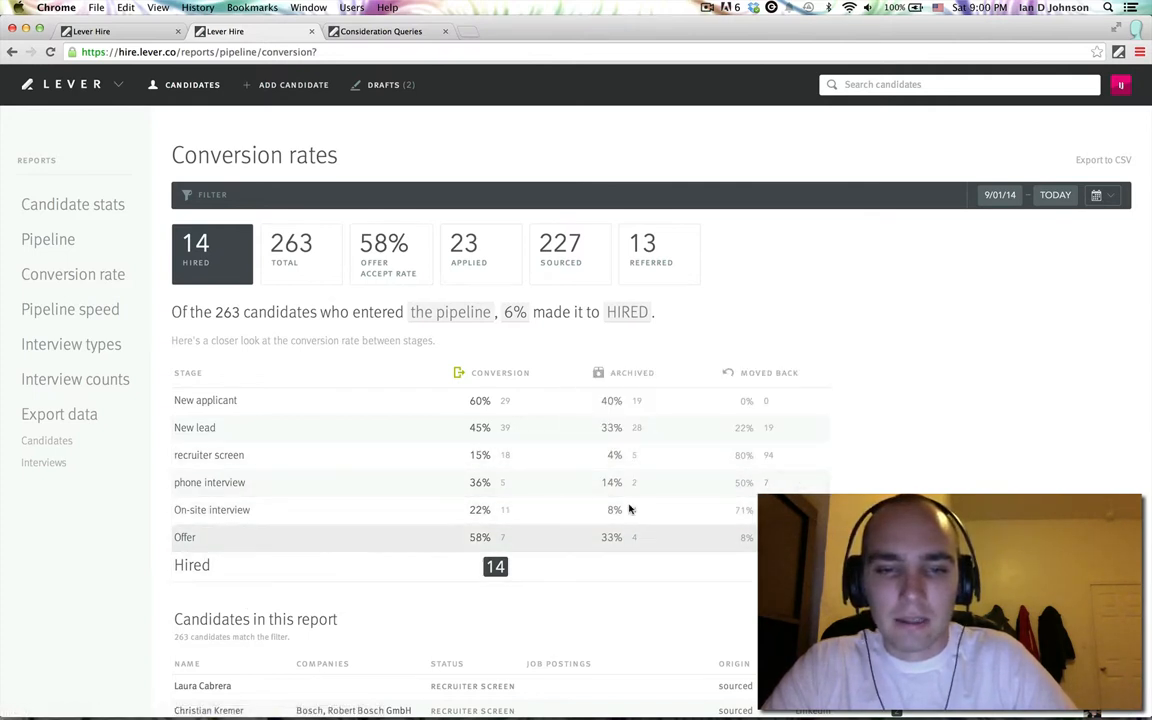
pyautogui.moveTo(504, 524)
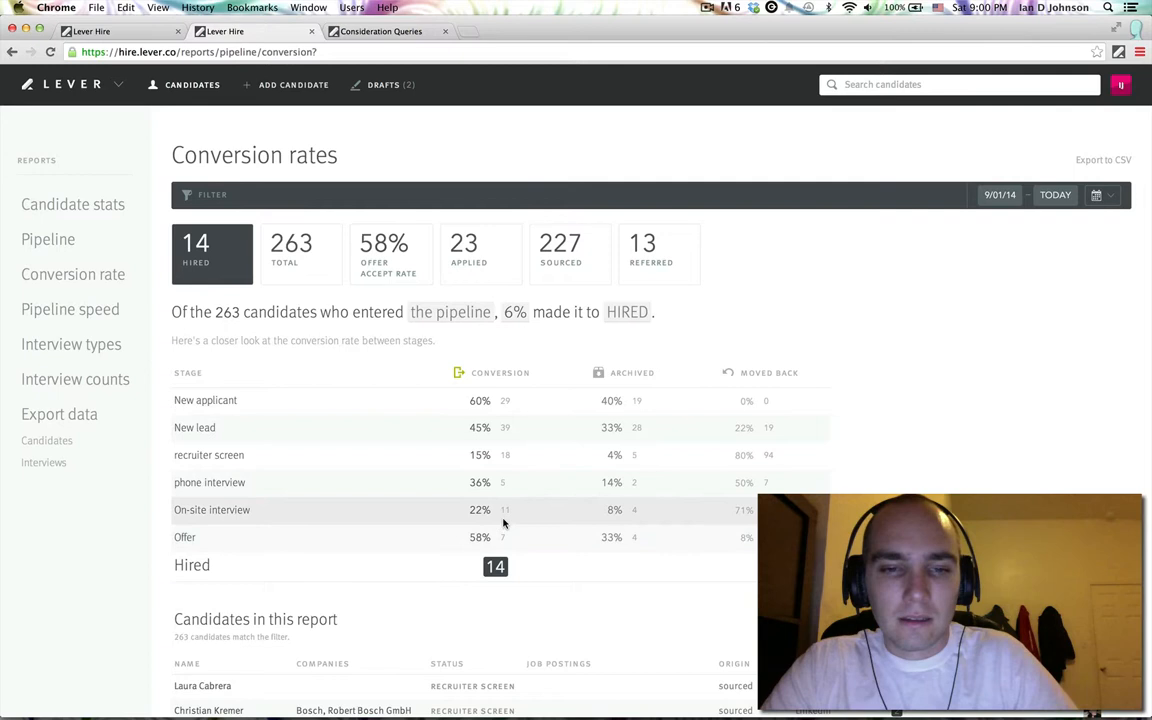
pyautogui.moveTo(348, 524)
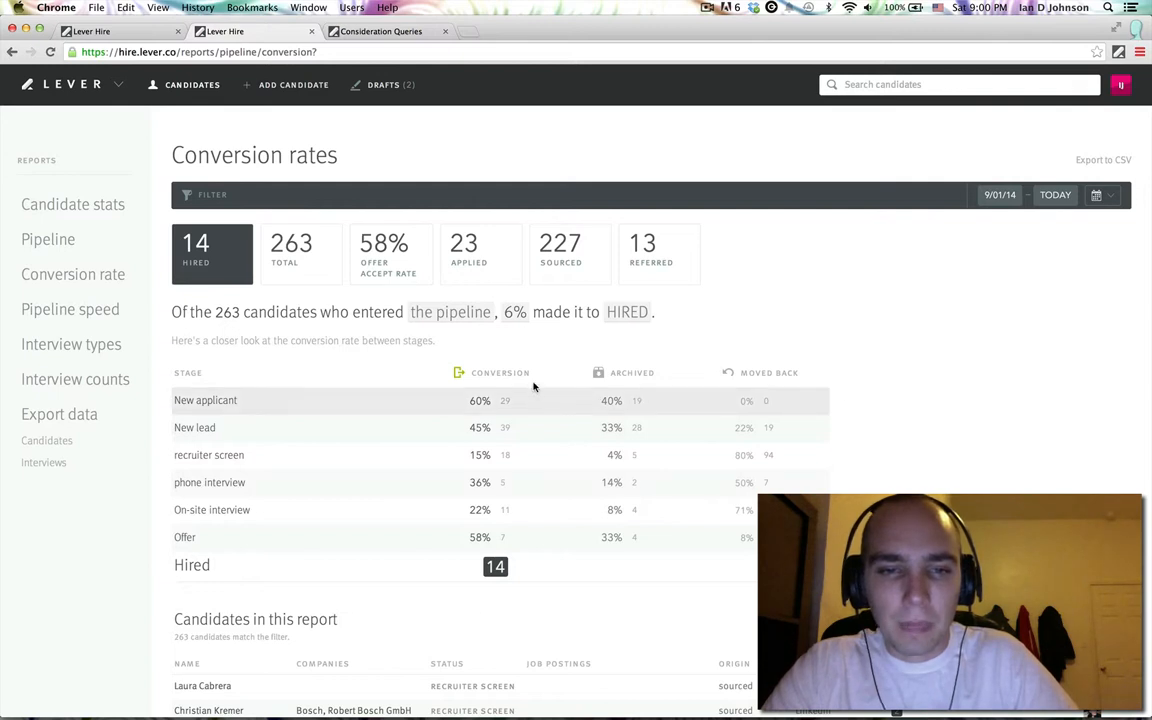
pyautogui.moveTo(420, 510)
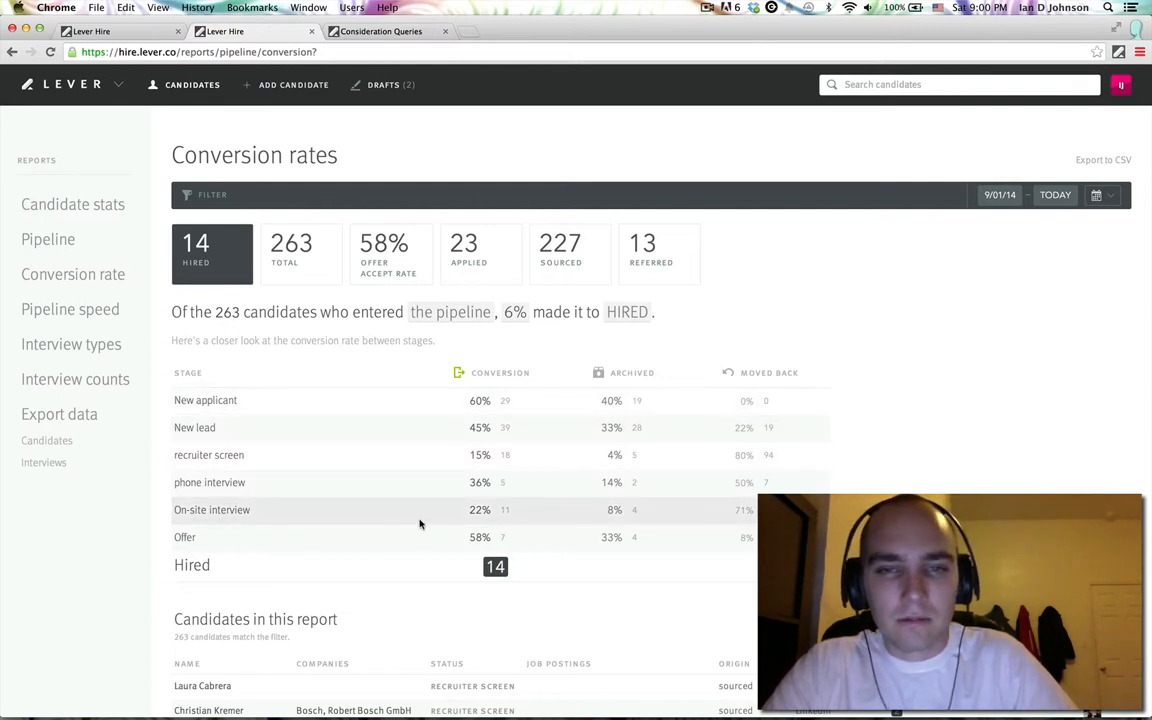
# - Filter to the 39 candidates converted from New lead and browse their list
pyautogui.click(1106, 194)
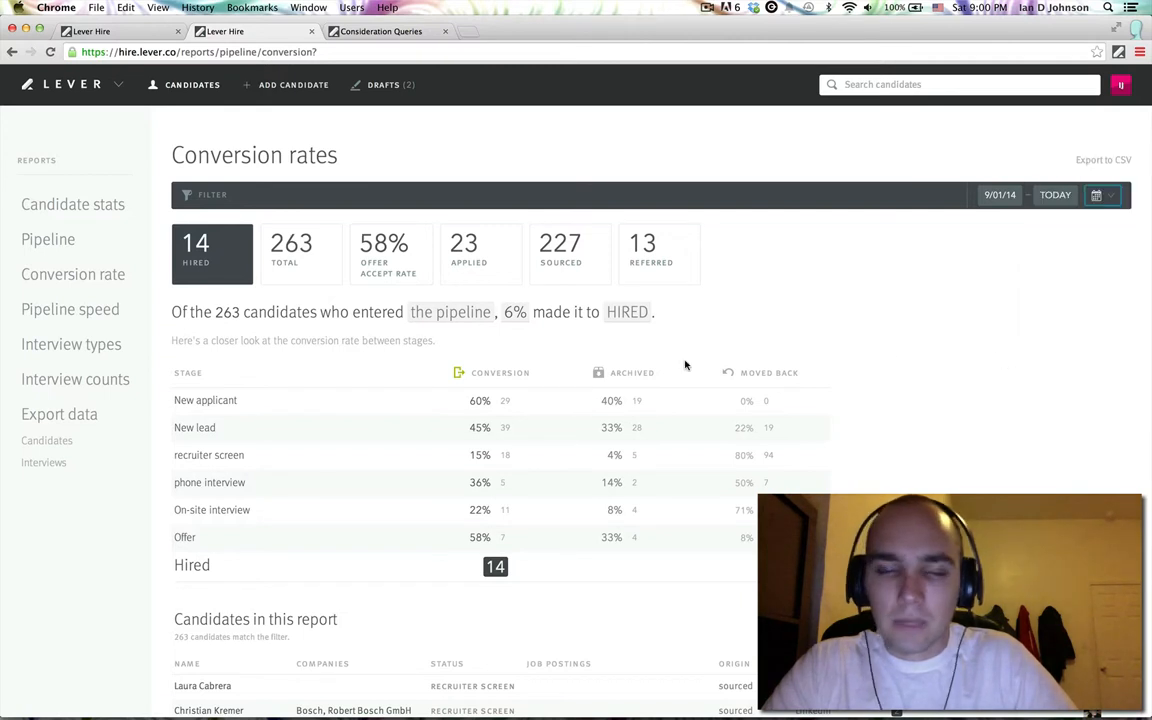
pyautogui.click(1104, 196)
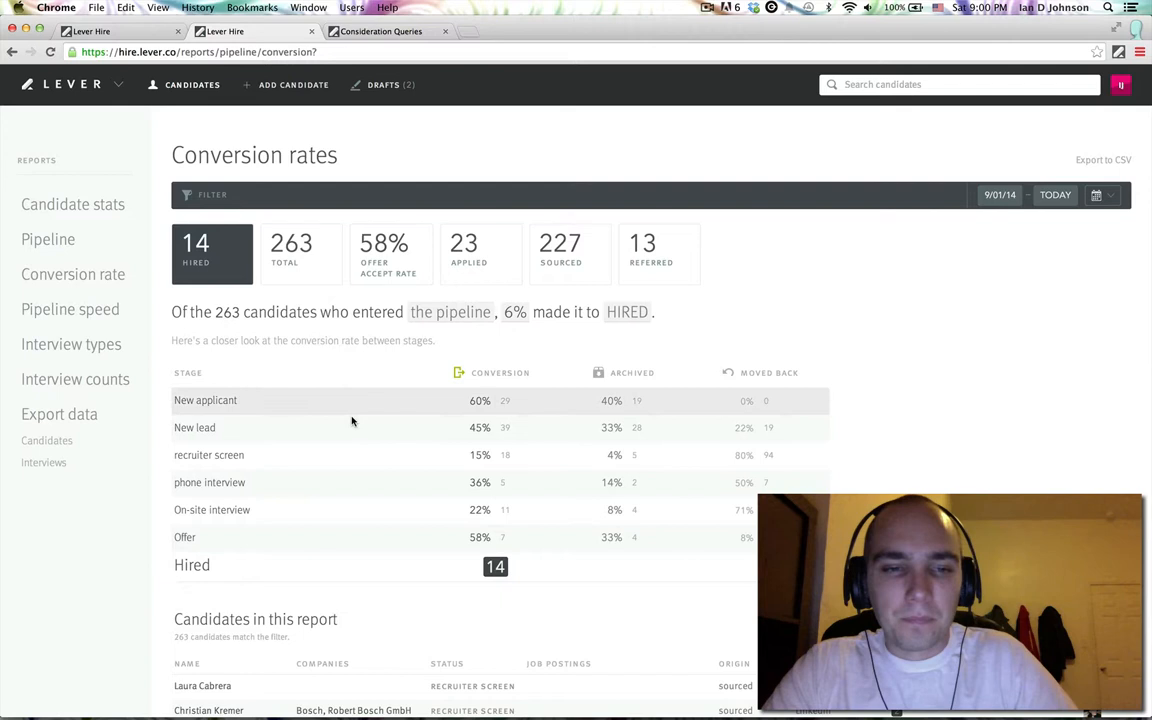
pyautogui.moveTo(470, 554)
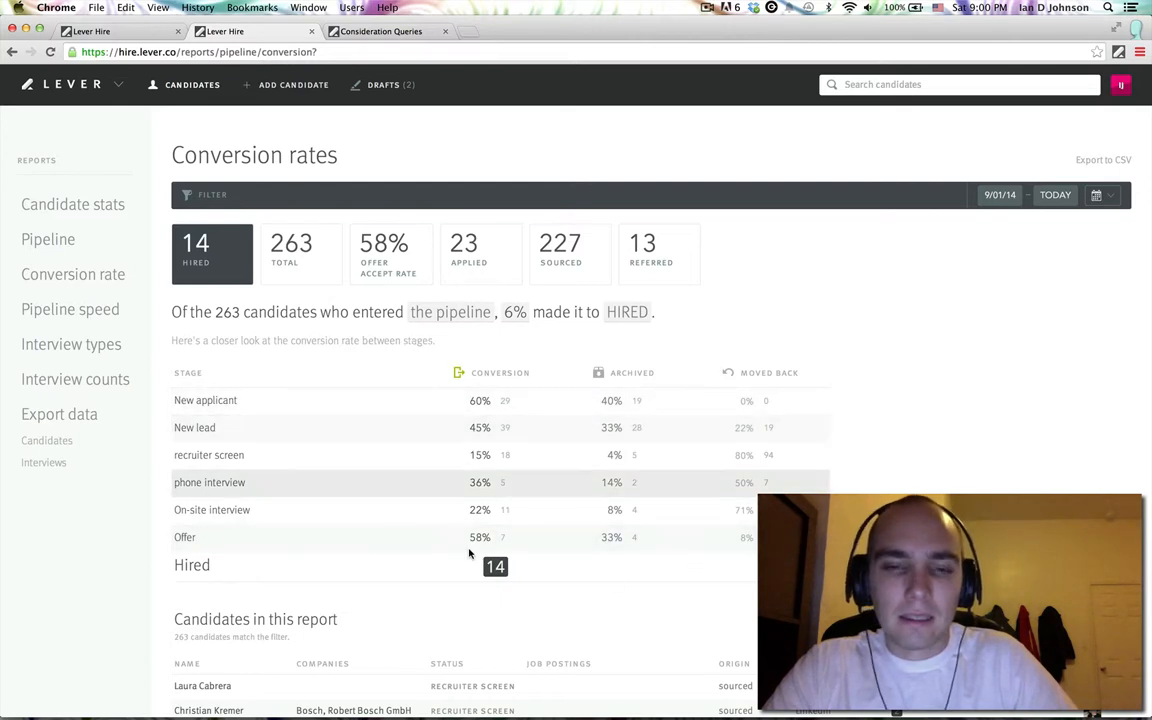
pyautogui.moveTo(632, 446)
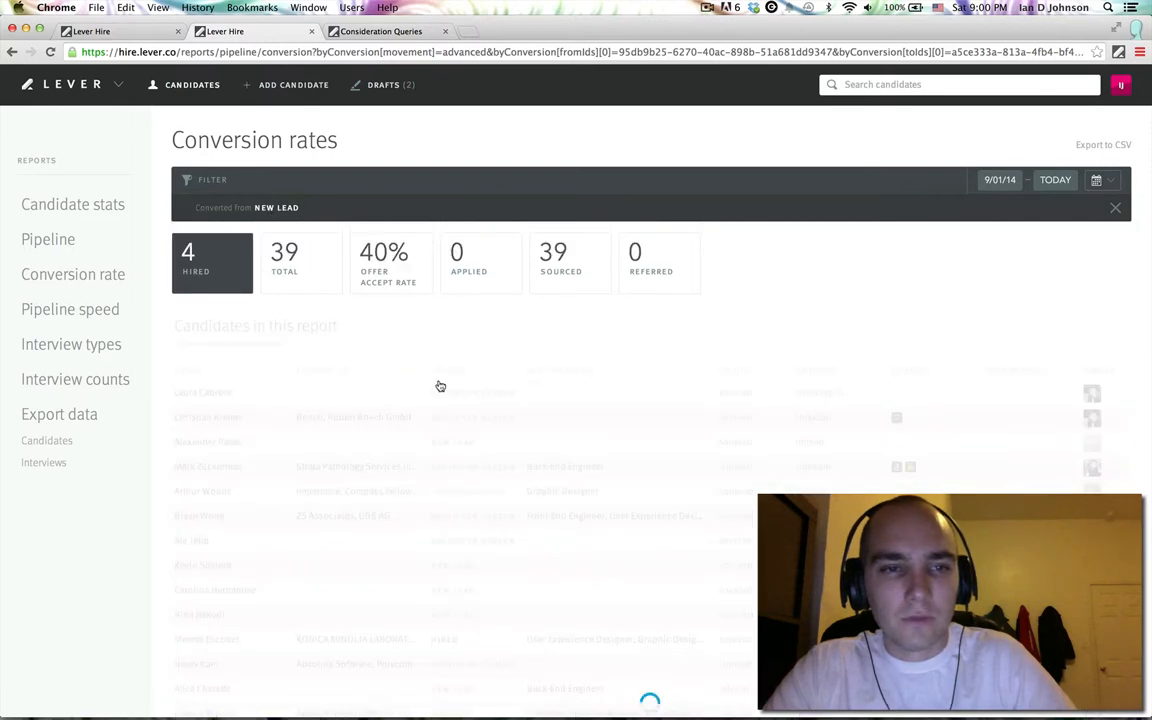
pyautogui.scroll(-3)
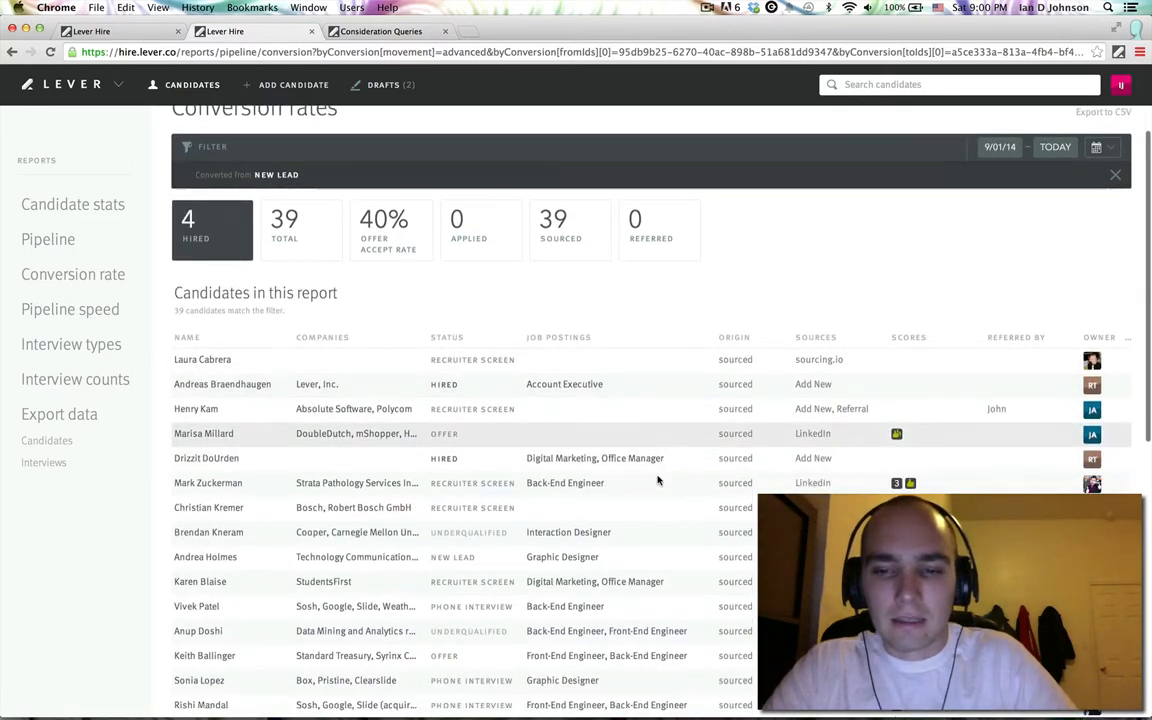
pyautogui.scroll(3)
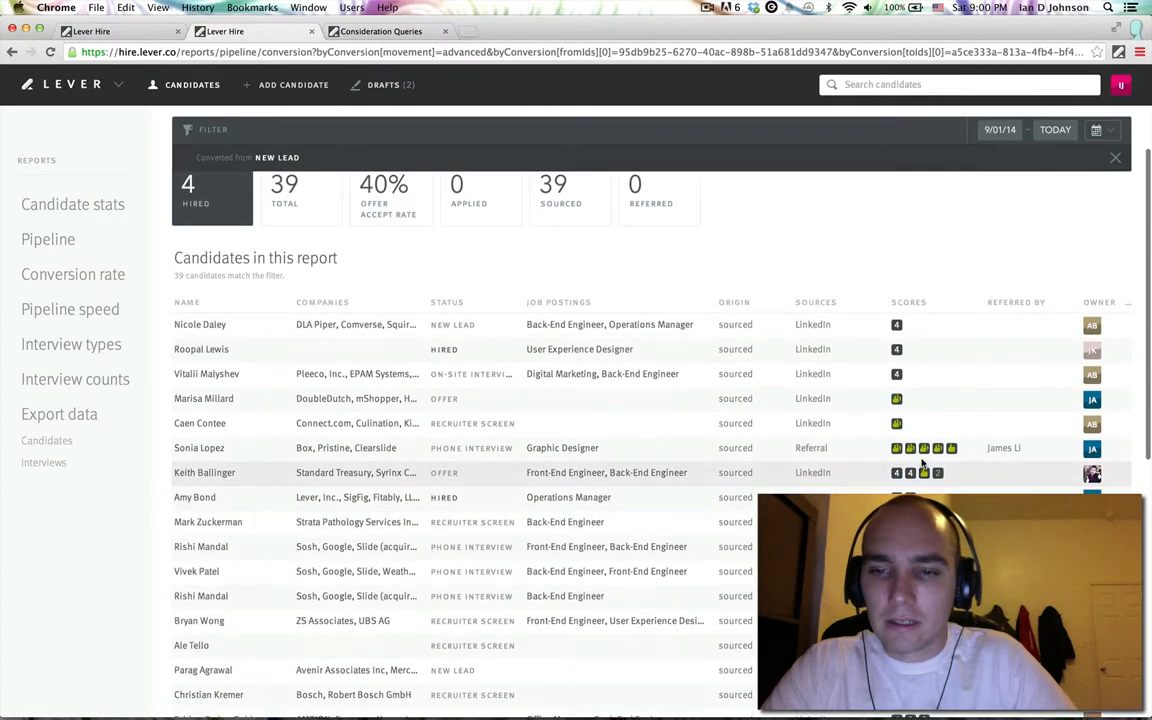
pyautogui.moveTo(916, 472)
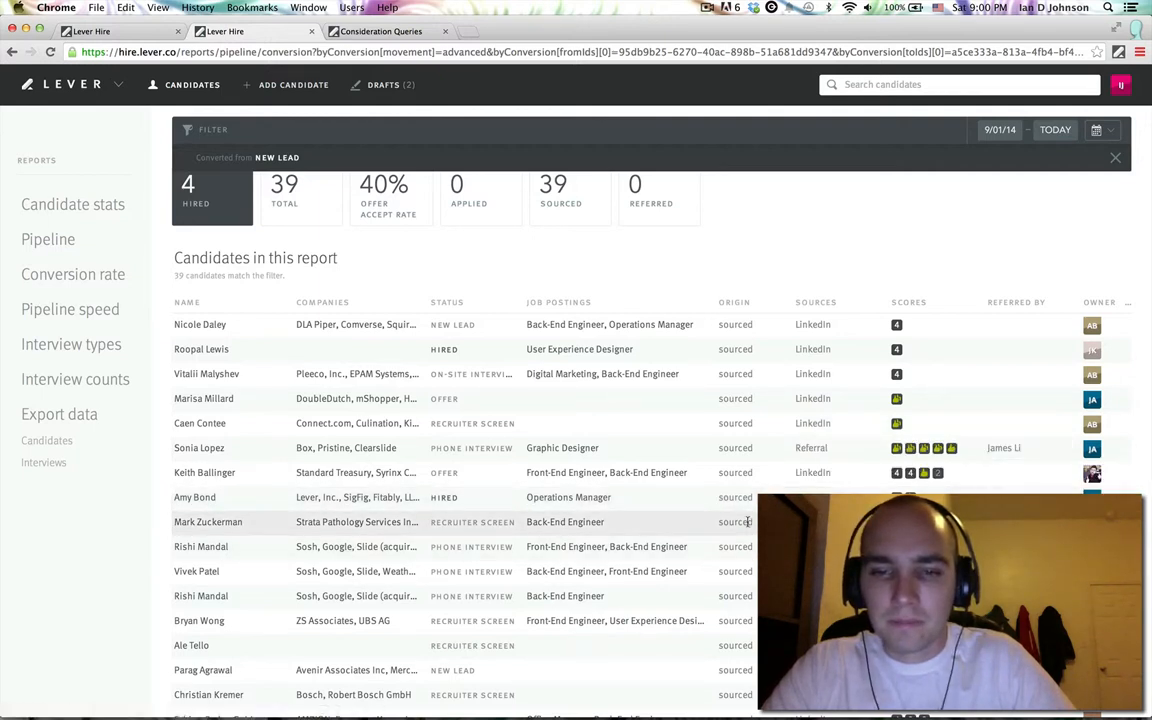
pyautogui.moveTo(472, 572)
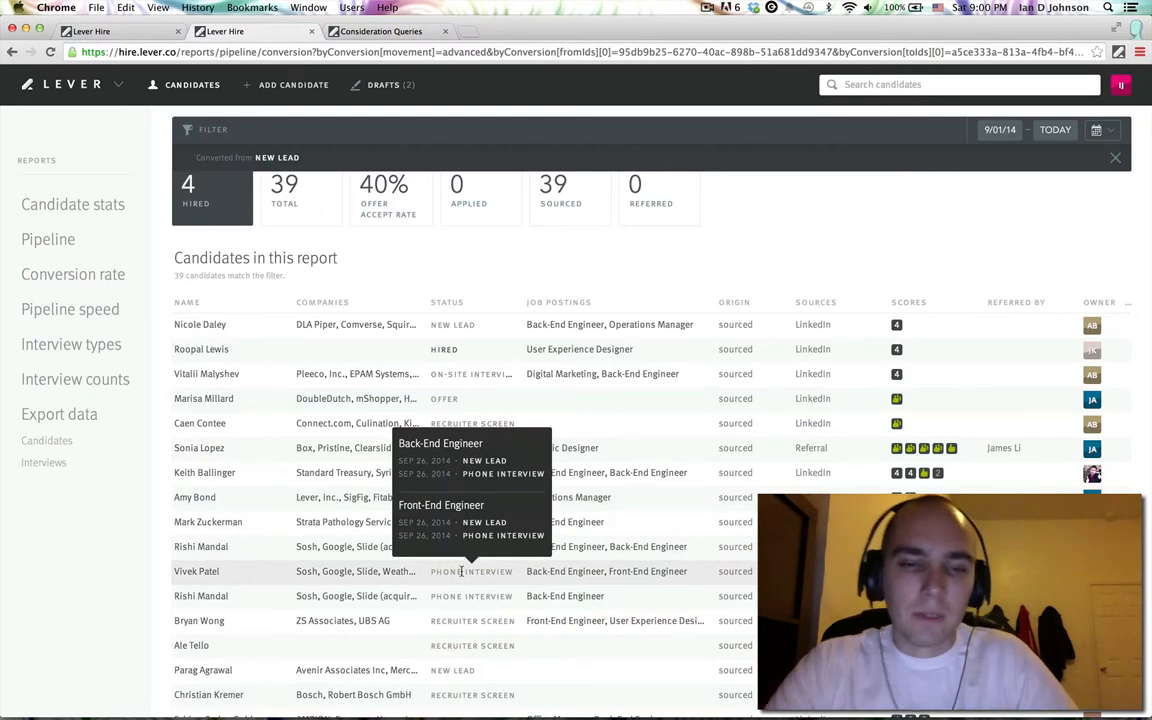
pyautogui.moveTo(478, 620)
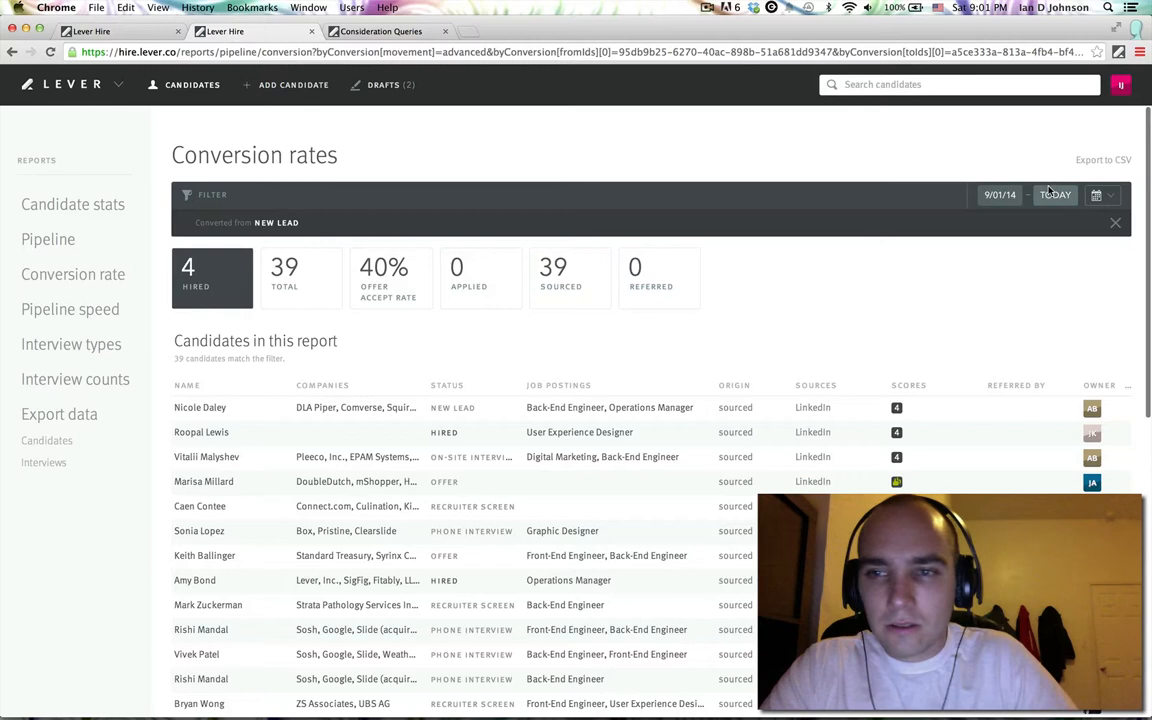
# - Remove the New lead filter, view one owner's 38 candidates and load the next 30
pyautogui.click(1116, 222)
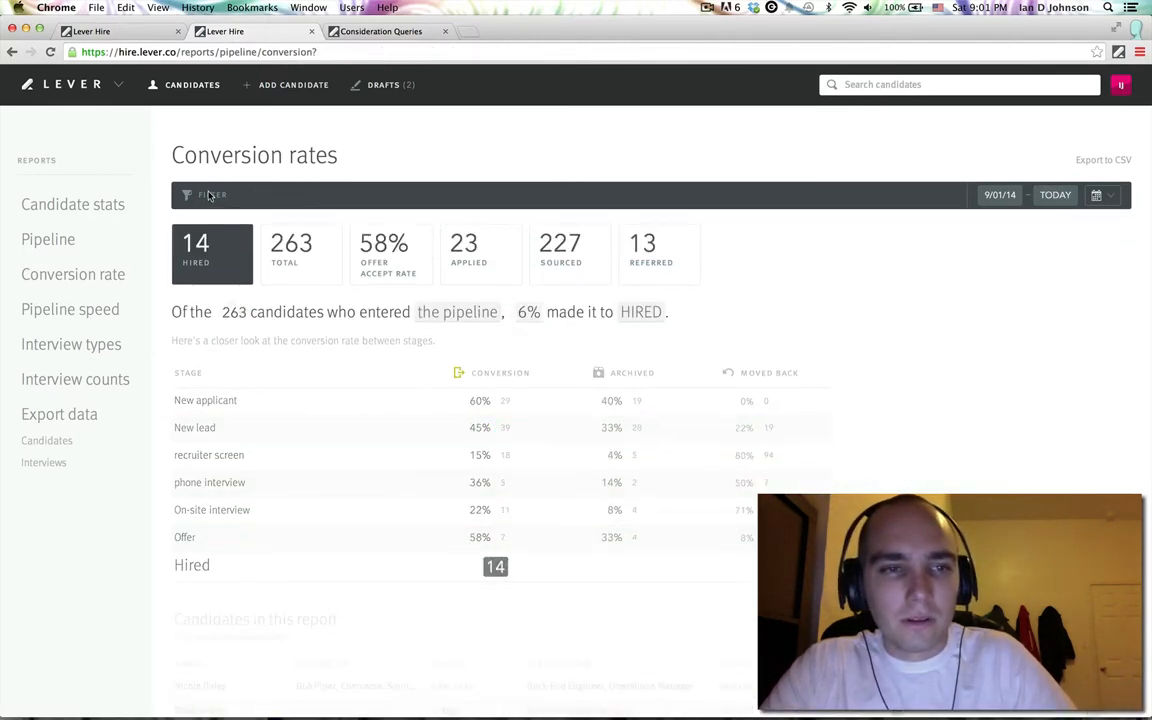
pyautogui.click(206, 196)
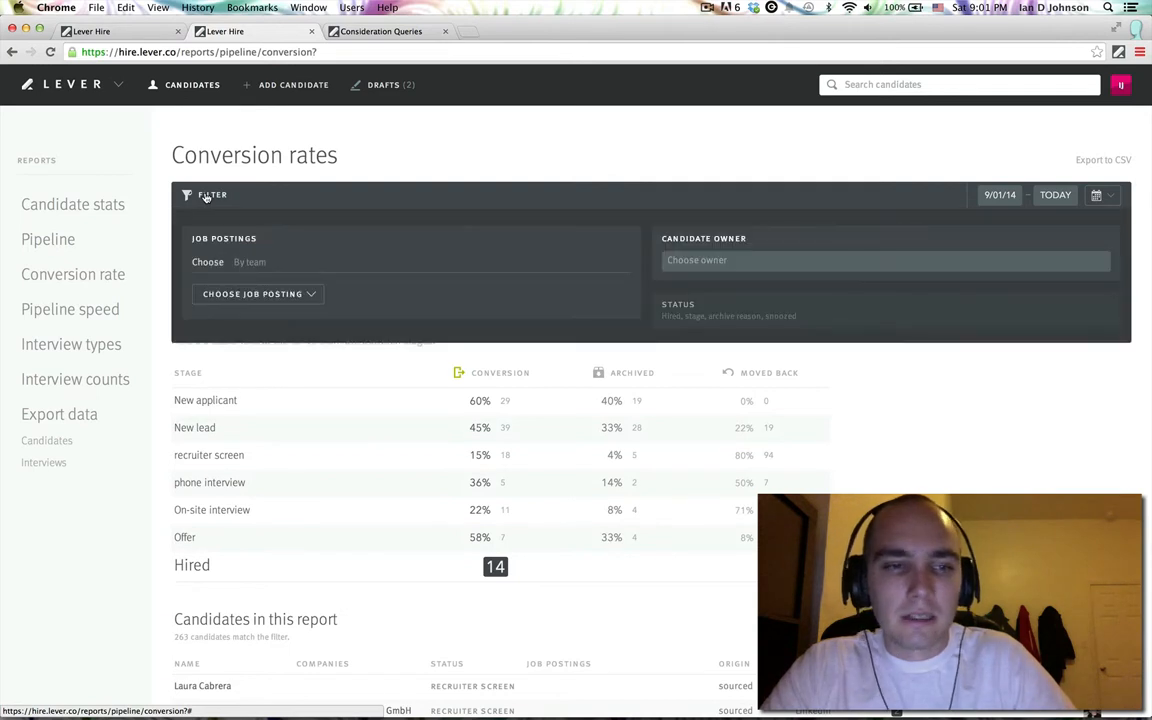
pyautogui.click(884, 260)
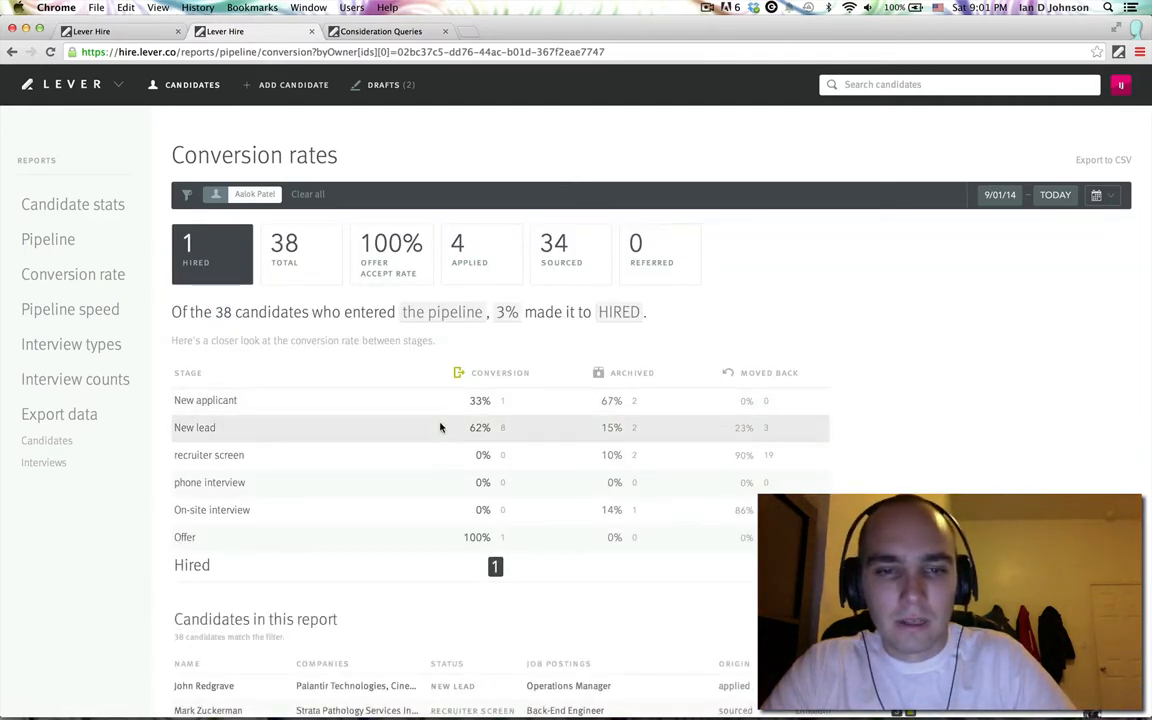
pyautogui.scroll(-3)
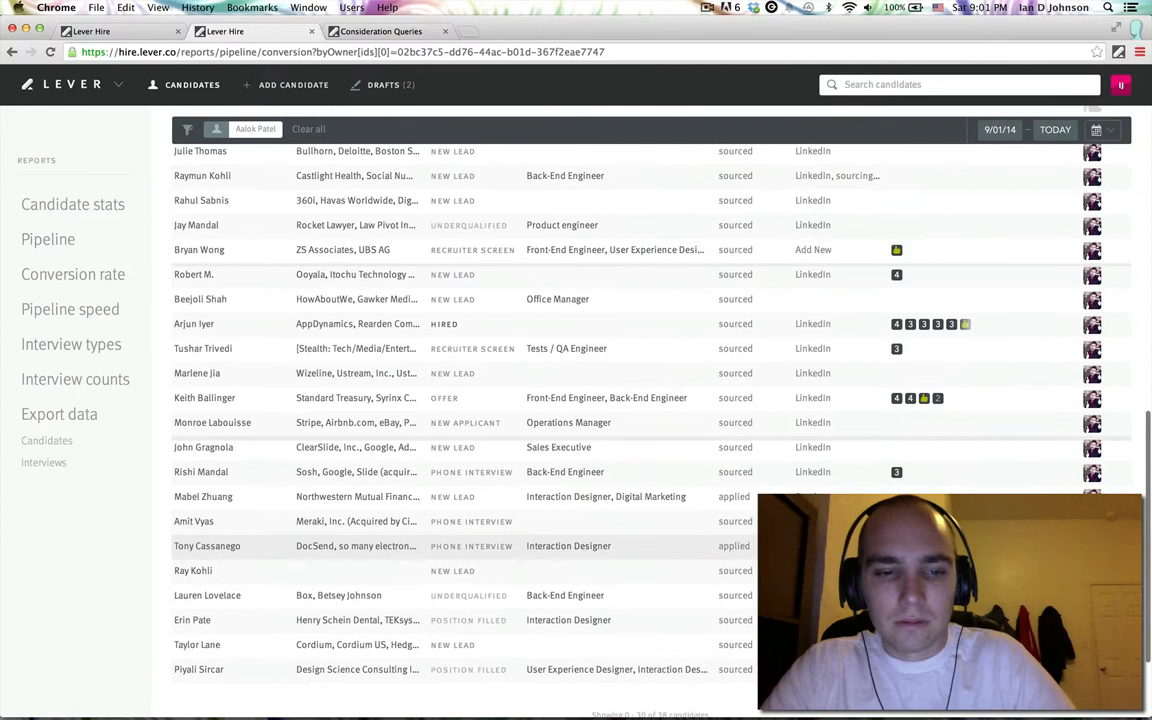
pyautogui.scroll(-3)
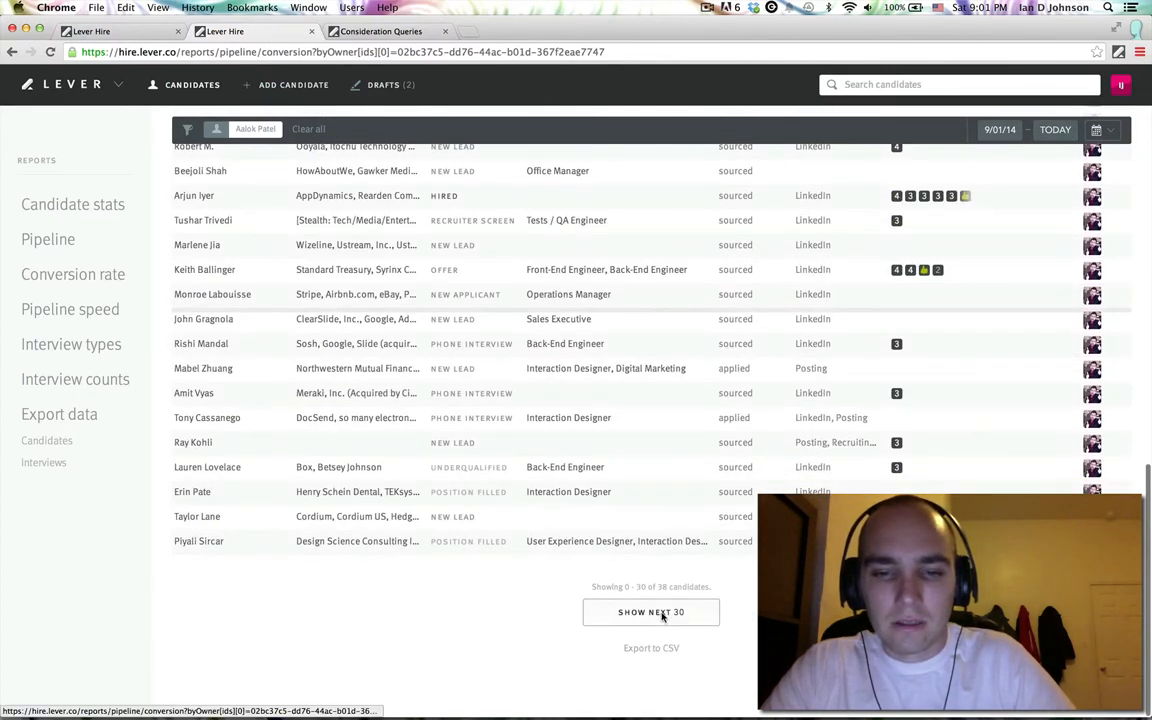
pyautogui.click(652, 612)
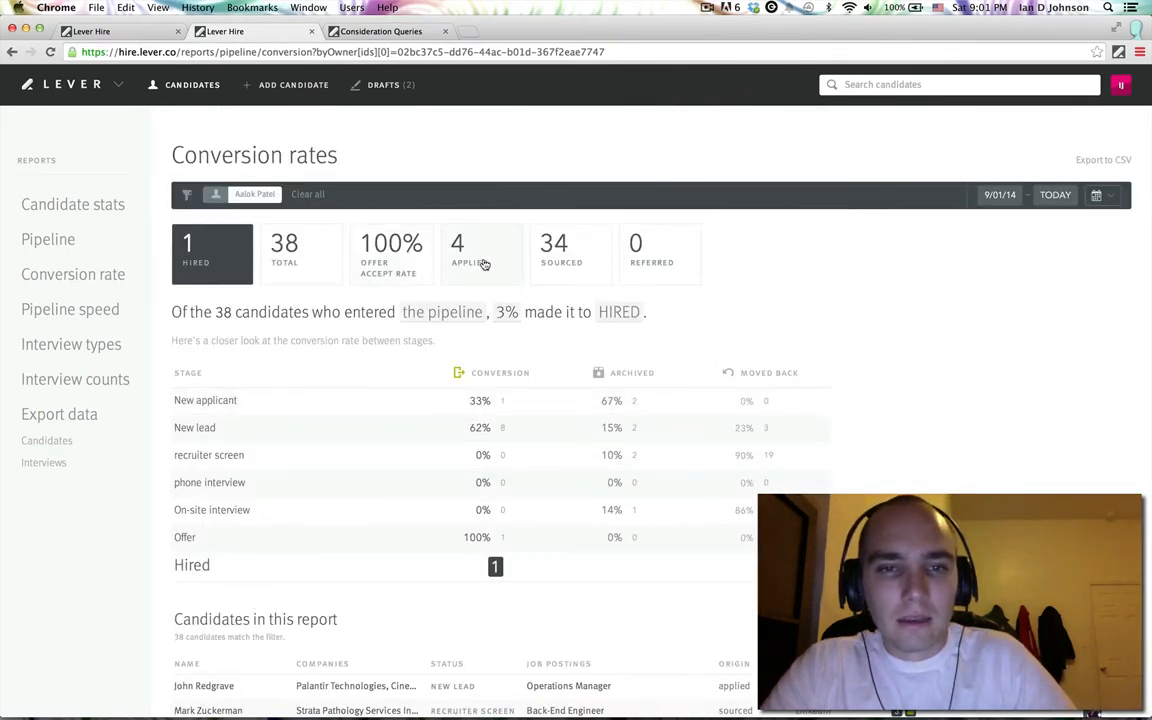
# - Narrow the report to Applied candidates, then clear all filters back to 263 candidates
pyautogui.click(468, 252)
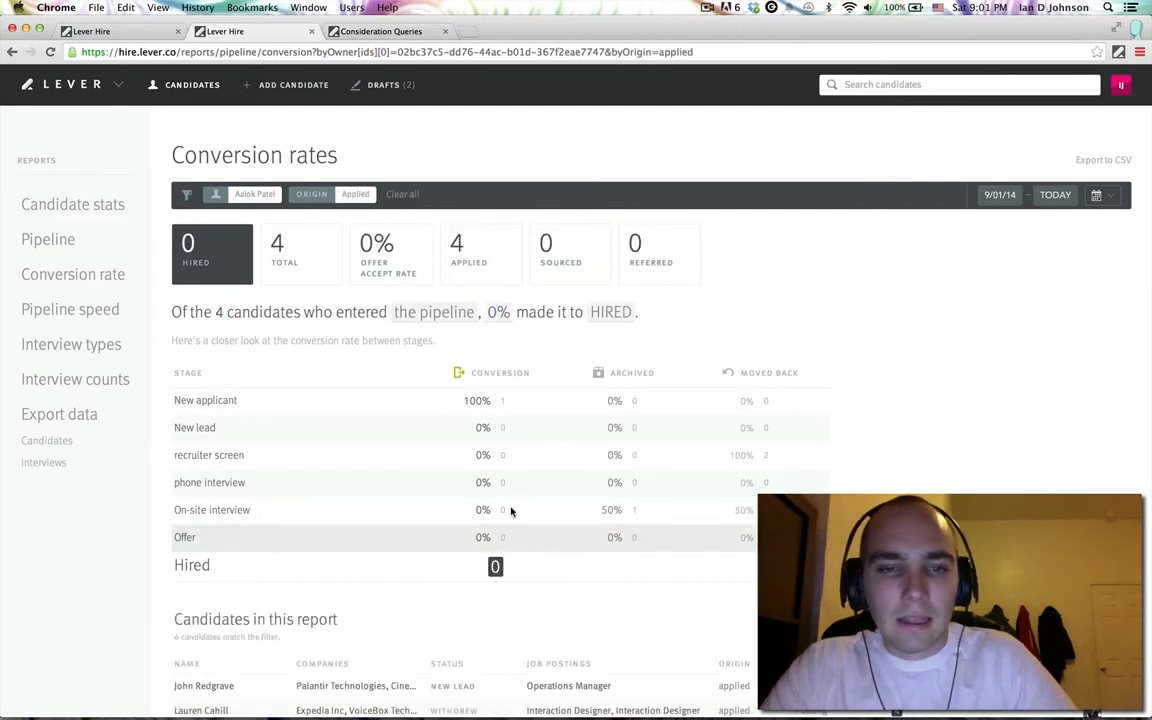
pyautogui.click(402, 194)
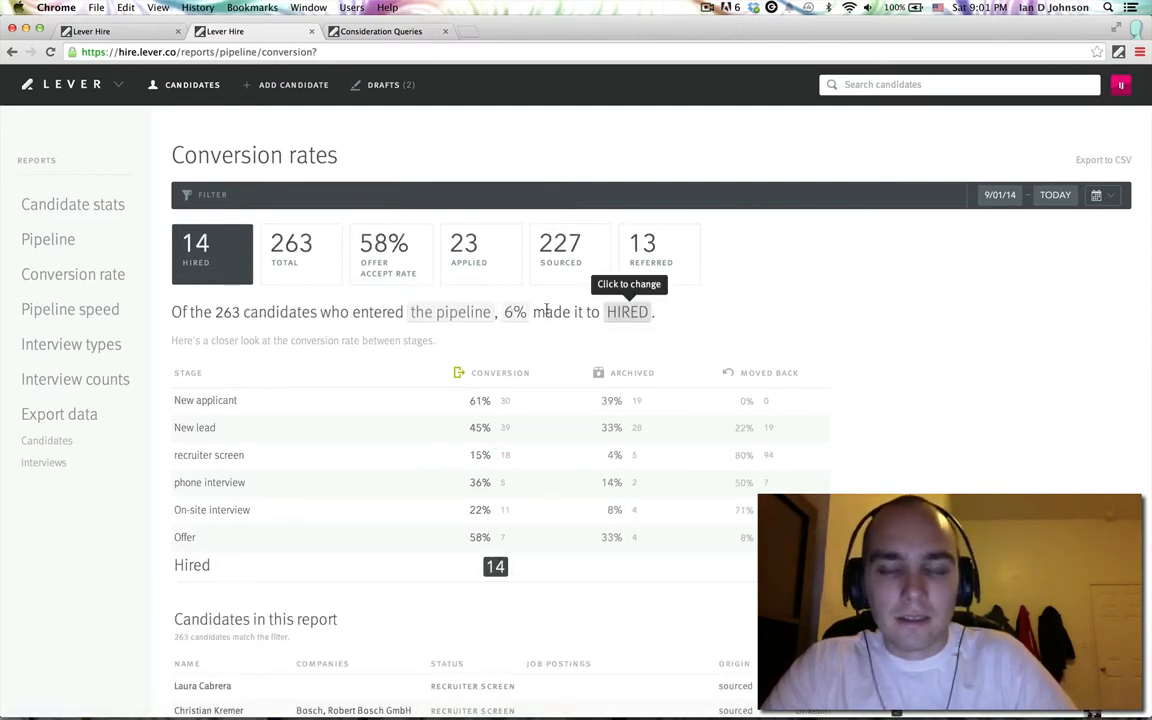
pyautogui.moveTo(450, 312)
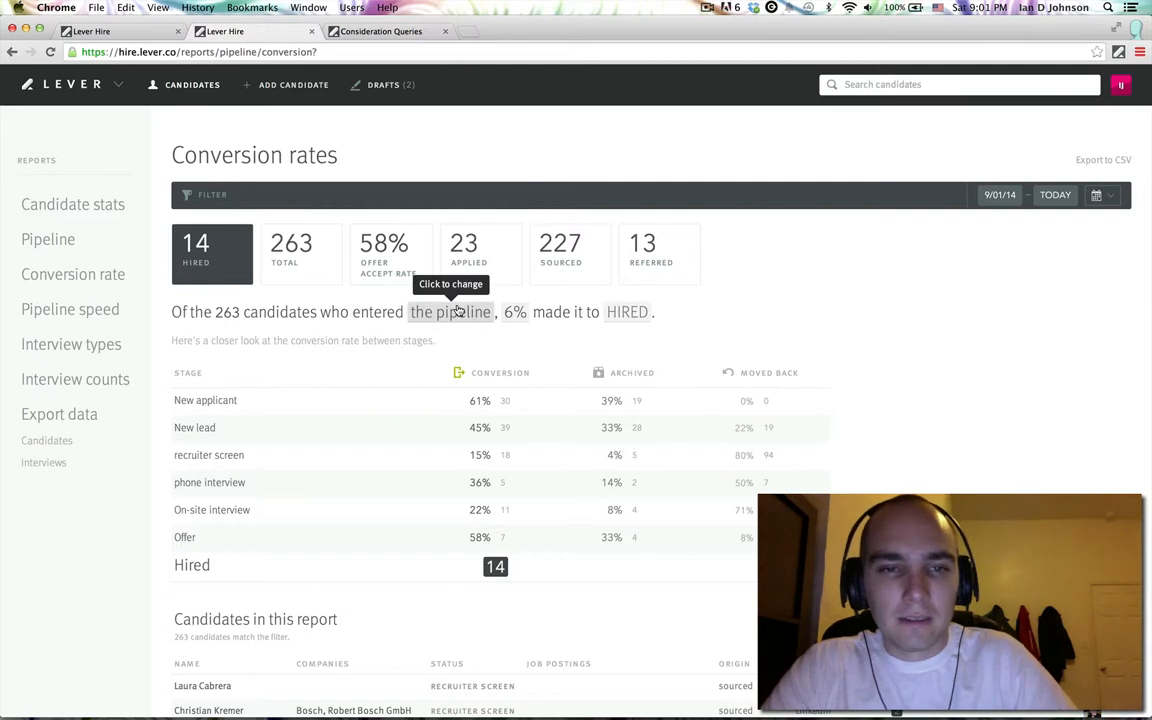
pyautogui.moveTo(360, 308)
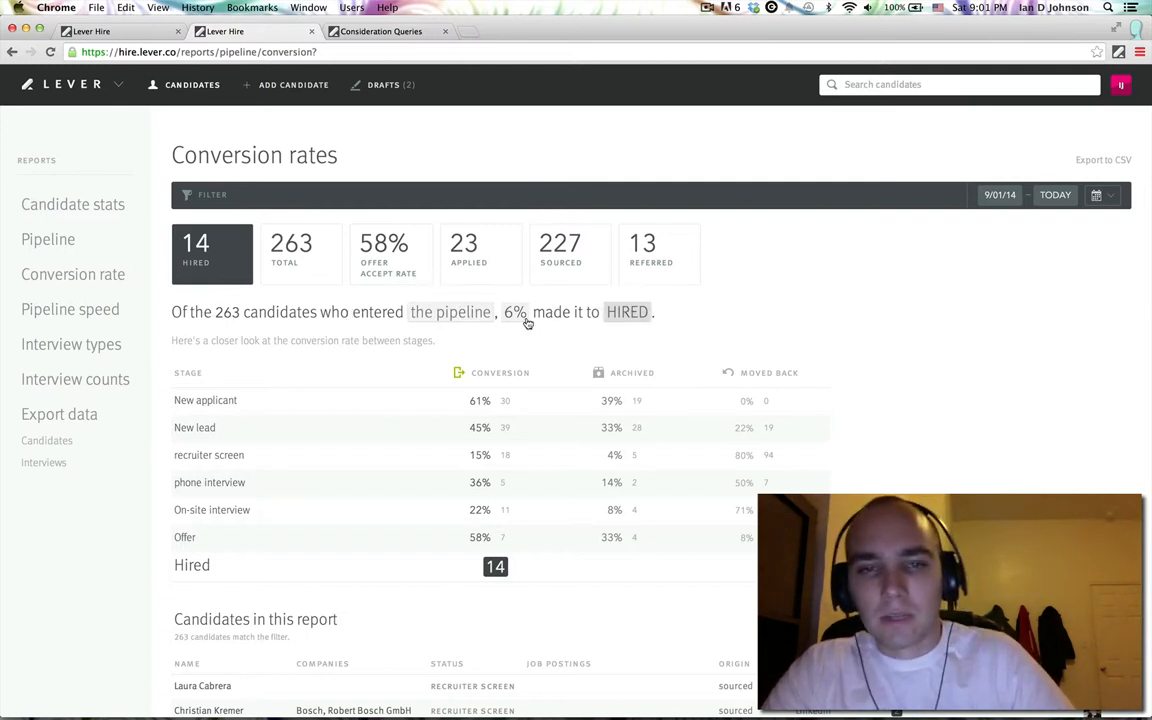
# - Set the funnel to measure Phone interview conversion to Offer
pyautogui.click(450, 312)
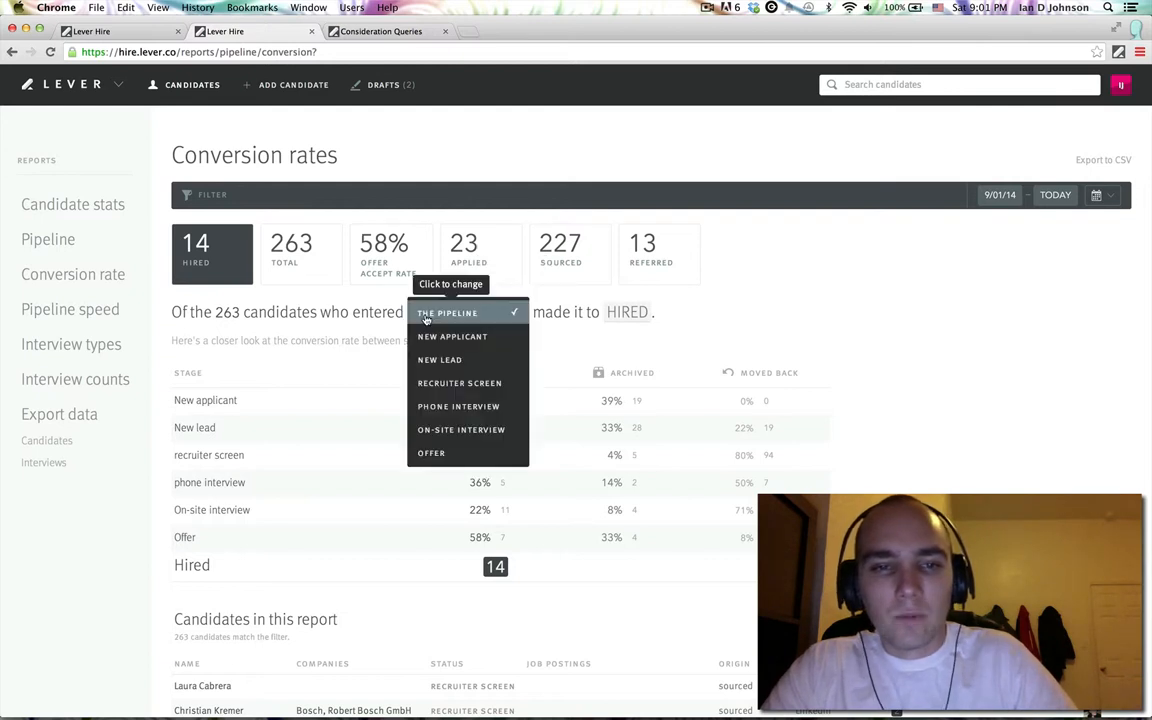
pyautogui.click(458, 406)
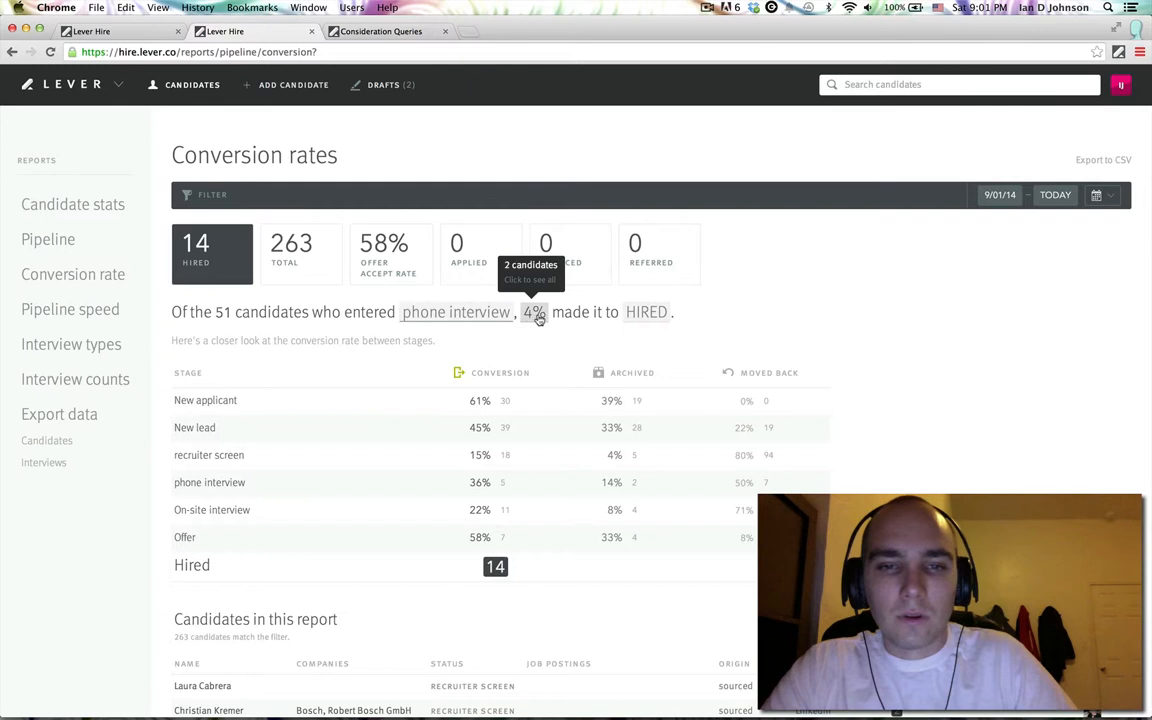
pyautogui.click(646, 312)
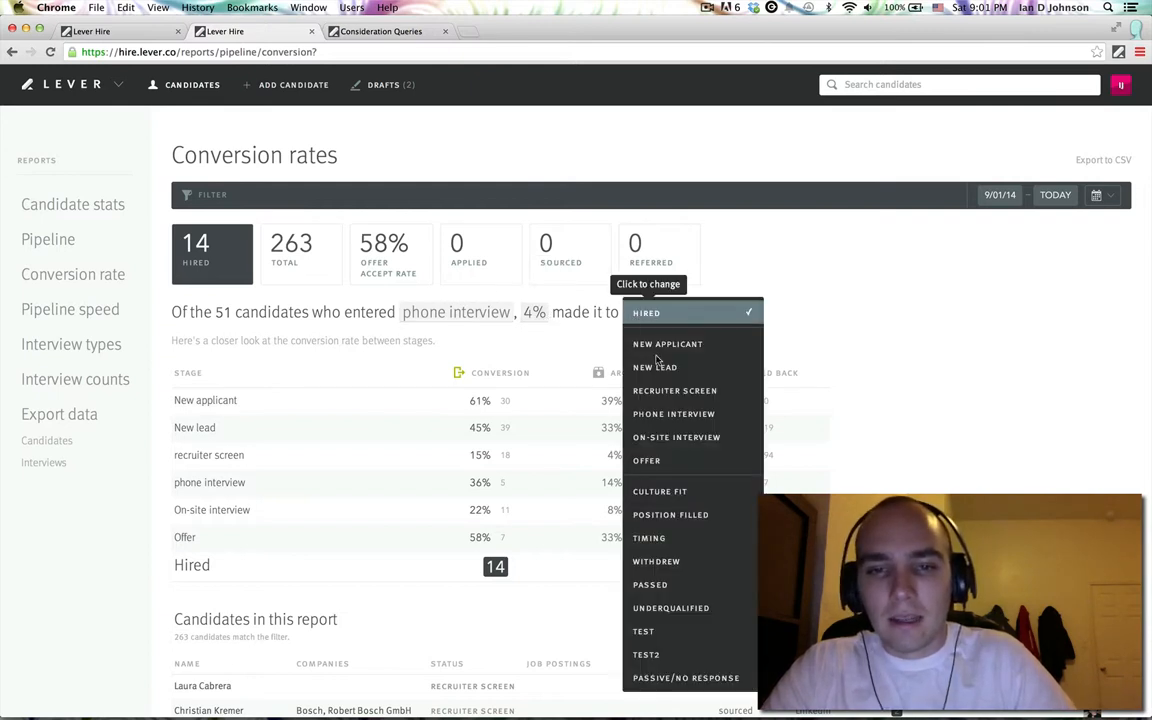
pyautogui.click(646, 460)
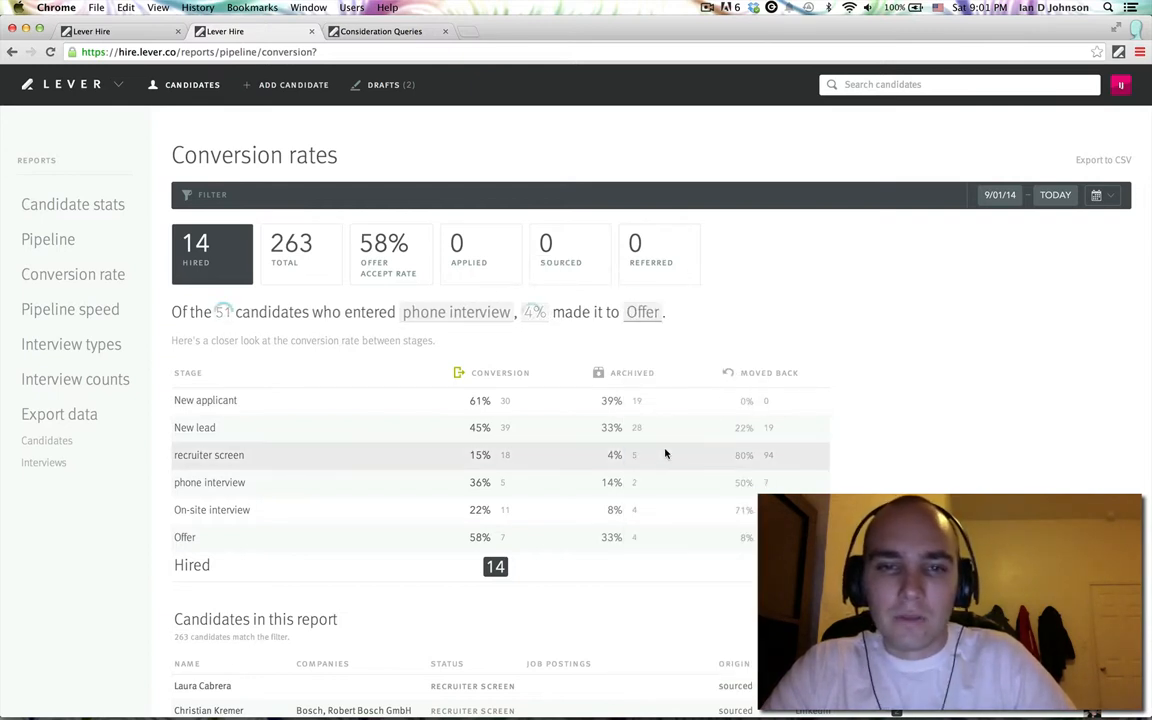
# - Measure On-site interview to Underqualified, view the 2 candidates, and return to all 263
pyautogui.click(456, 312)
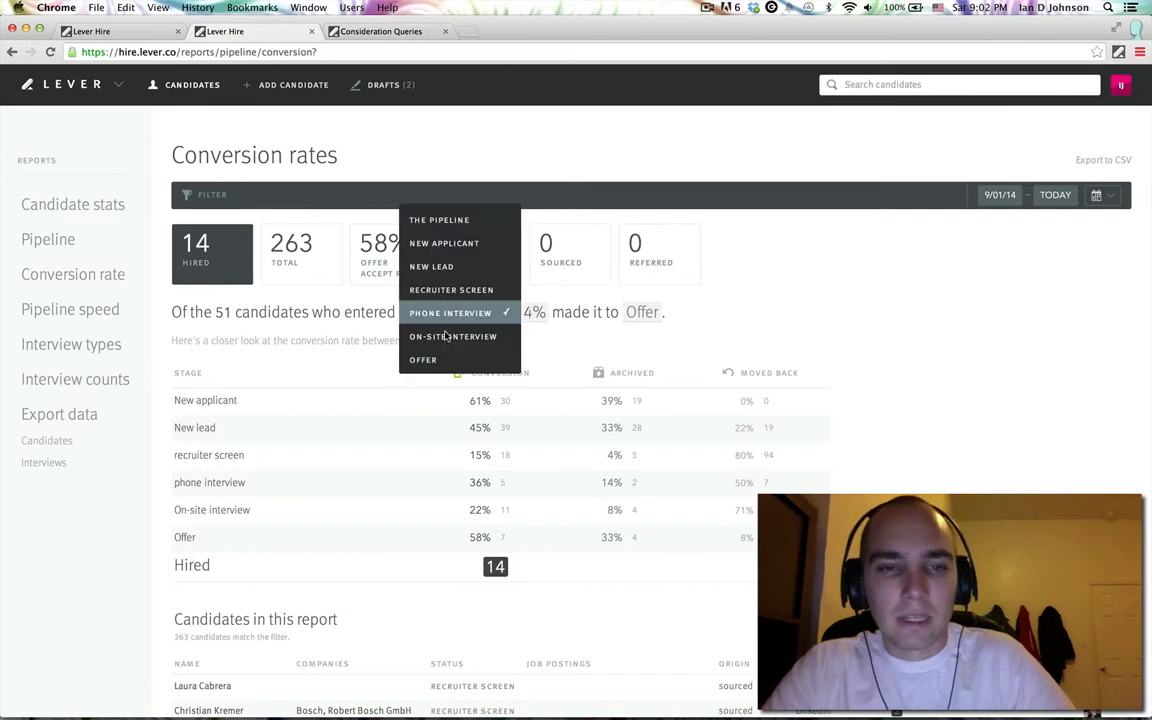
pyautogui.click(452, 336)
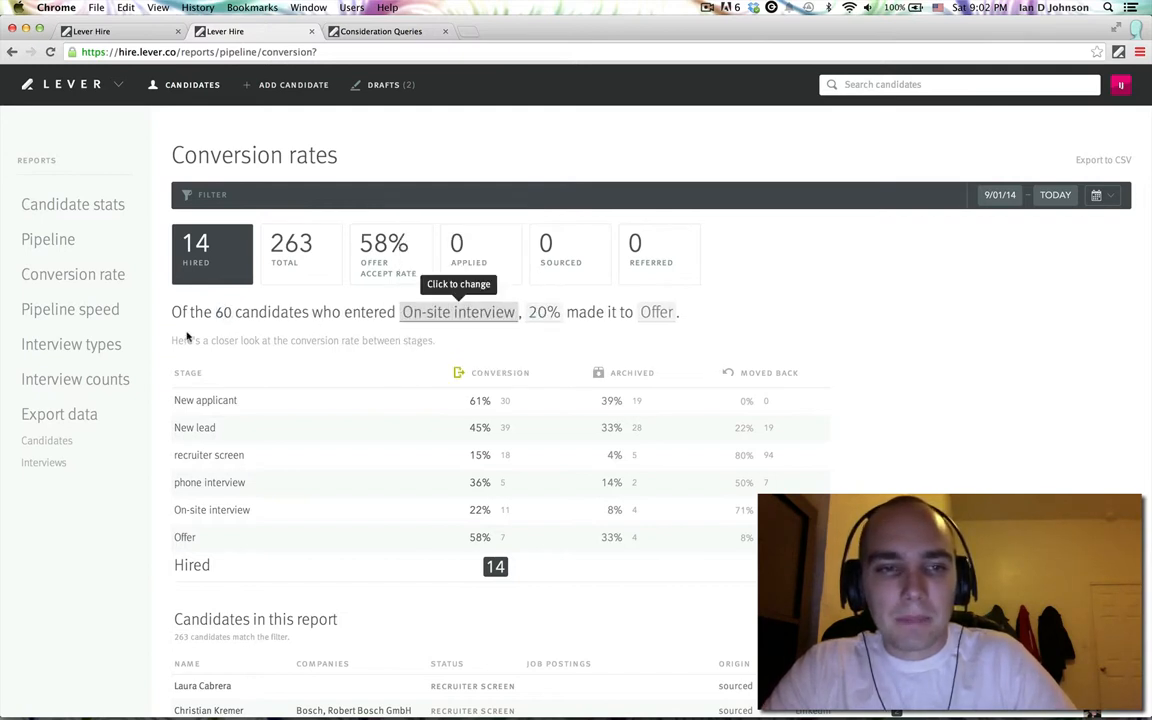
pyautogui.moveTo(564, 320)
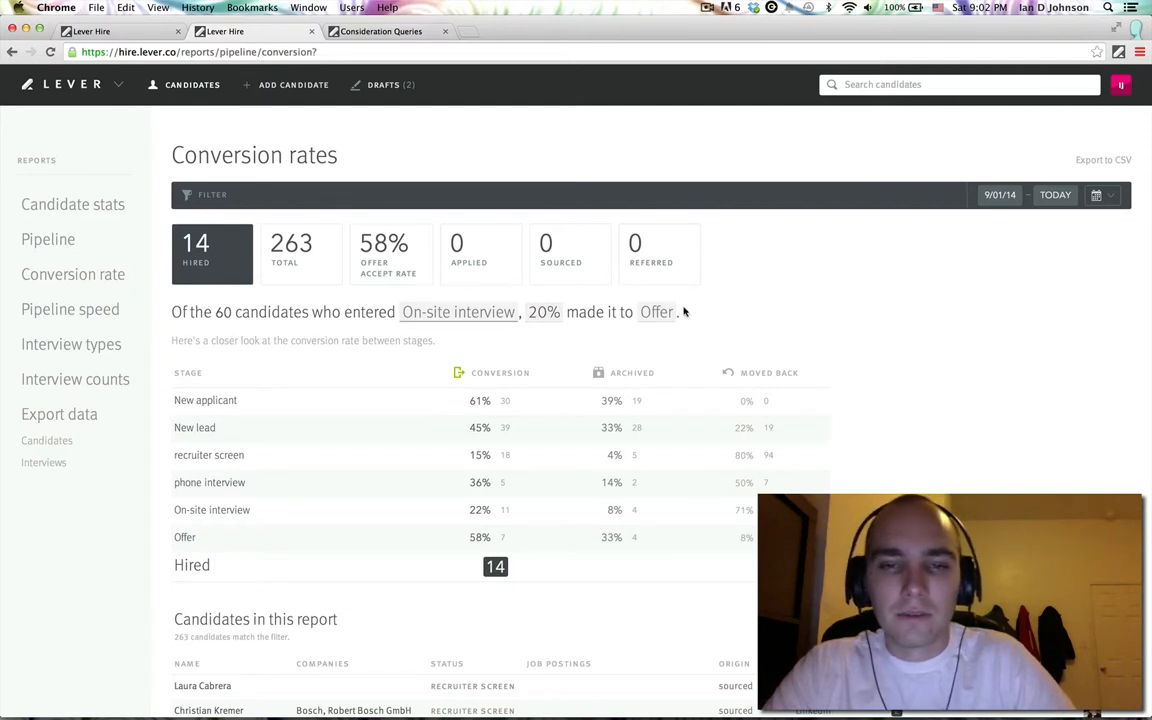
pyautogui.click(656, 312)
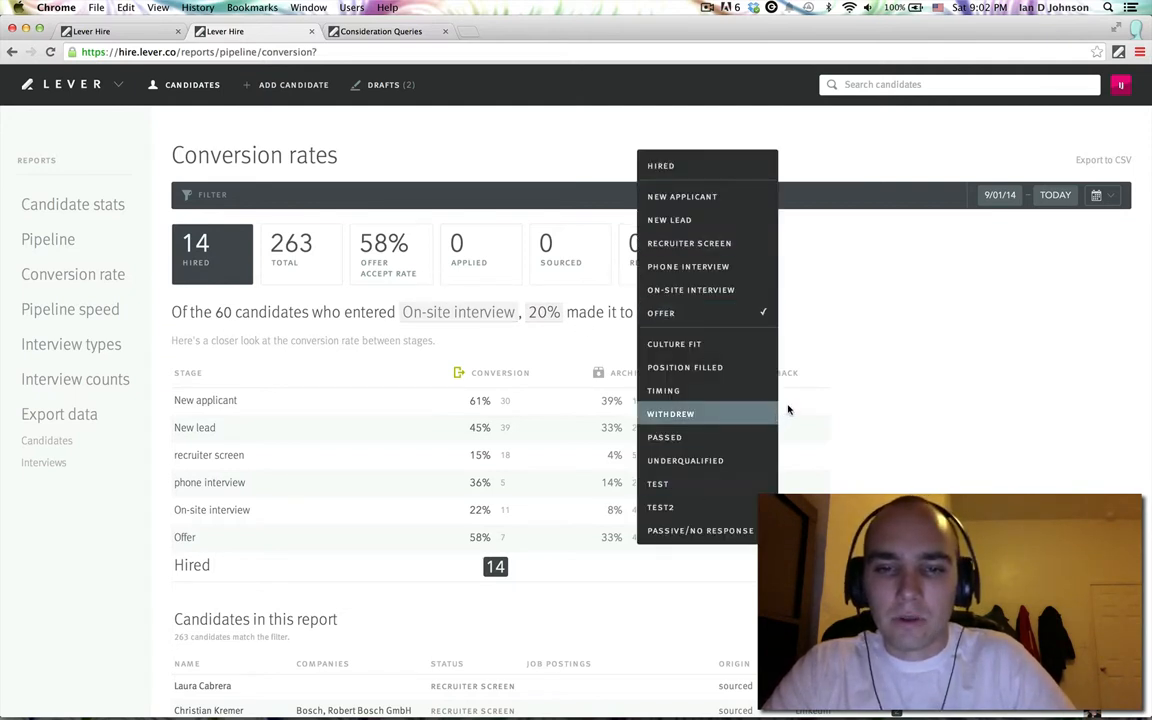
pyautogui.moveTo(684, 460)
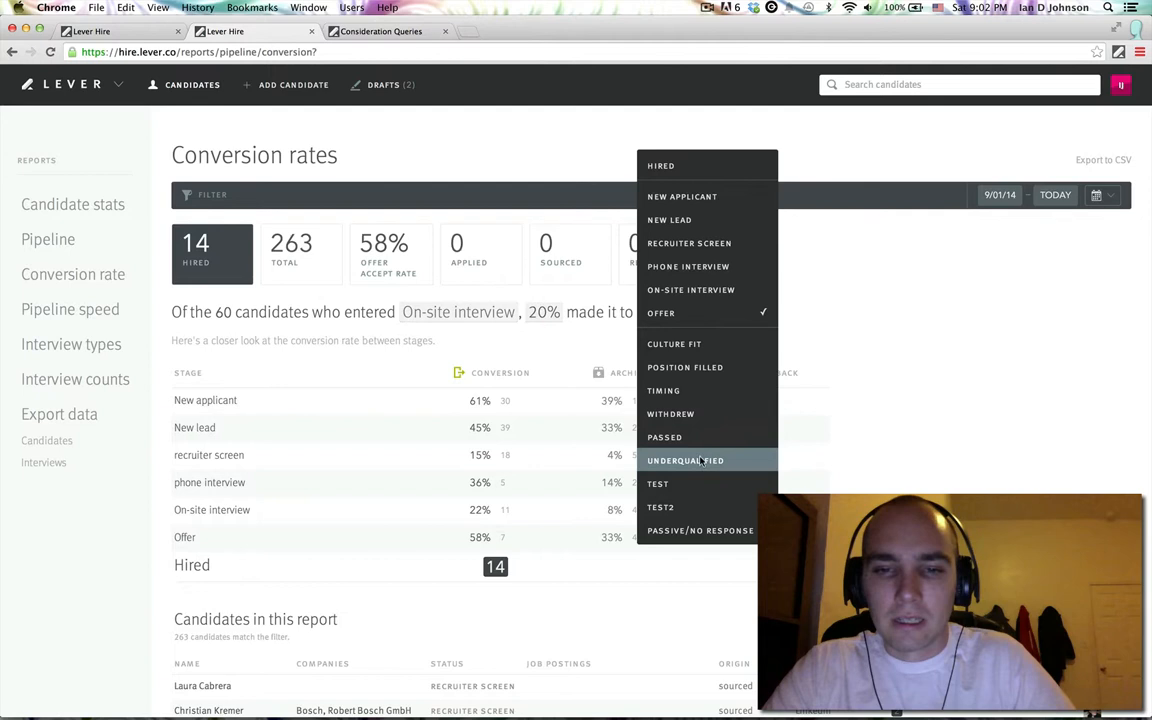
pyautogui.click(684, 460)
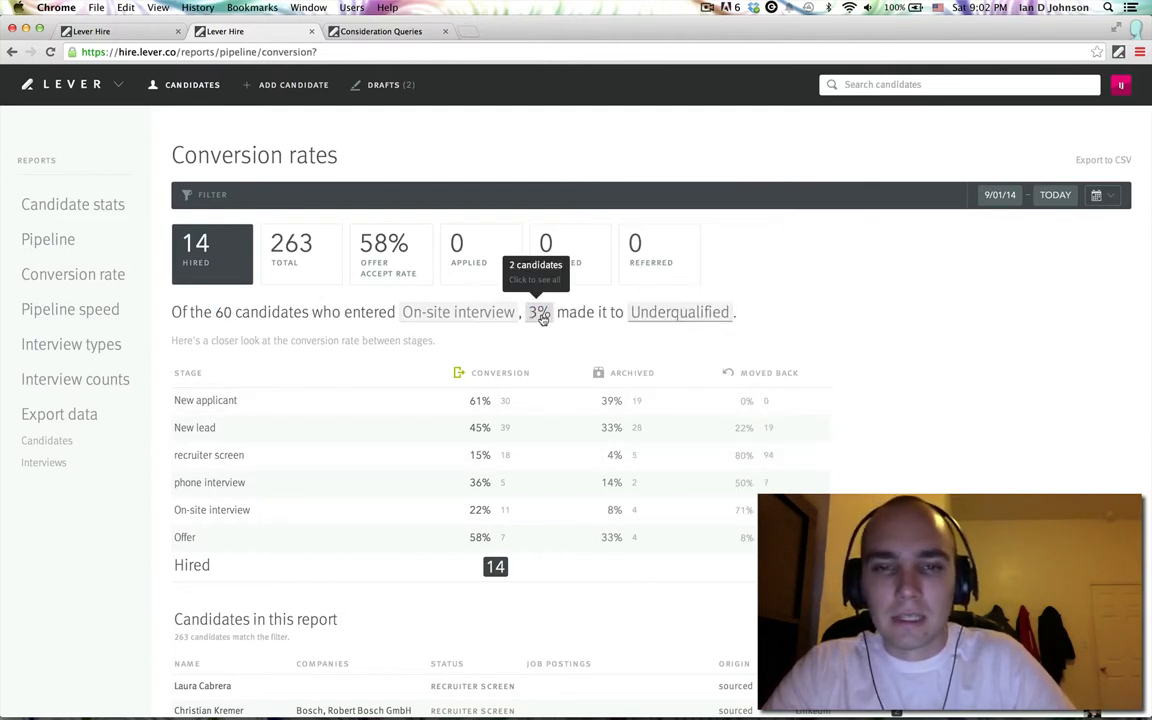
pyautogui.moveTo(660, 312)
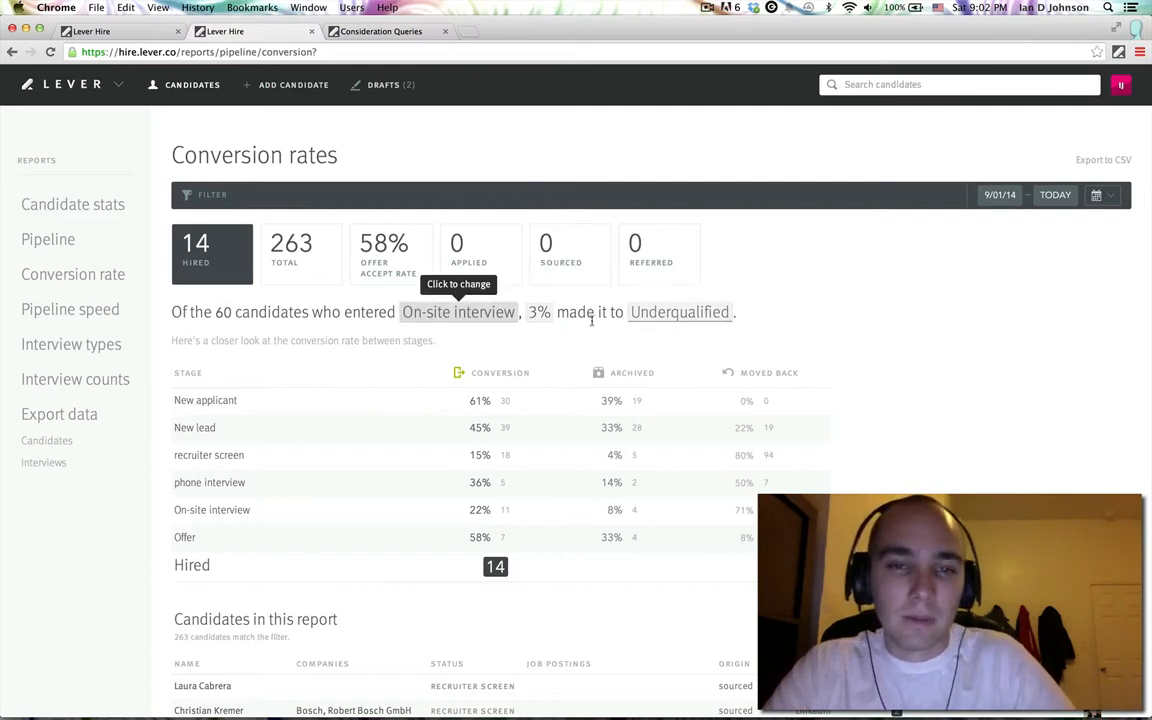
pyautogui.moveTo(480, 324)
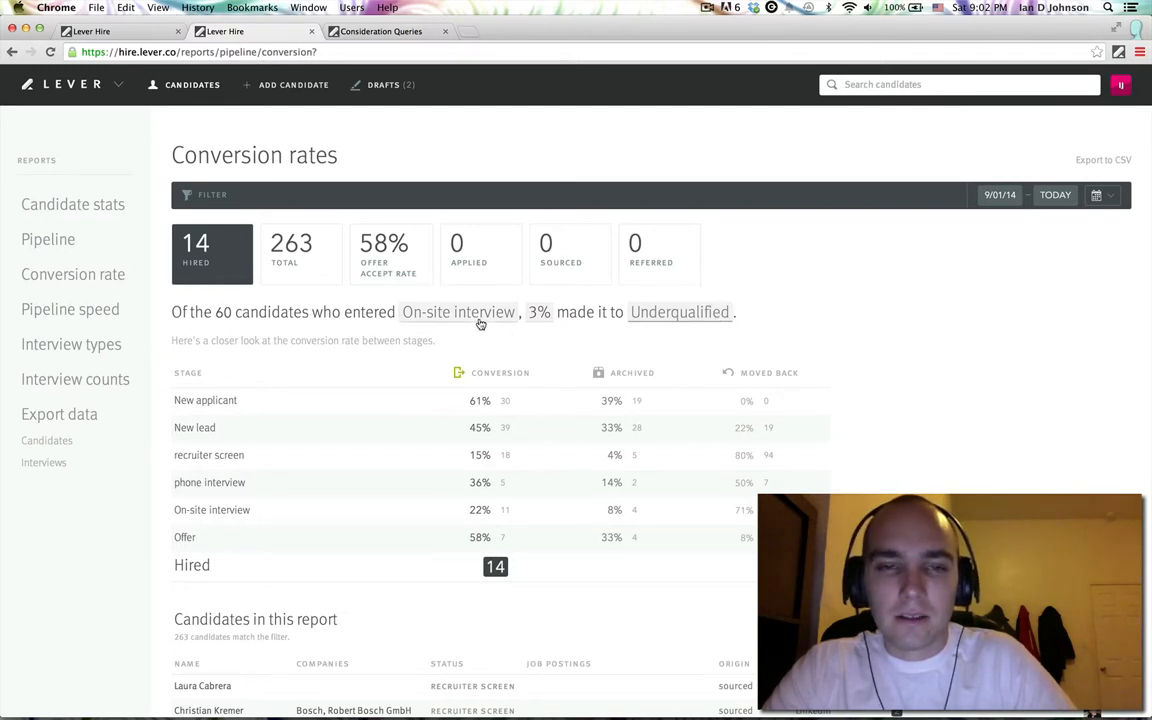
pyautogui.moveTo(508, 316)
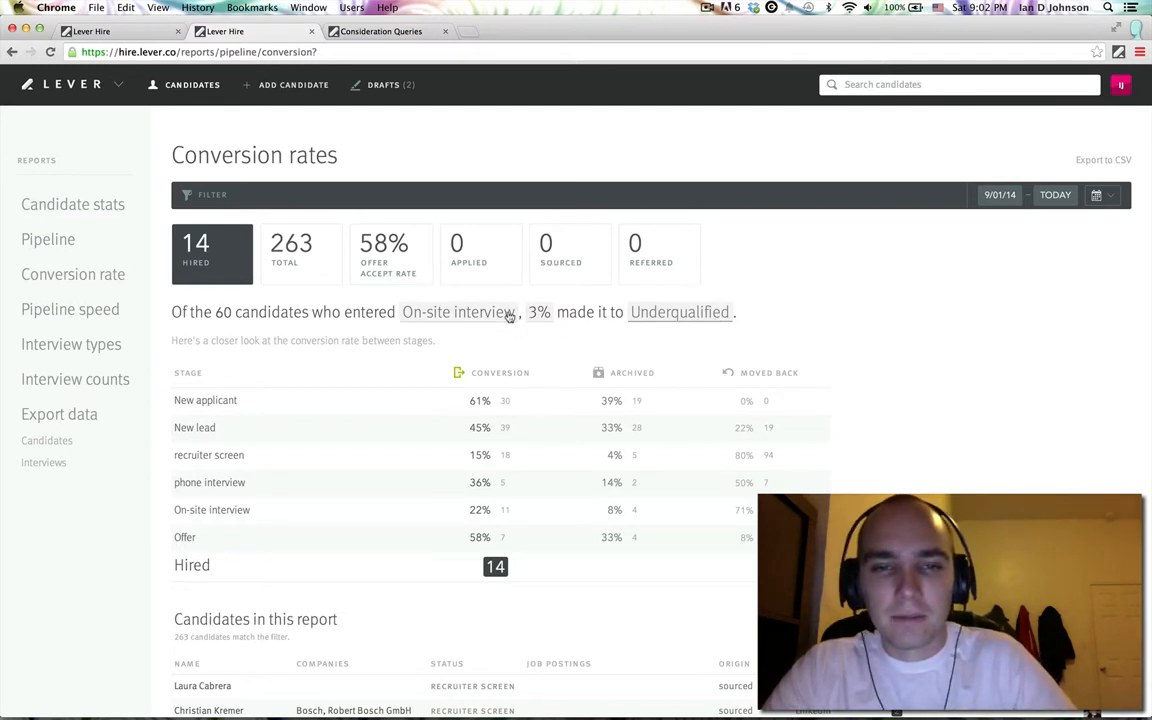
pyautogui.click(460, 312)
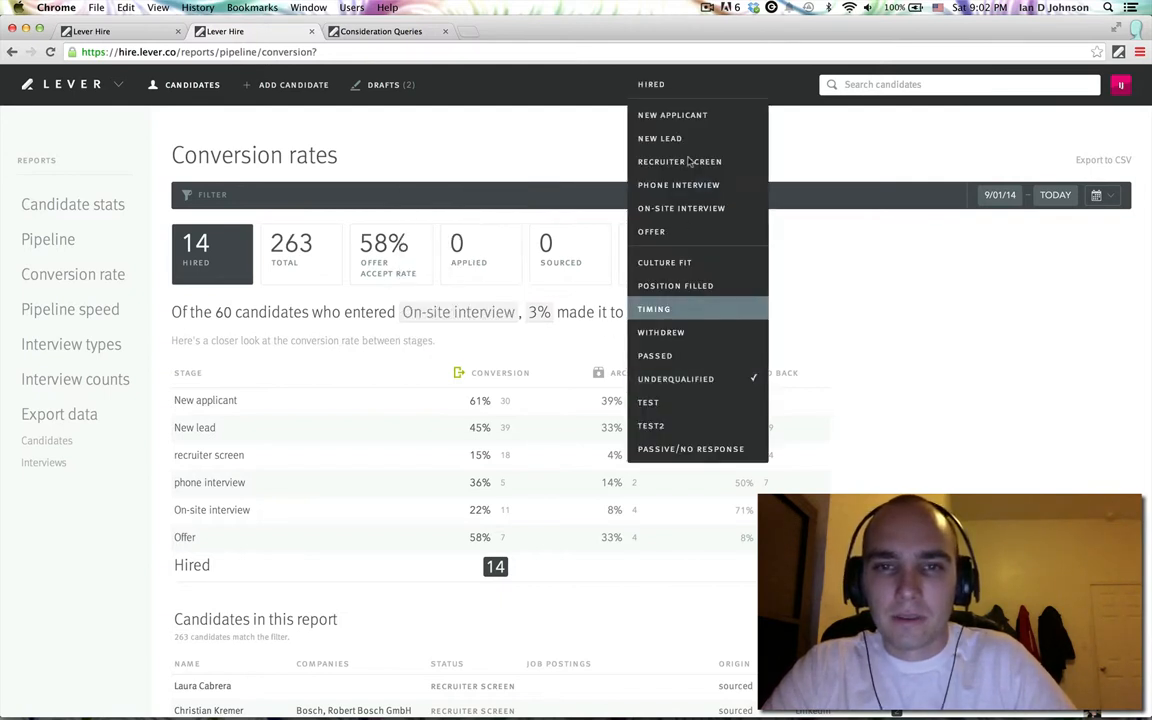
pyautogui.click(676, 378)
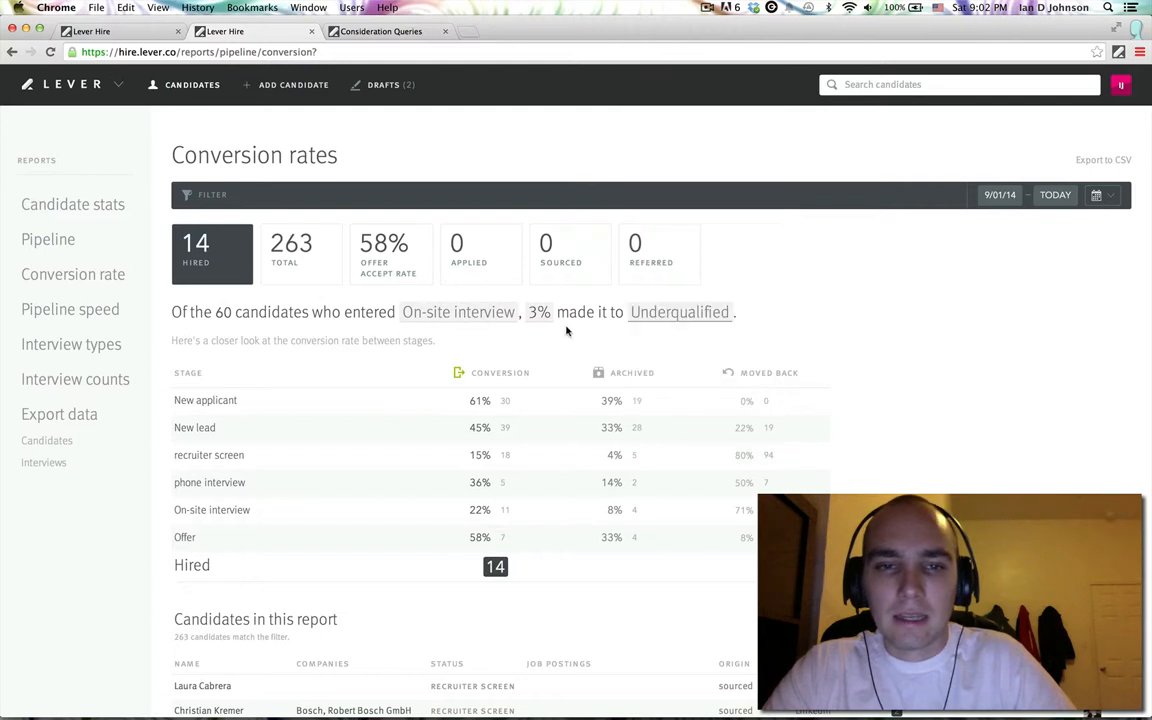
pyautogui.moveTo(248, 304)
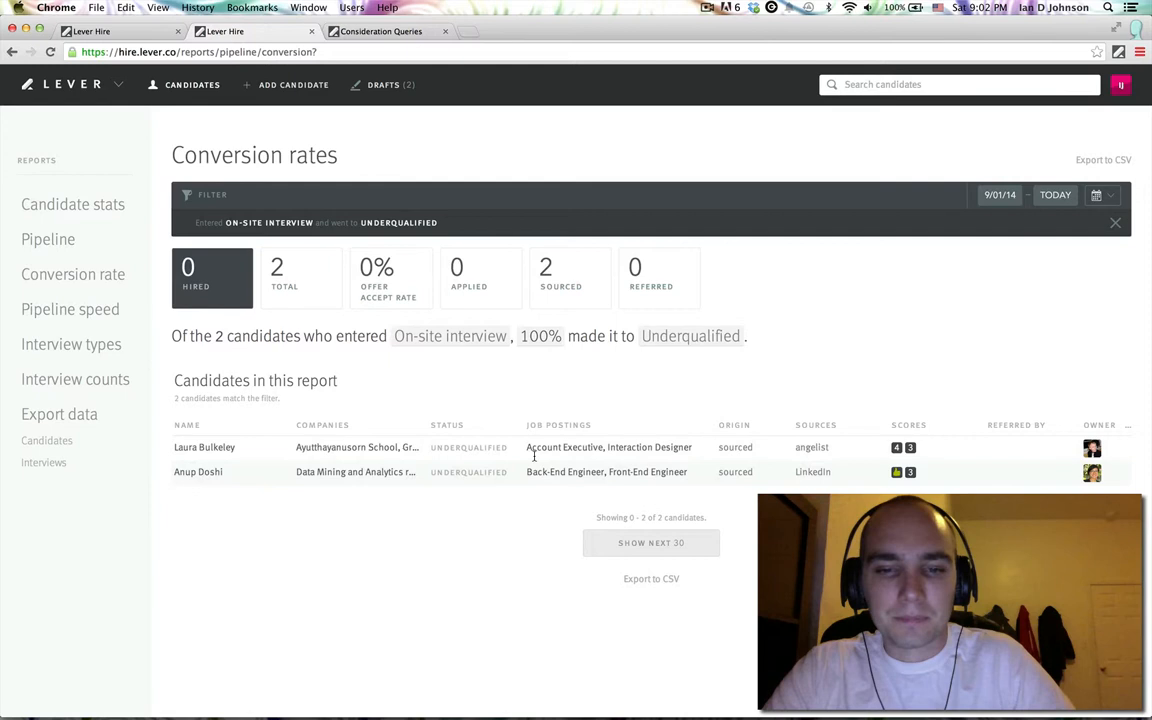
pyautogui.moveTo(1116, 224)
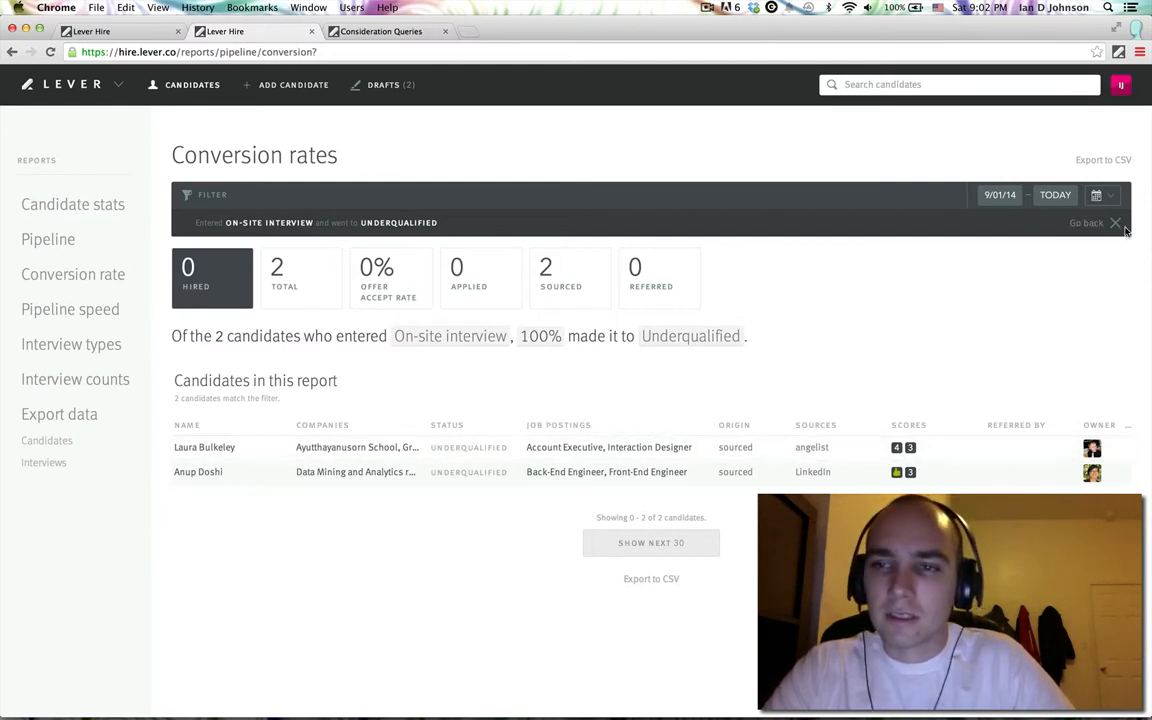
pyautogui.click(1116, 222)
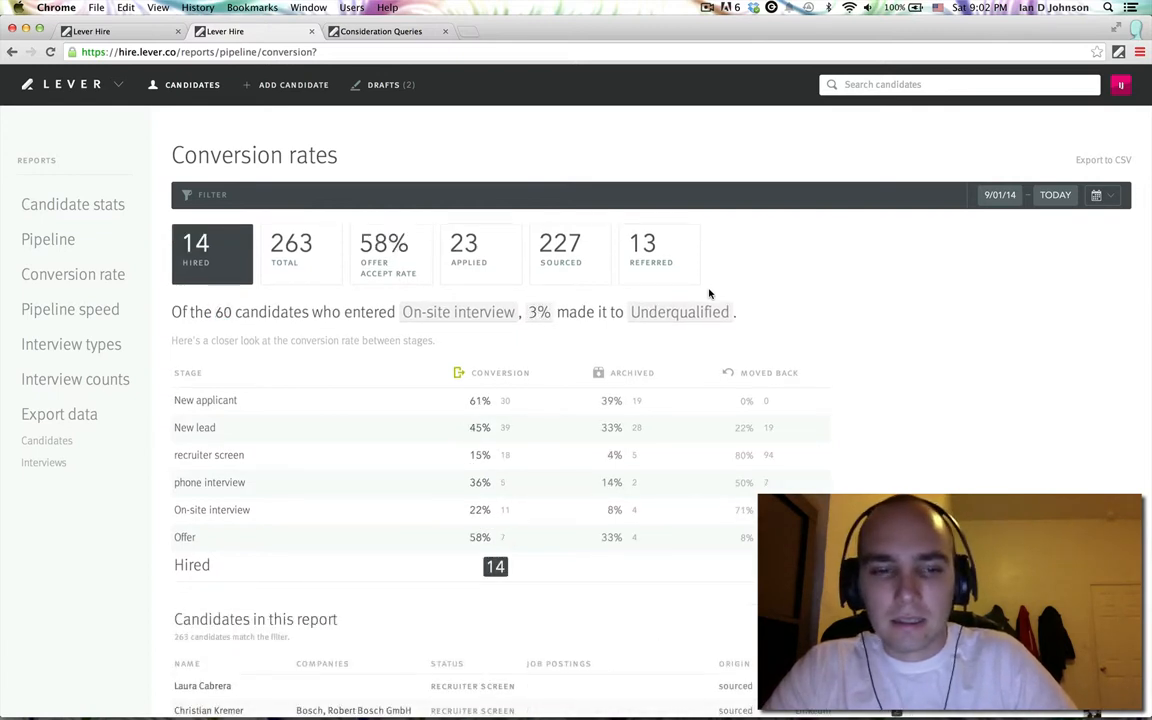
pyautogui.click(380, 32)
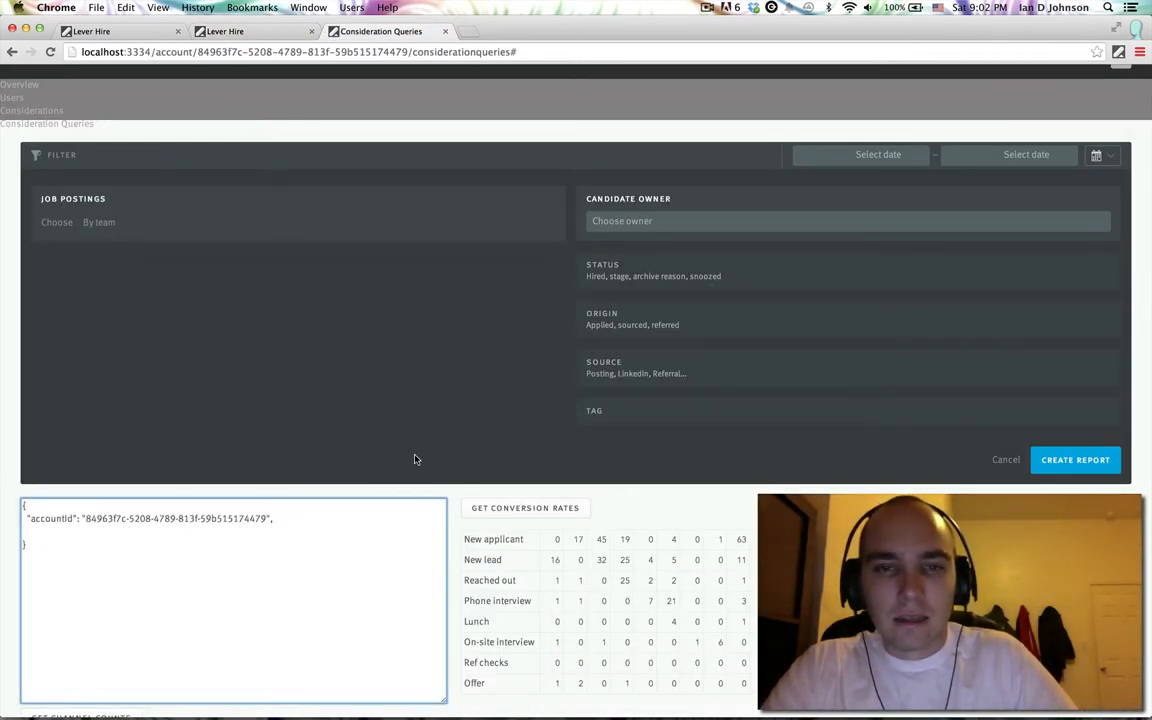
pyautogui.scroll(-3)
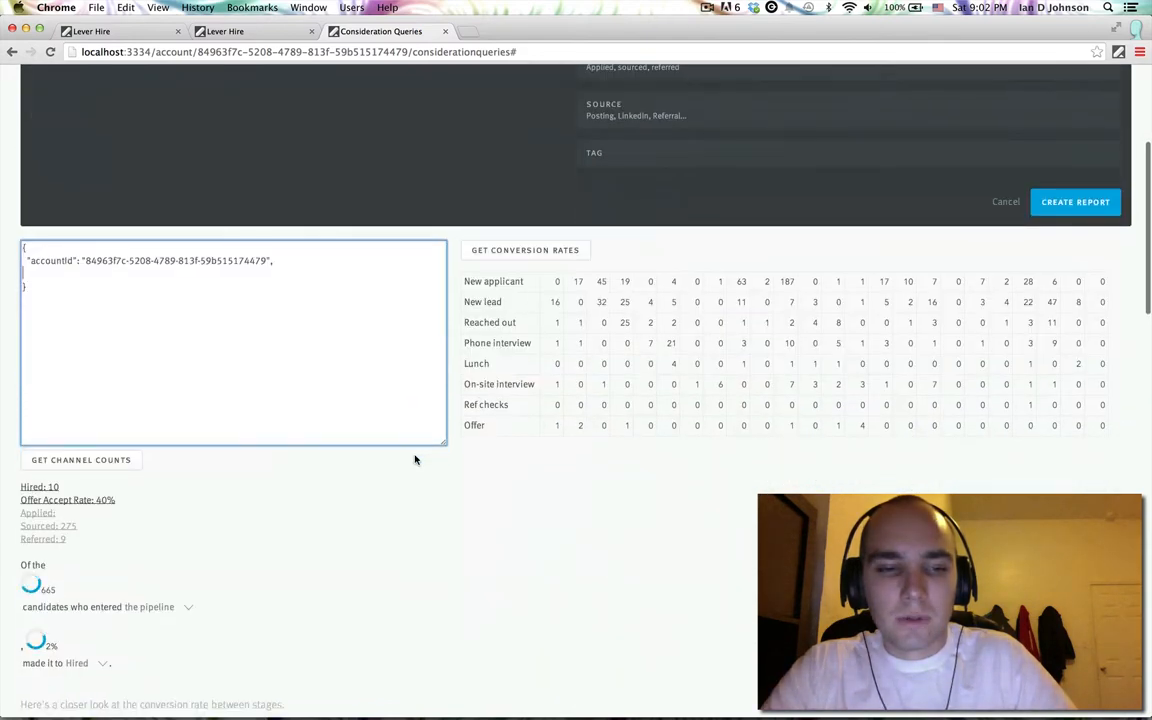
pyautogui.scroll(-3)
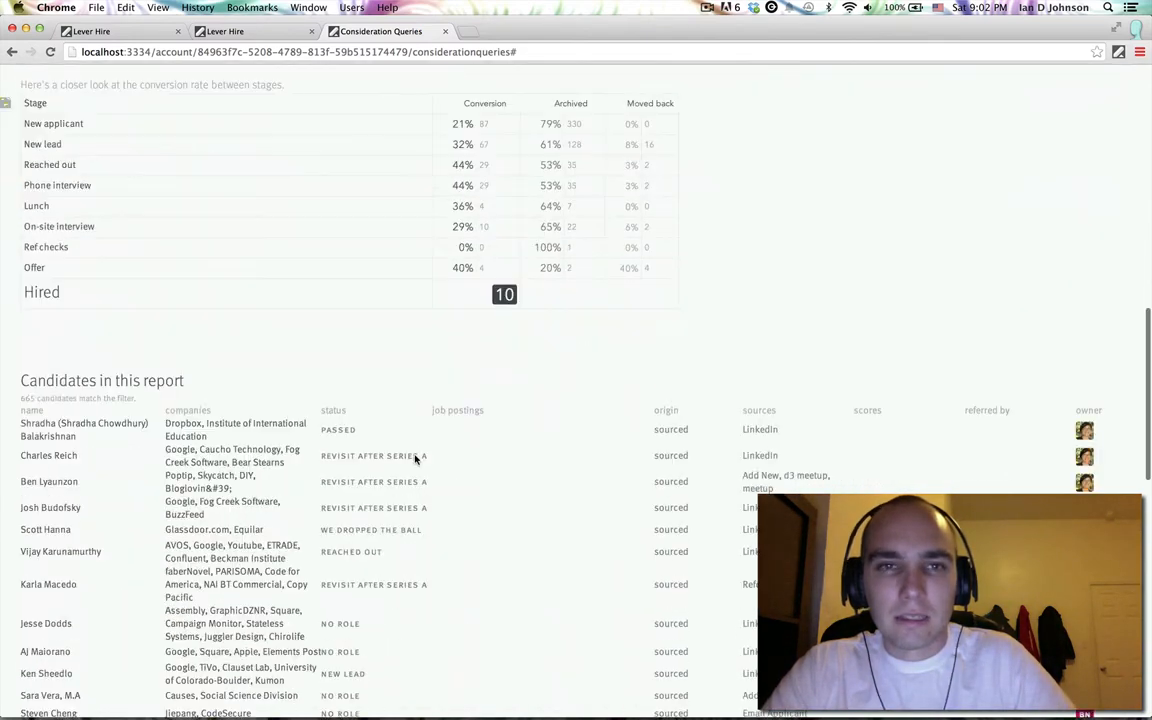
pyautogui.scroll(-3)
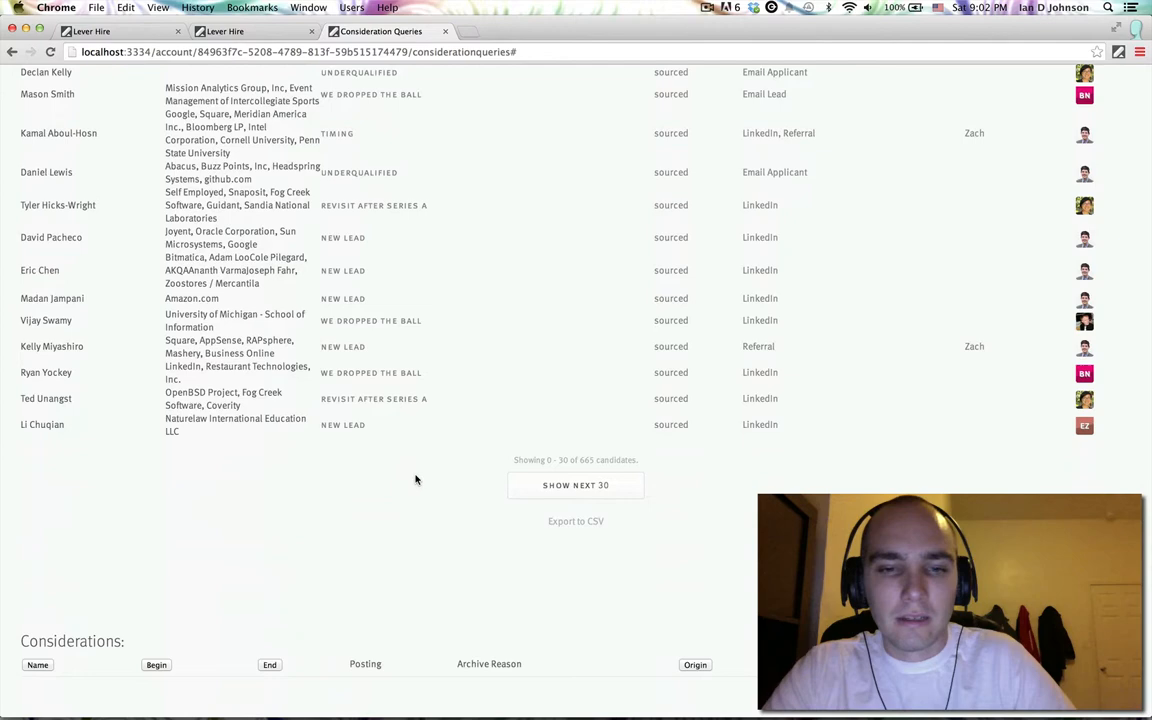
pyautogui.scroll(3)
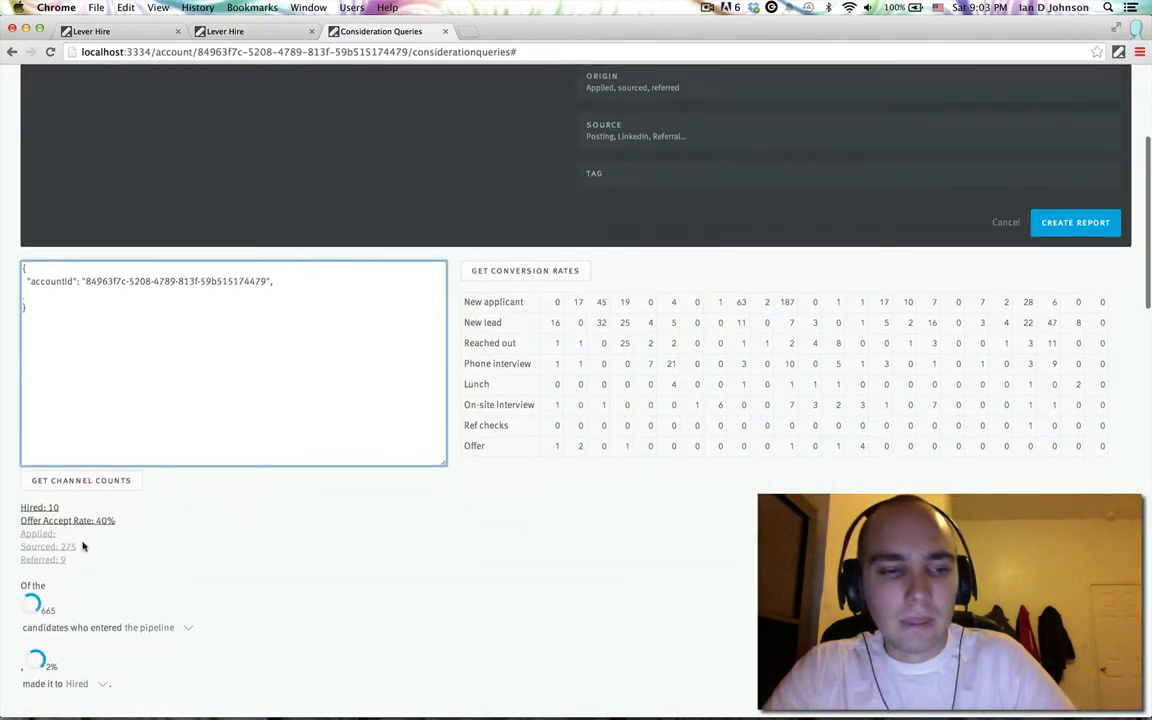
pyautogui.scroll(3)
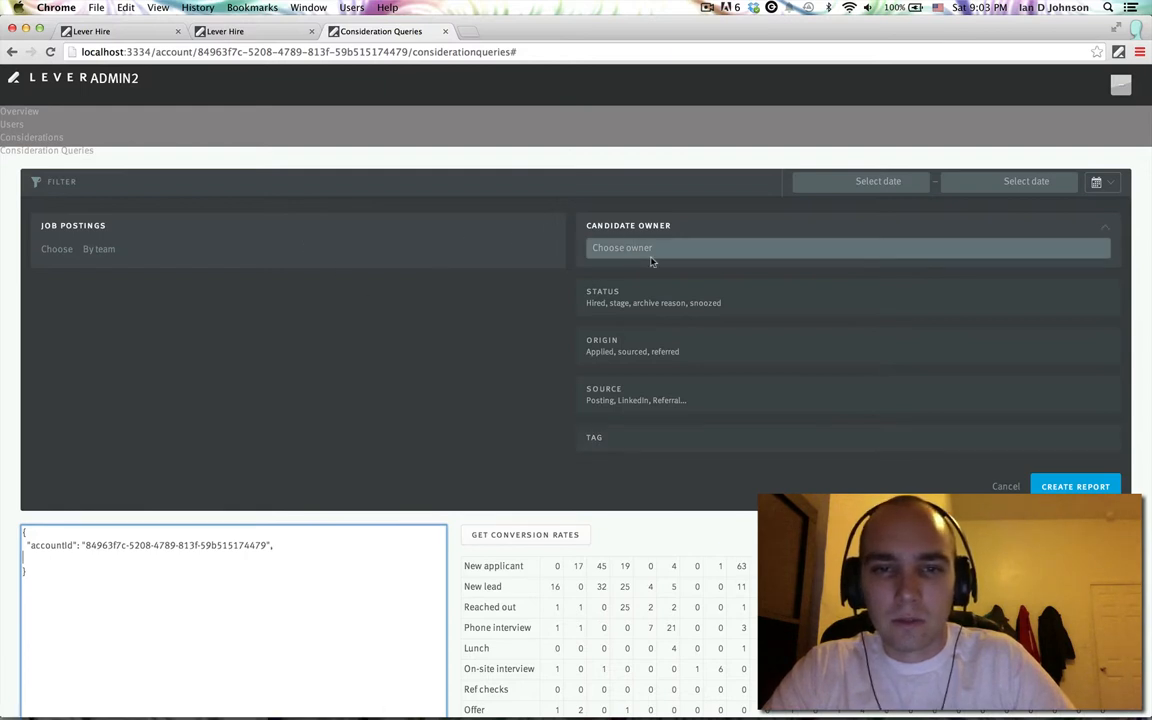
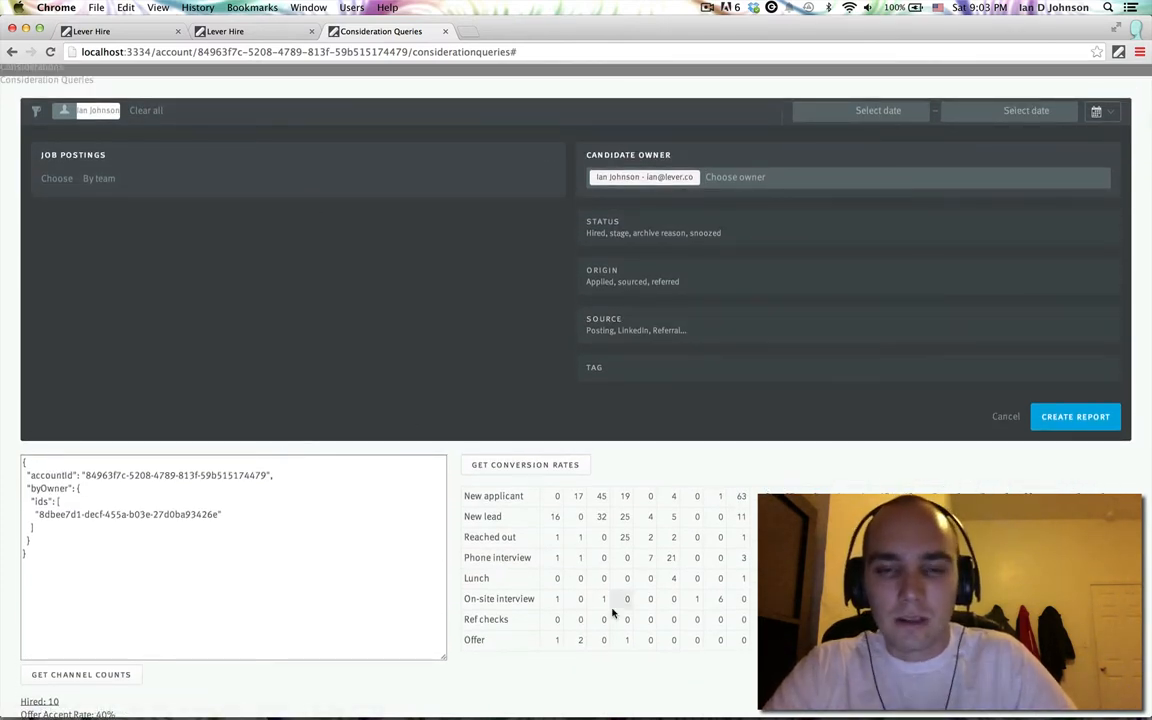
# - Filter by candidate owner 'Ian' and the Overqualified archive reason
pyautogui.moveTo(548, 486)
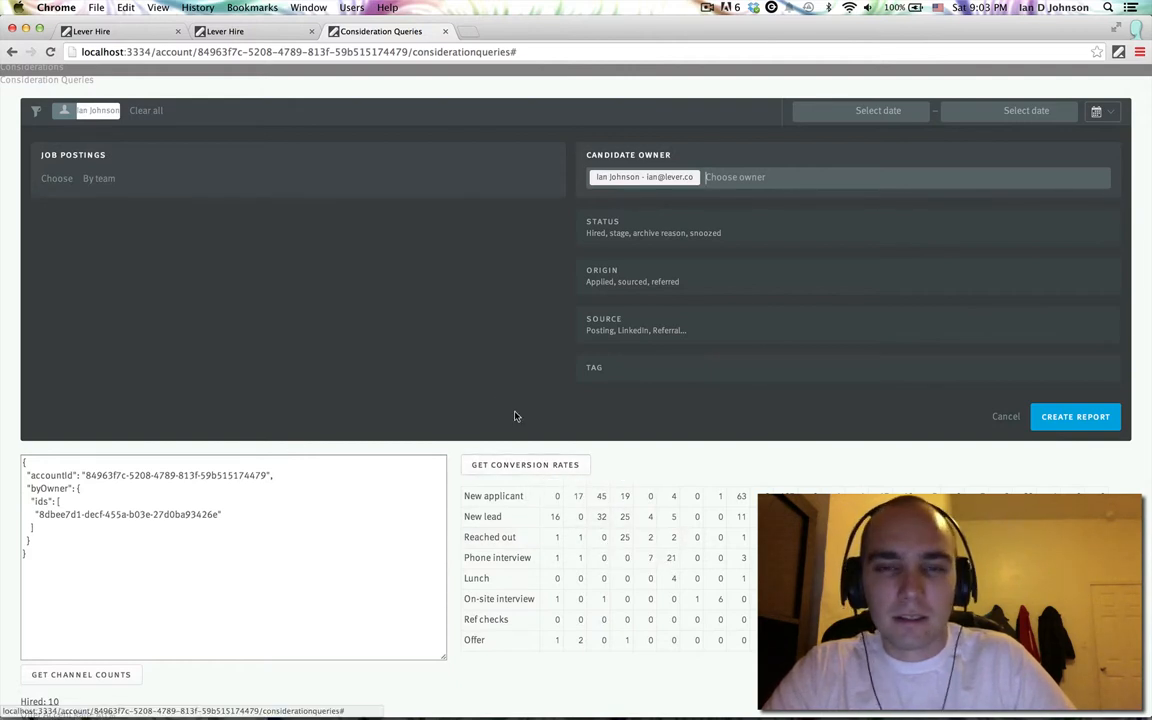
pyautogui.scroll(-3)
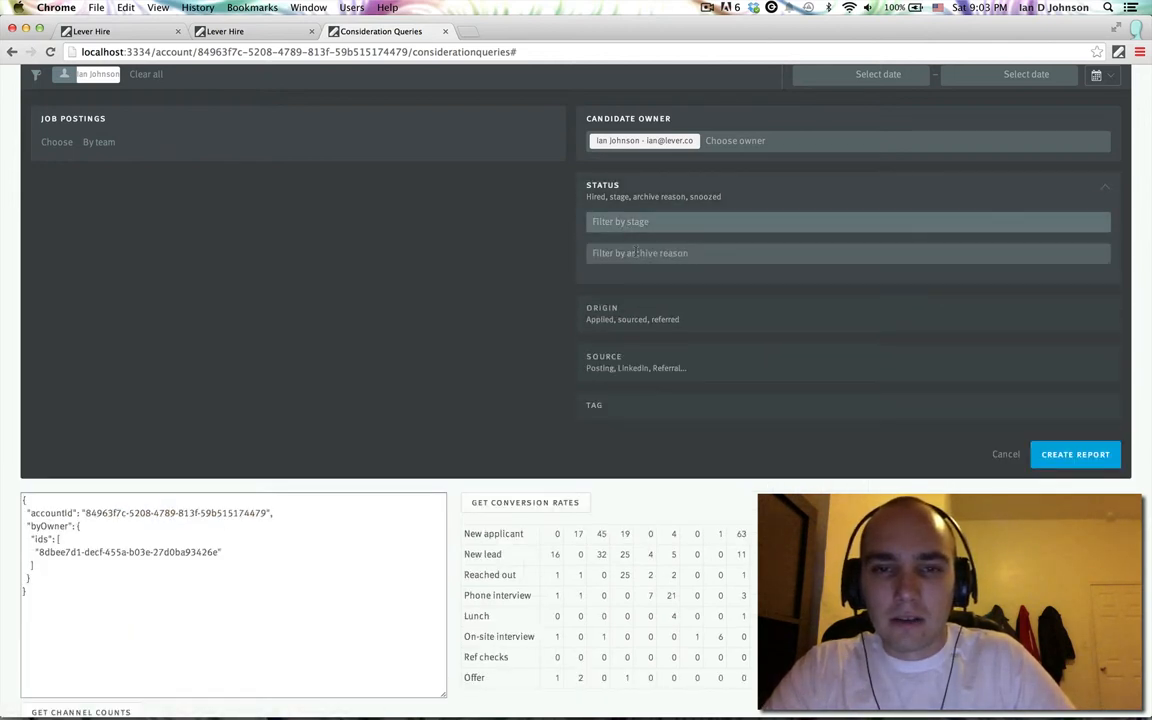
pyautogui.click(848, 252)
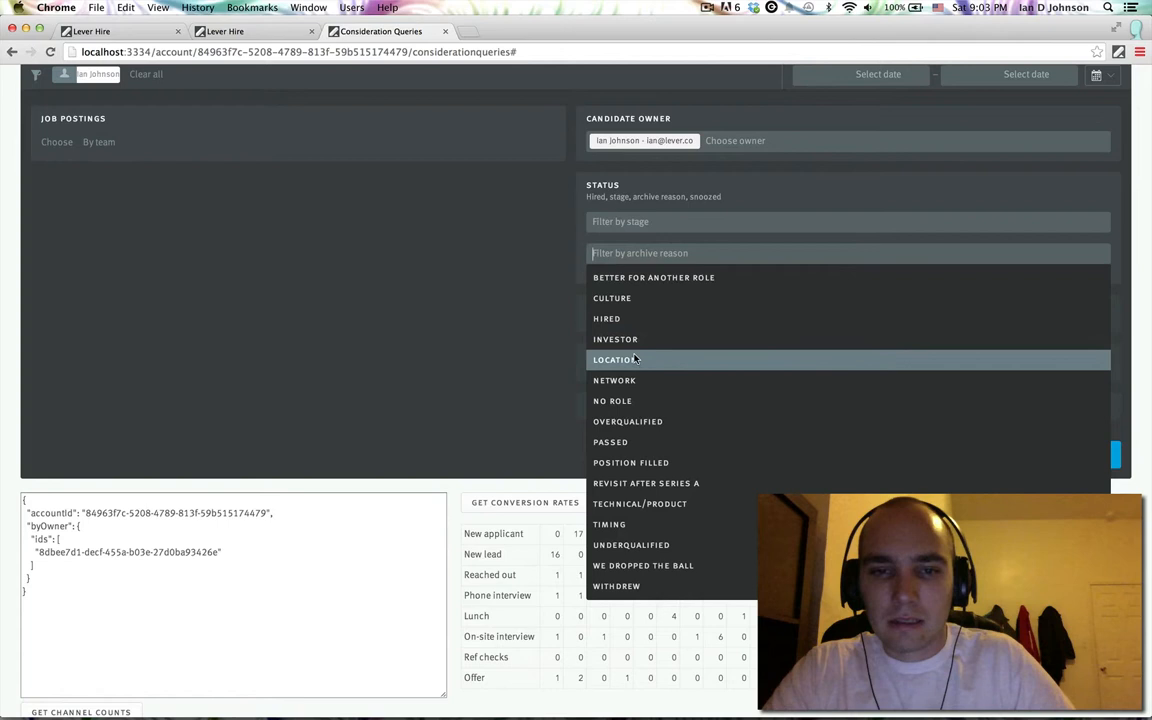
pyautogui.click(628, 420)
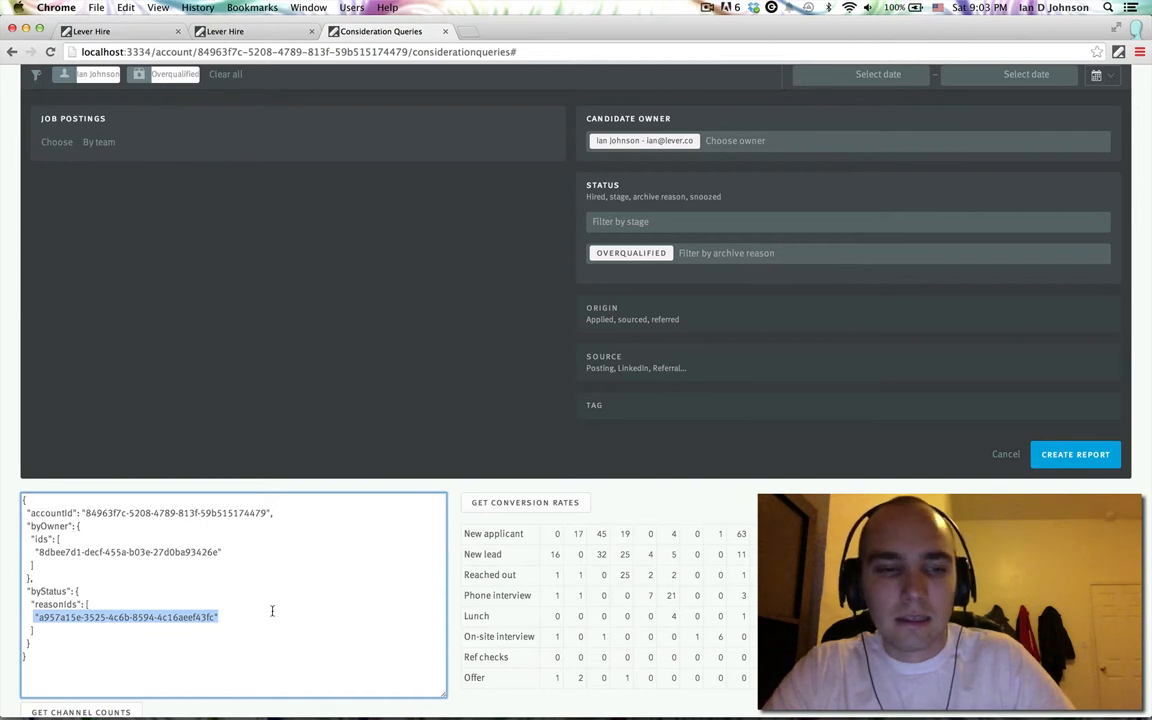
# - Review the generated query JSON reflecting the owner and archive-reason filters
pyautogui.scroll(-3)
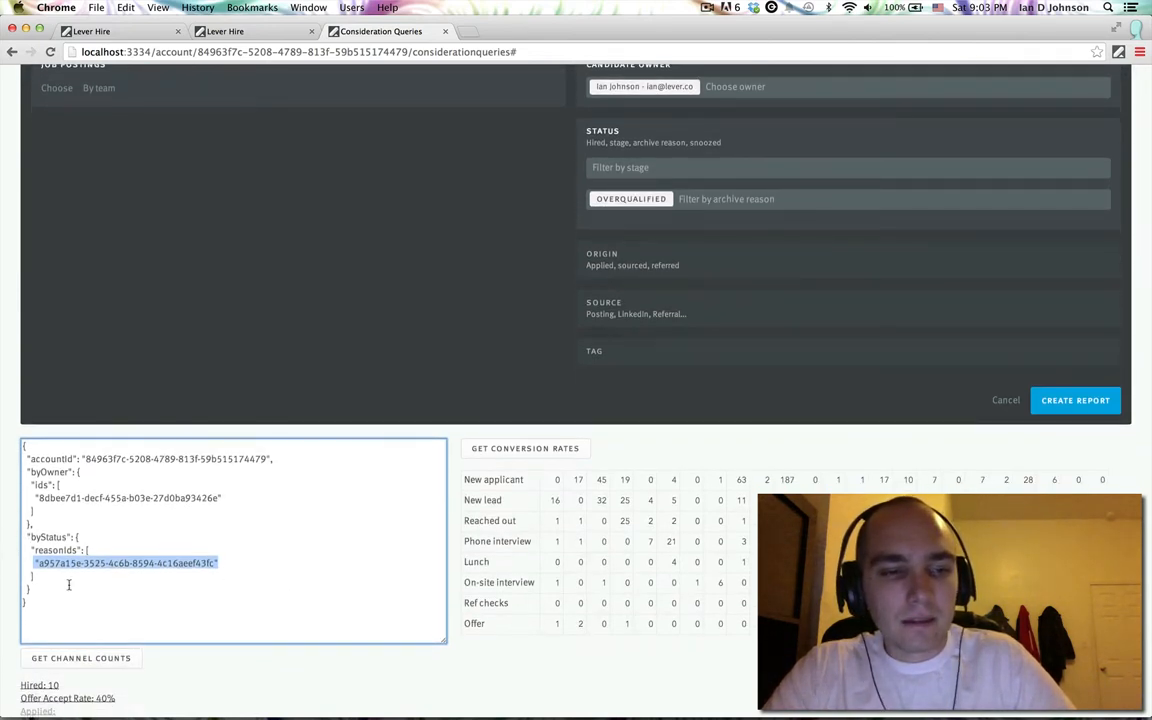
pyautogui.click(86, 602)
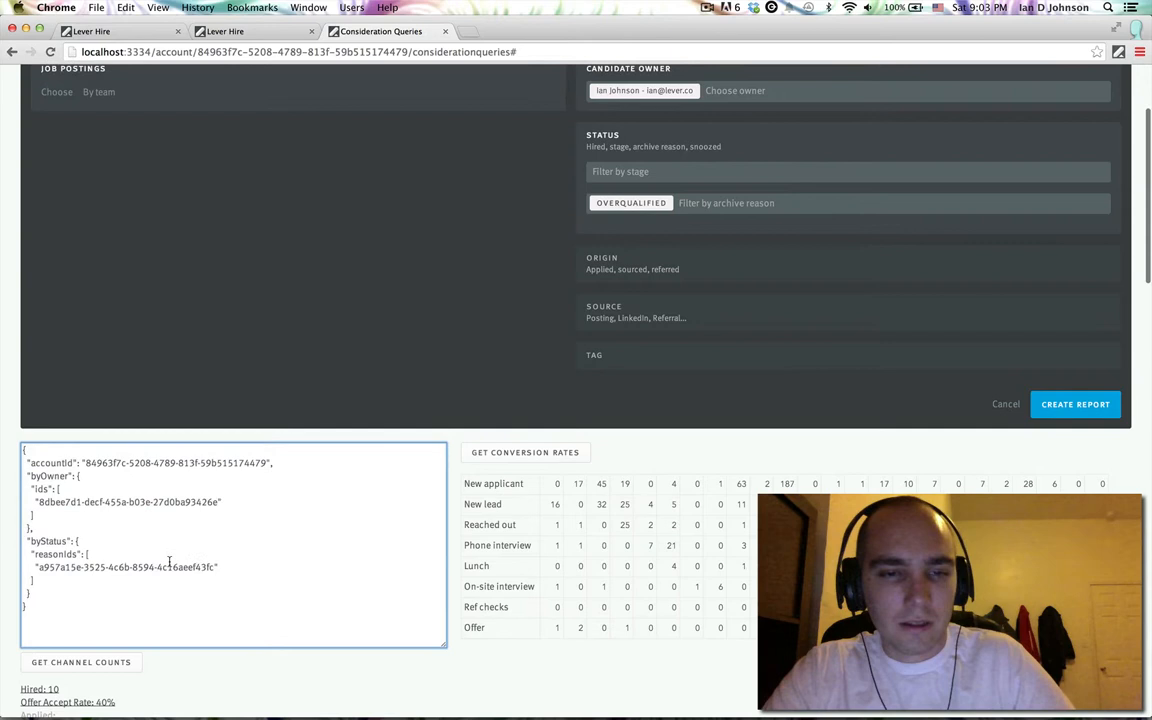
pyautogui.scroll(-3)
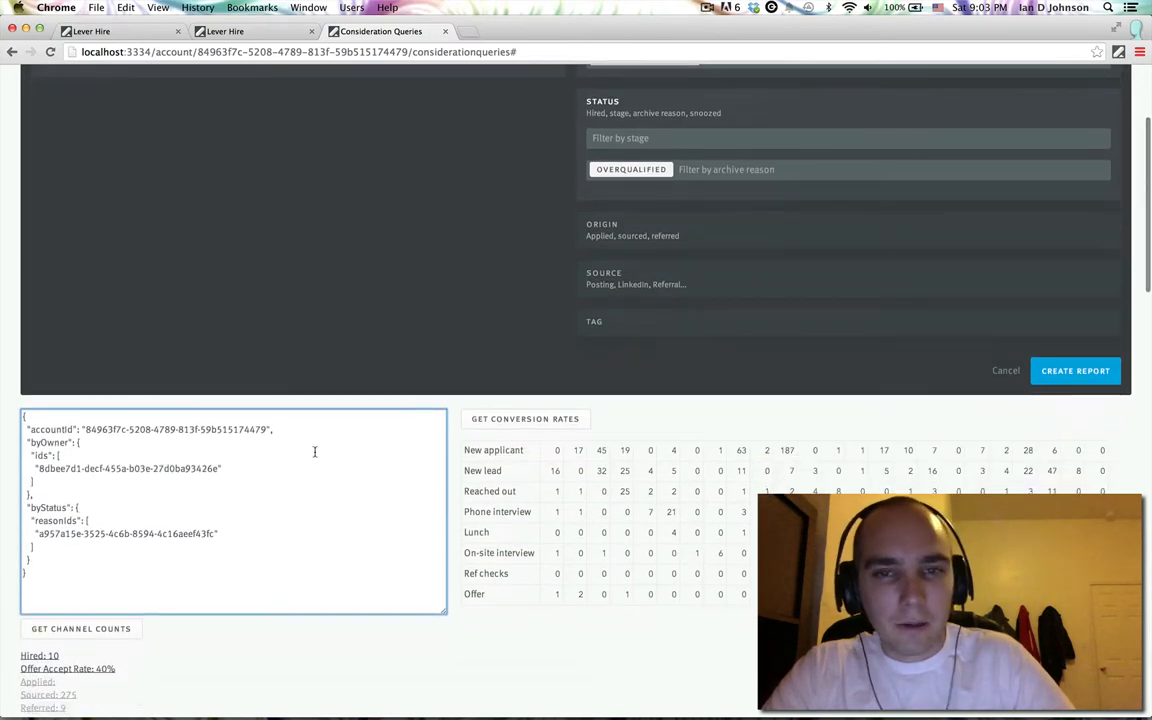
pyautogui.scroll(3)
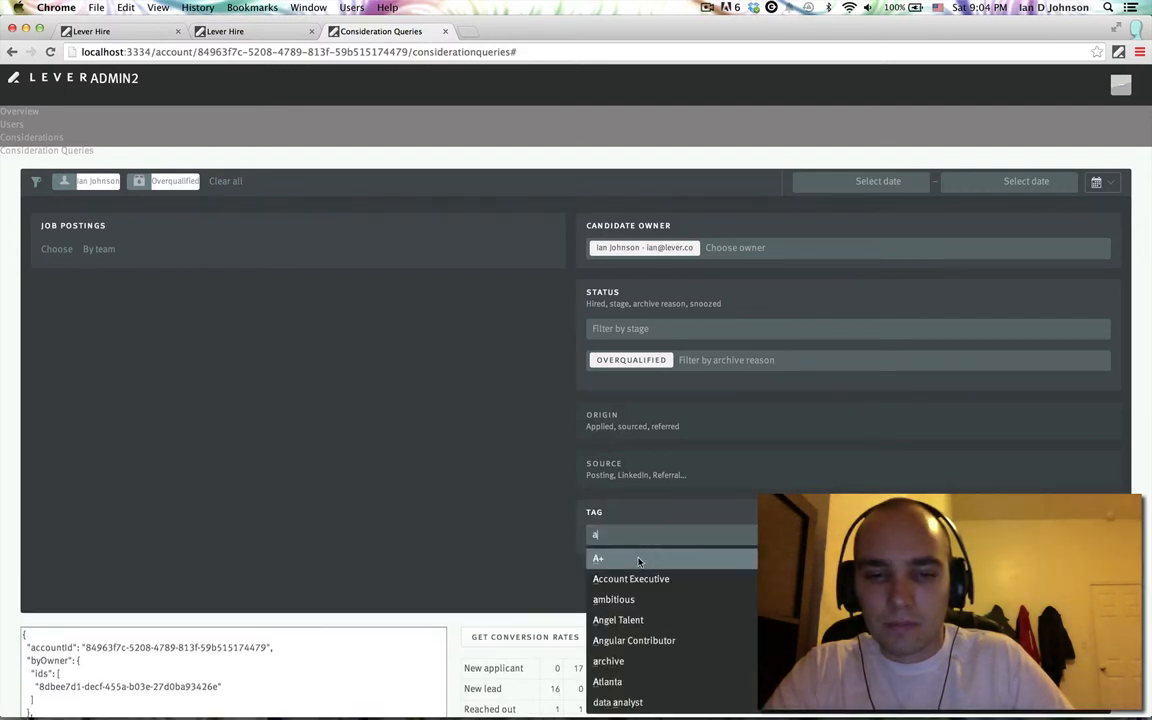
# - Add a tag filter so a byTag entry appears in the query, and view the conversion table
pyautogui.click(598, 558)
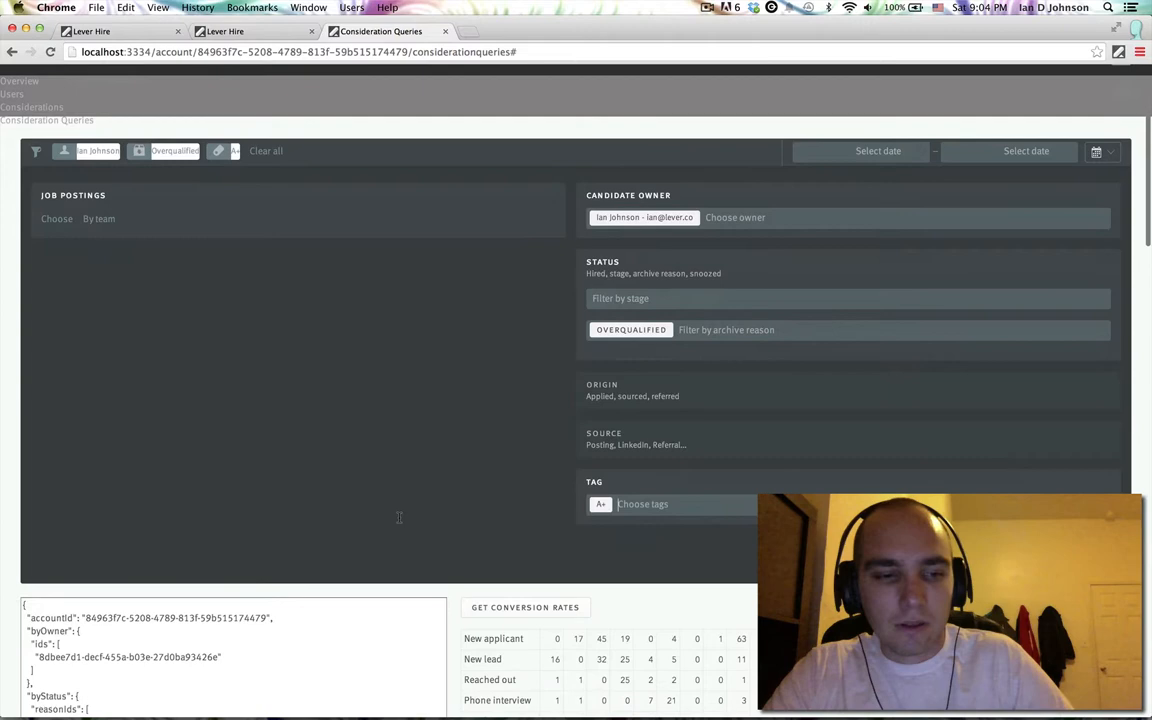
pyautogui.scroll(-3)
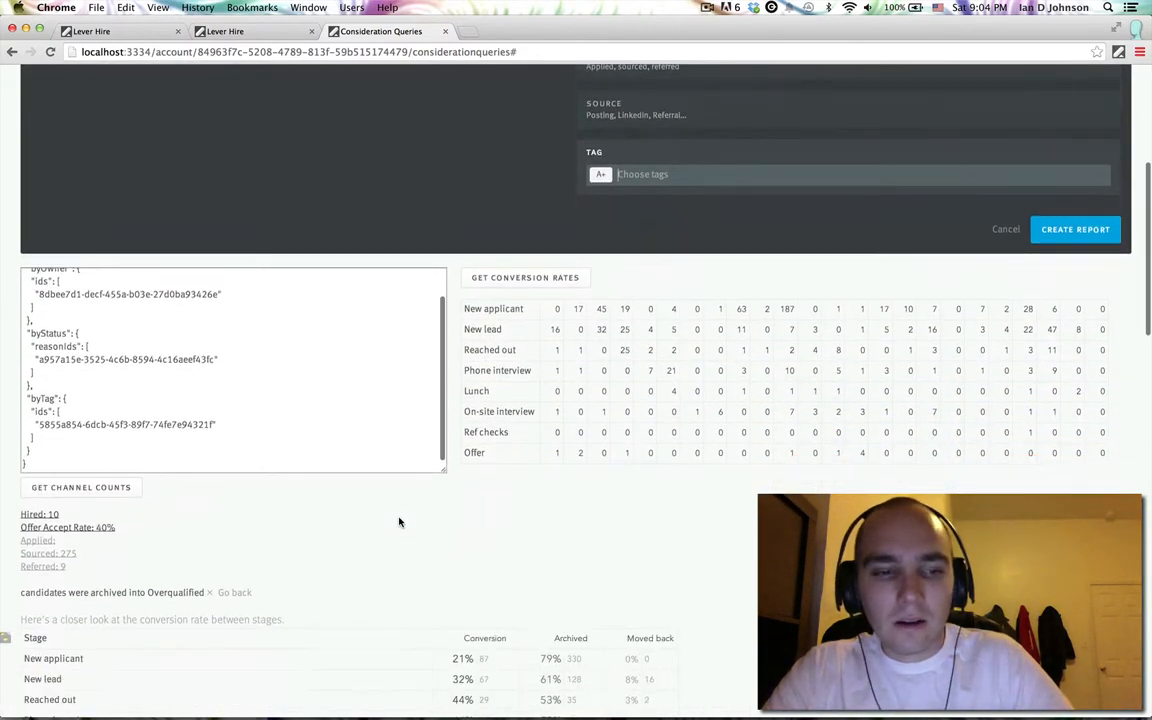
pyautogui.scroll(-3)
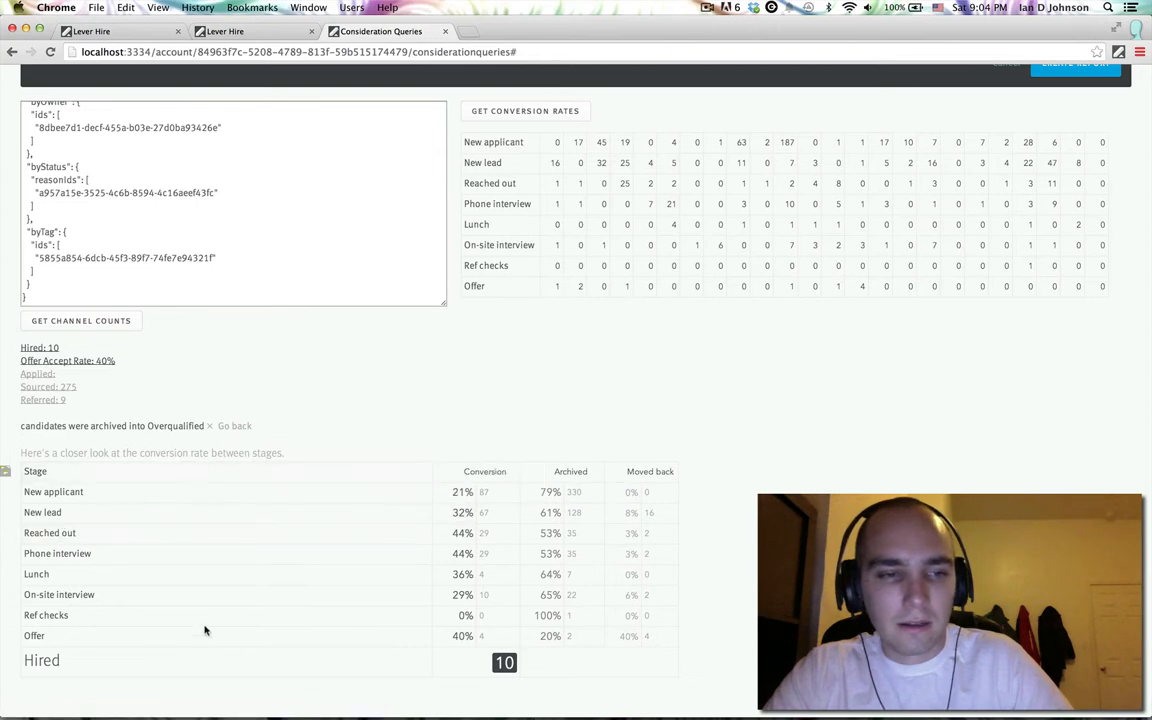
pyautogui.moveTo(524, 560)
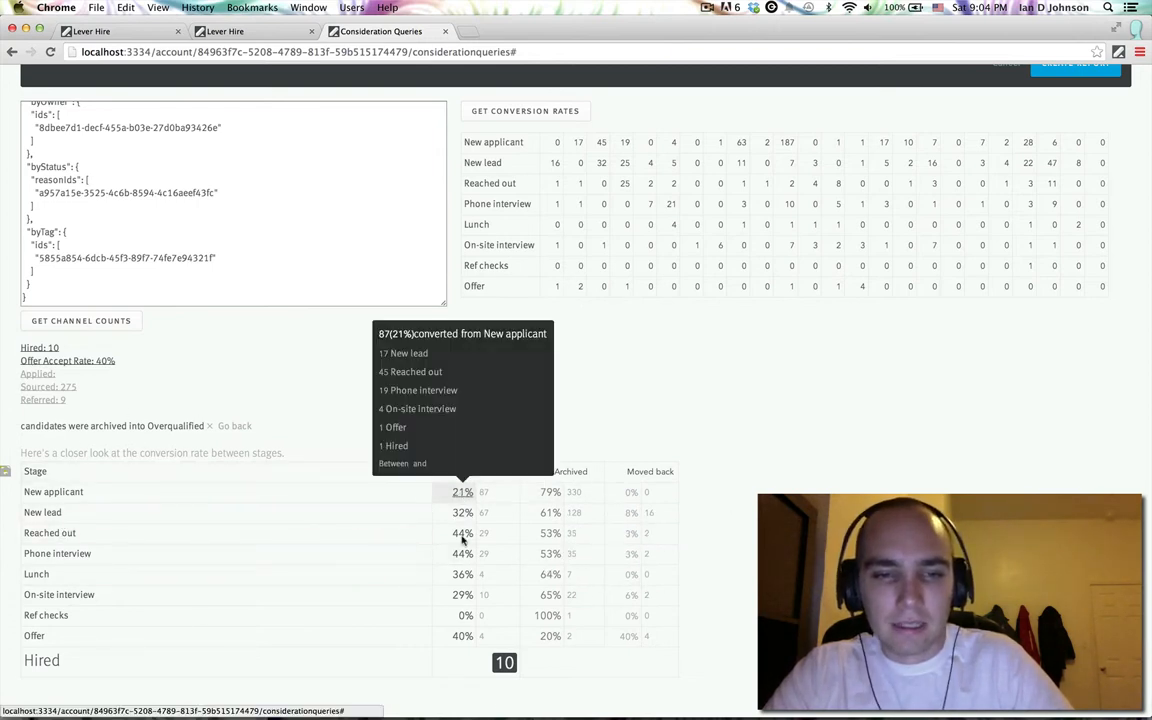
pyautogui.moveTo(550, 532)
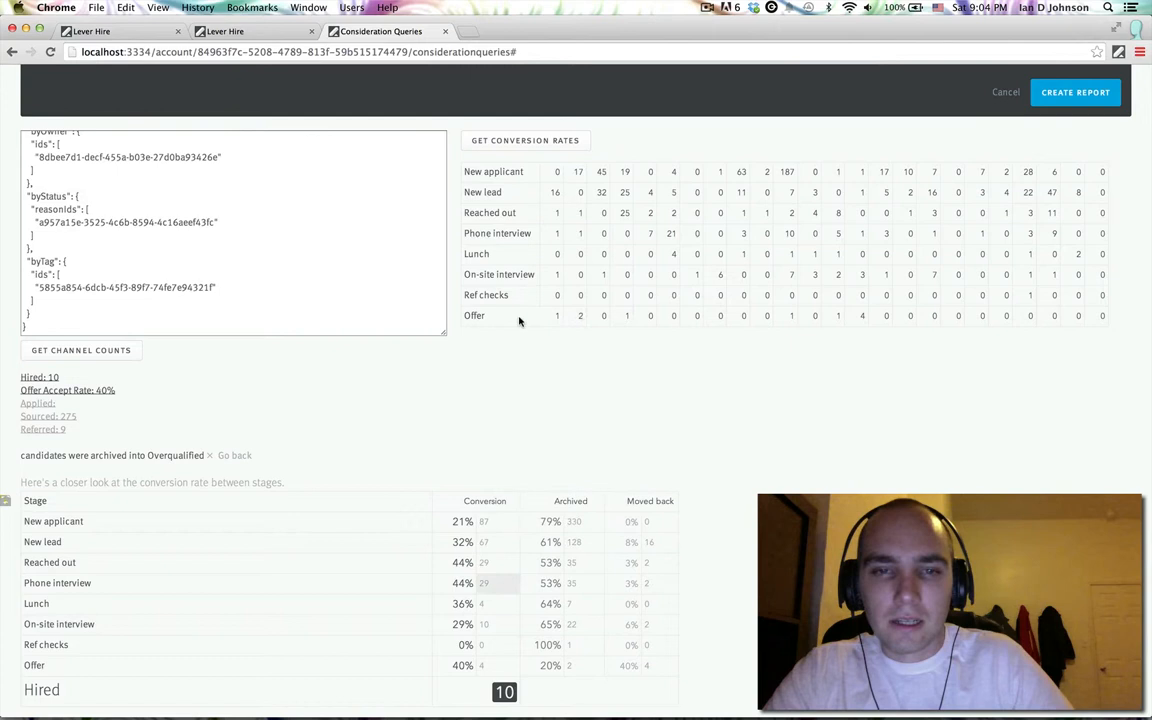
pyautogui.moveTo(544, 176)
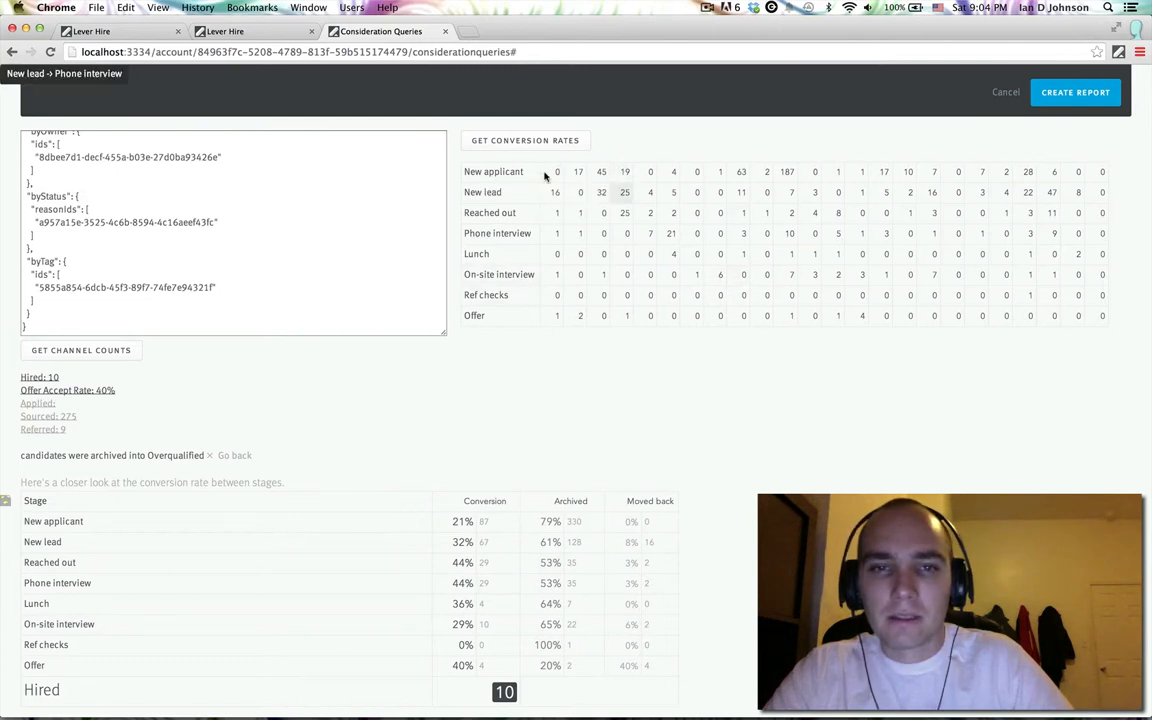
pyautogui.moveTo(576, 172)
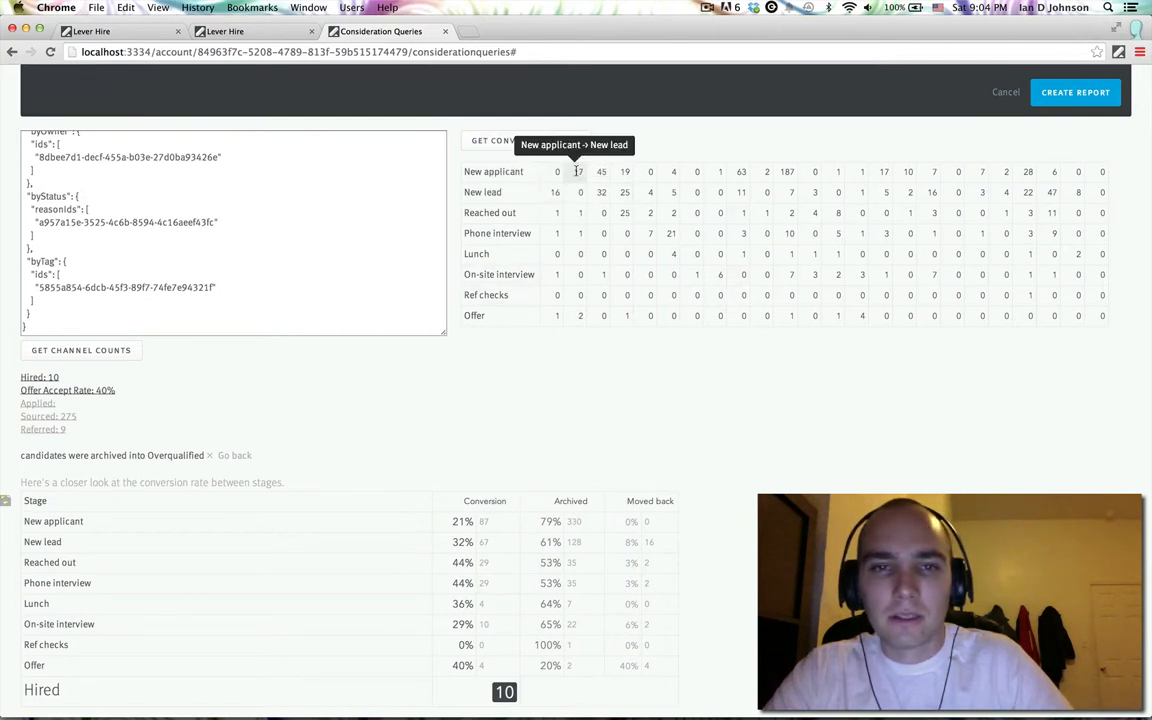
pyautogui.moveTo(612, 172)
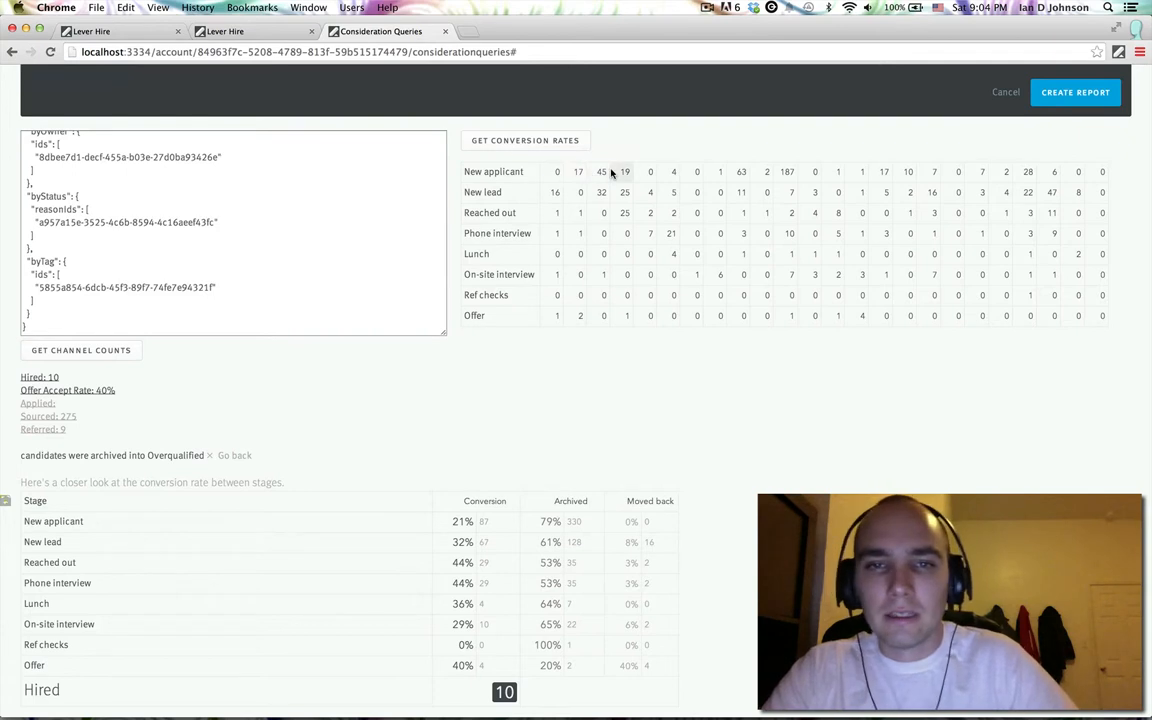
pyautogui.moveTo(624, 192)
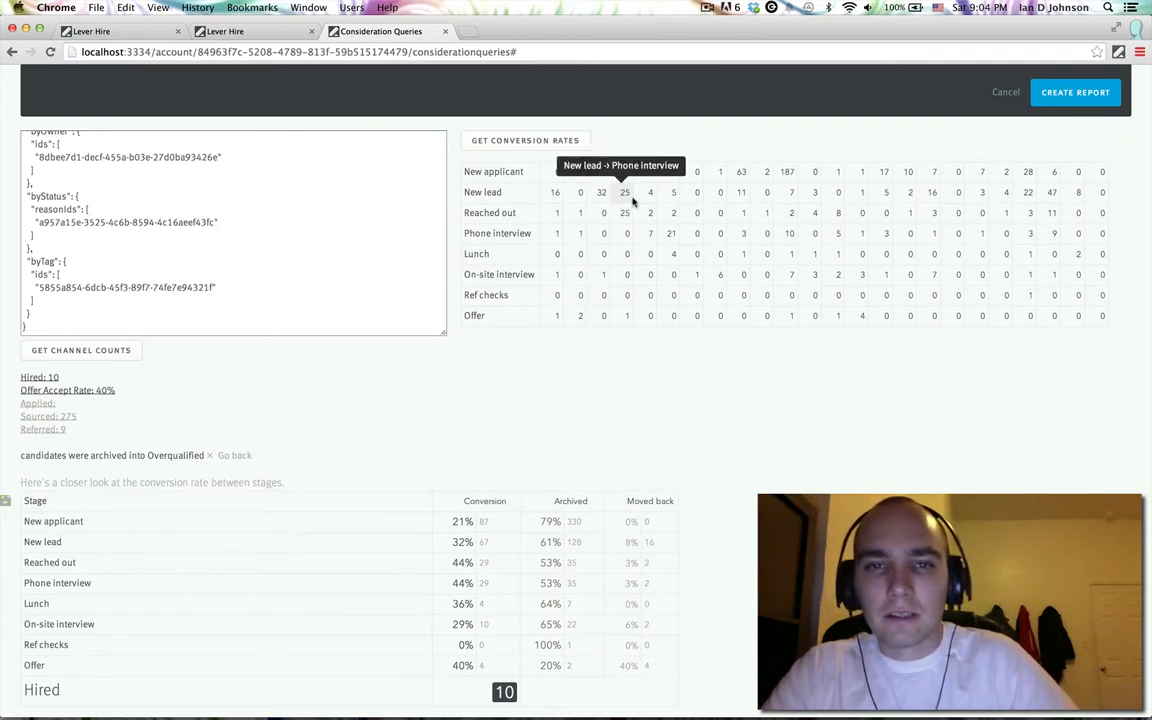
pyautogui.moveTo(672, 232)
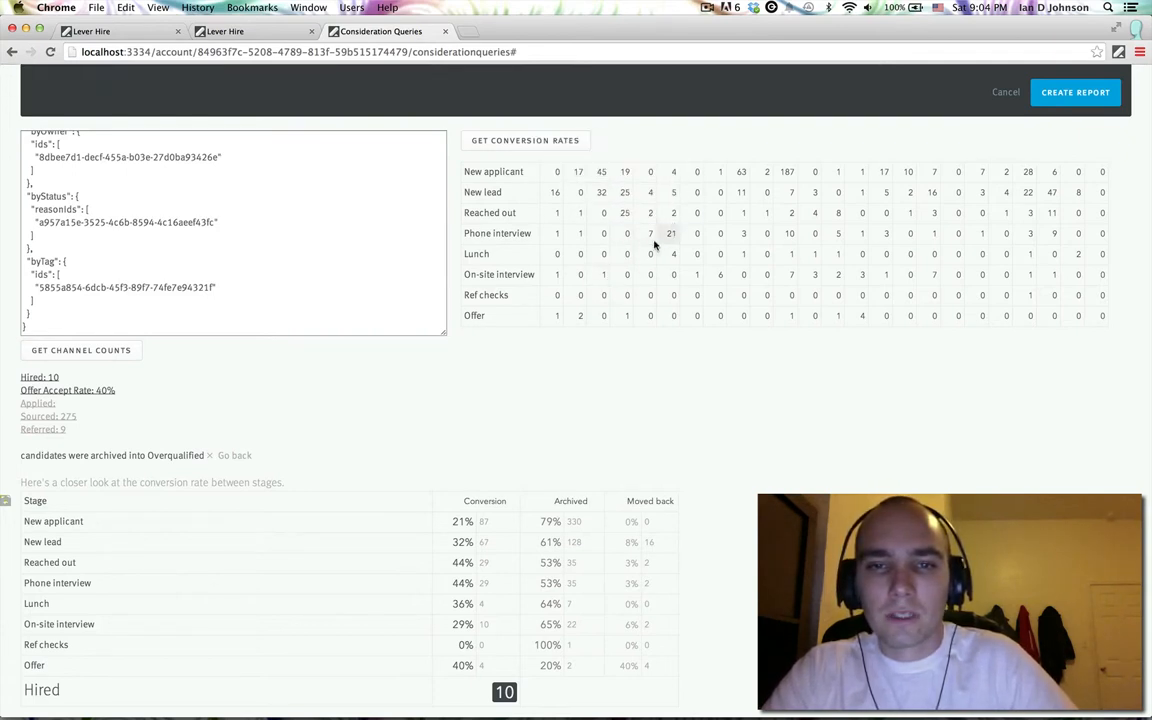
pyautogui.moveTo(596, 276)
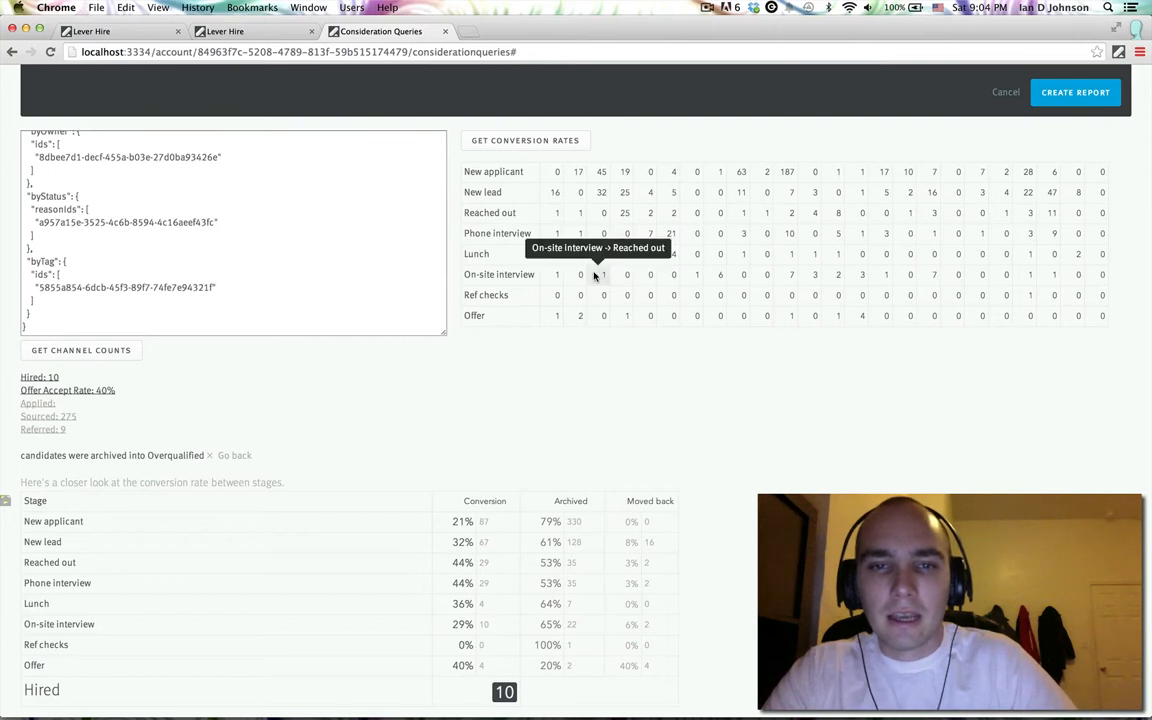
pyautogui.moveTo(580, 192)
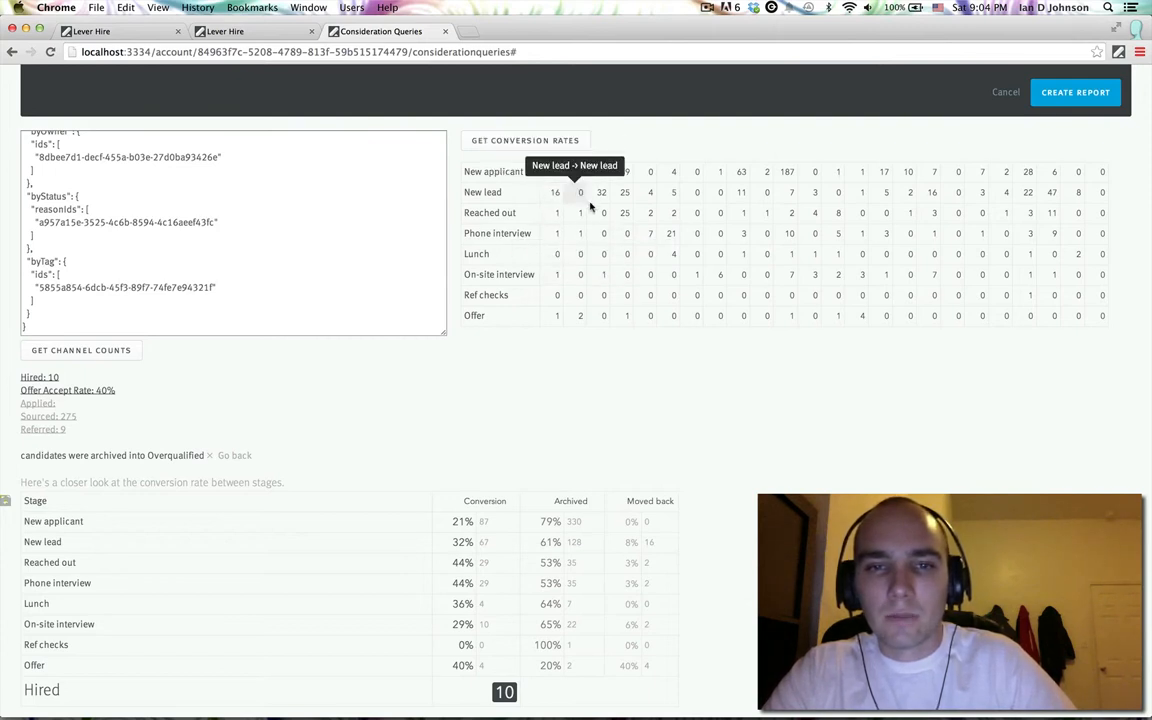
pyautogui.moveTo(740, 316)
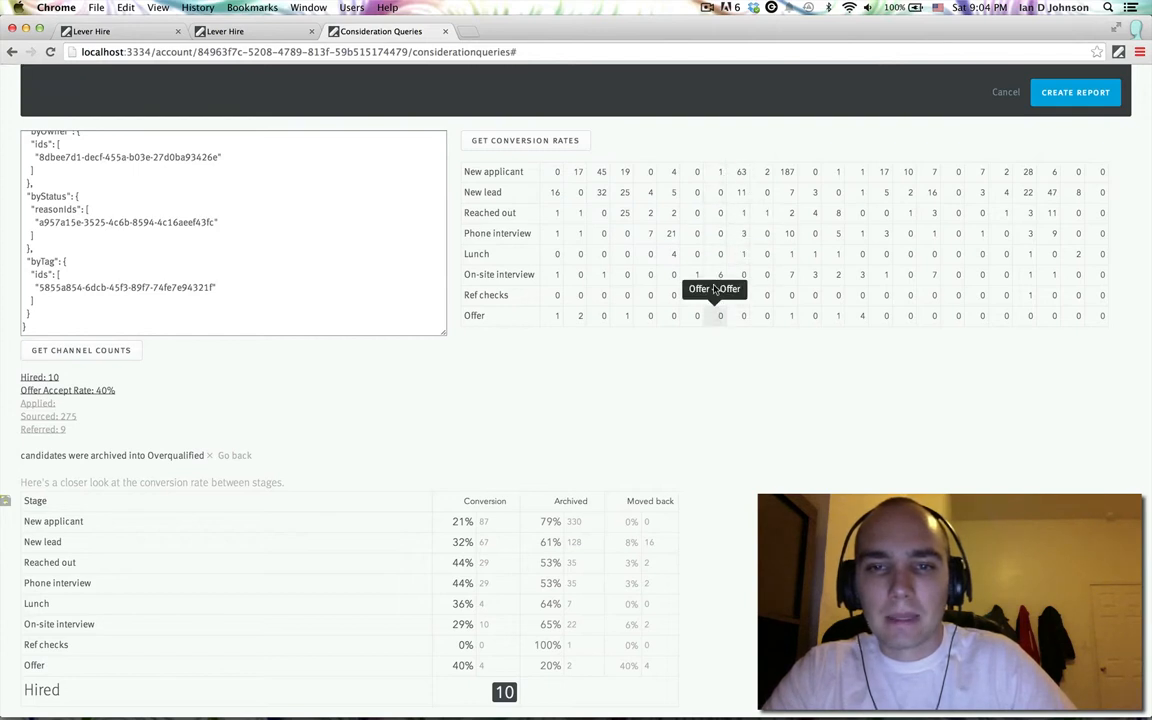
pyautogui.moveTo(580, 192)
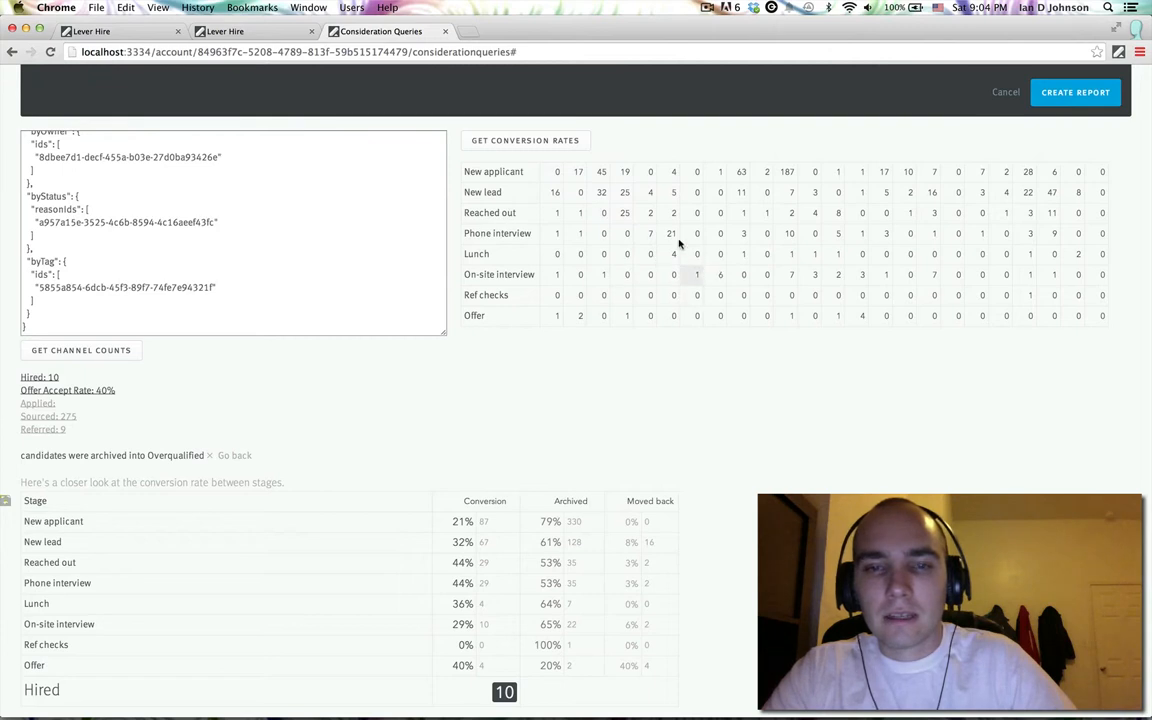
pyautogui.moveTo(576, 172)
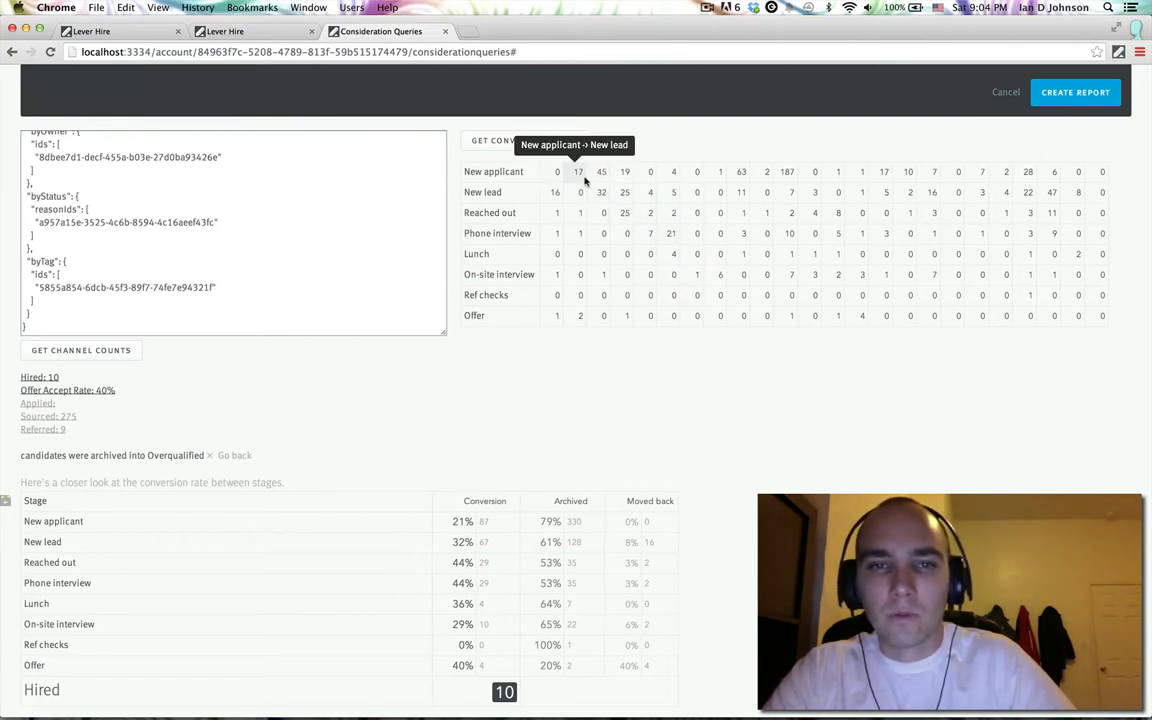
pyautogui.moveTo(650, 232)
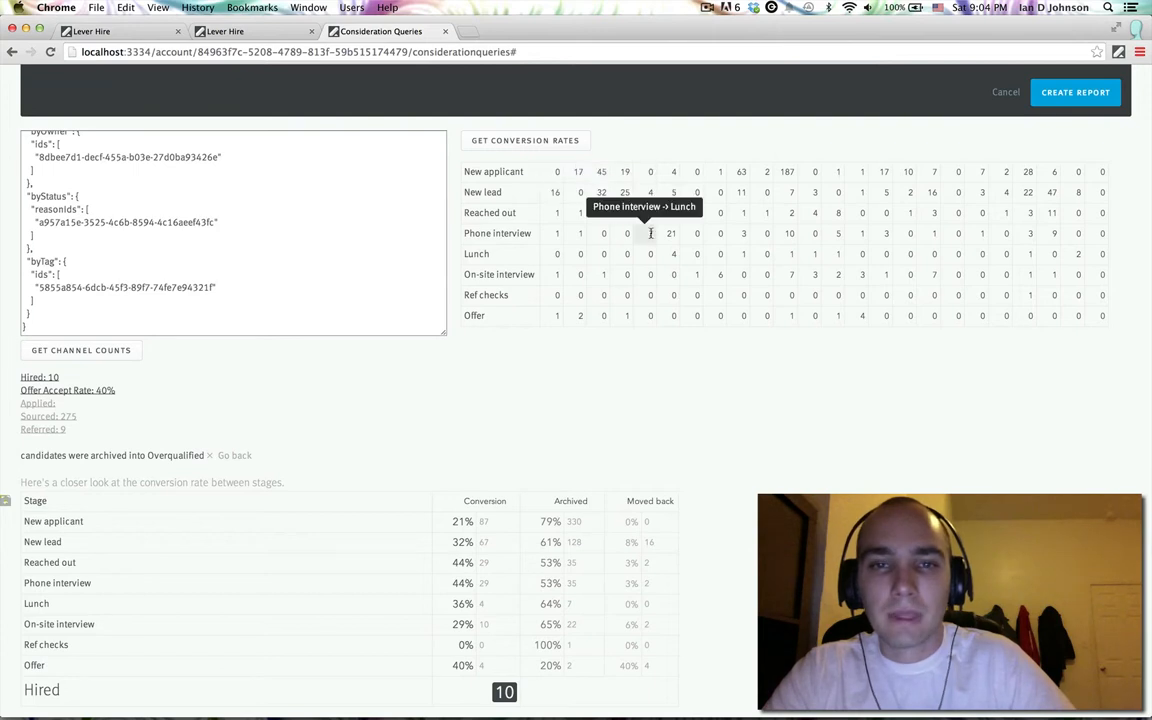
pyautogui.moveTo(720, 296)
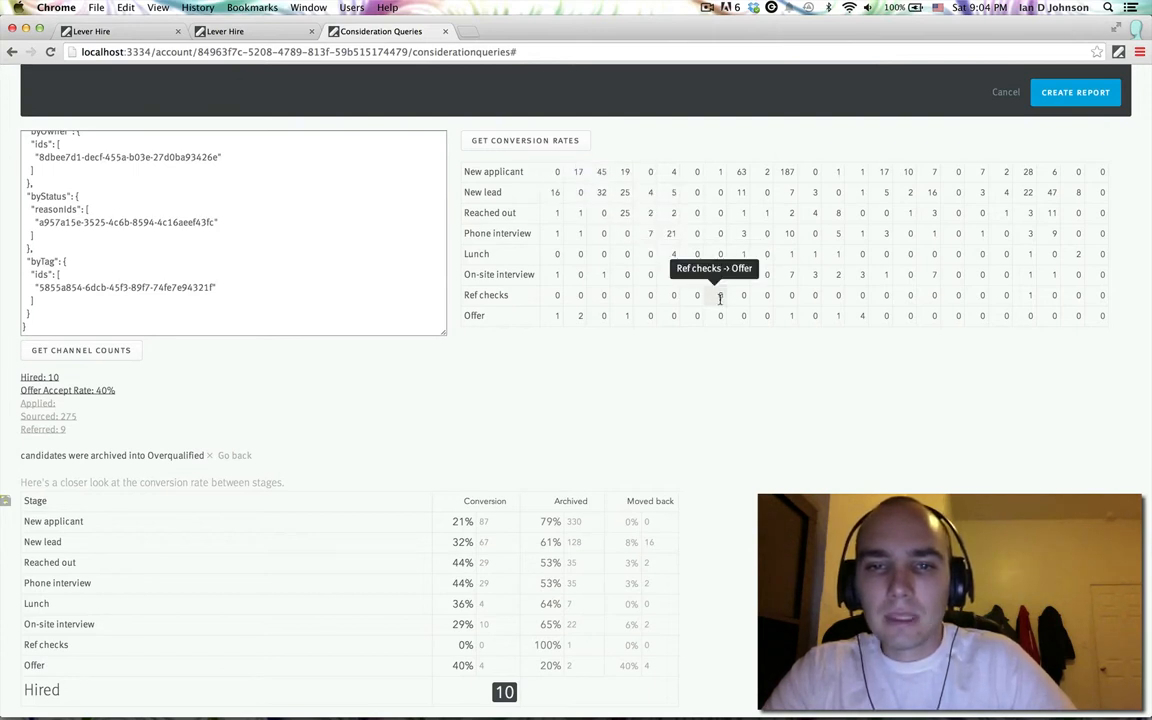
pyautogui.moveTo(652, 260)
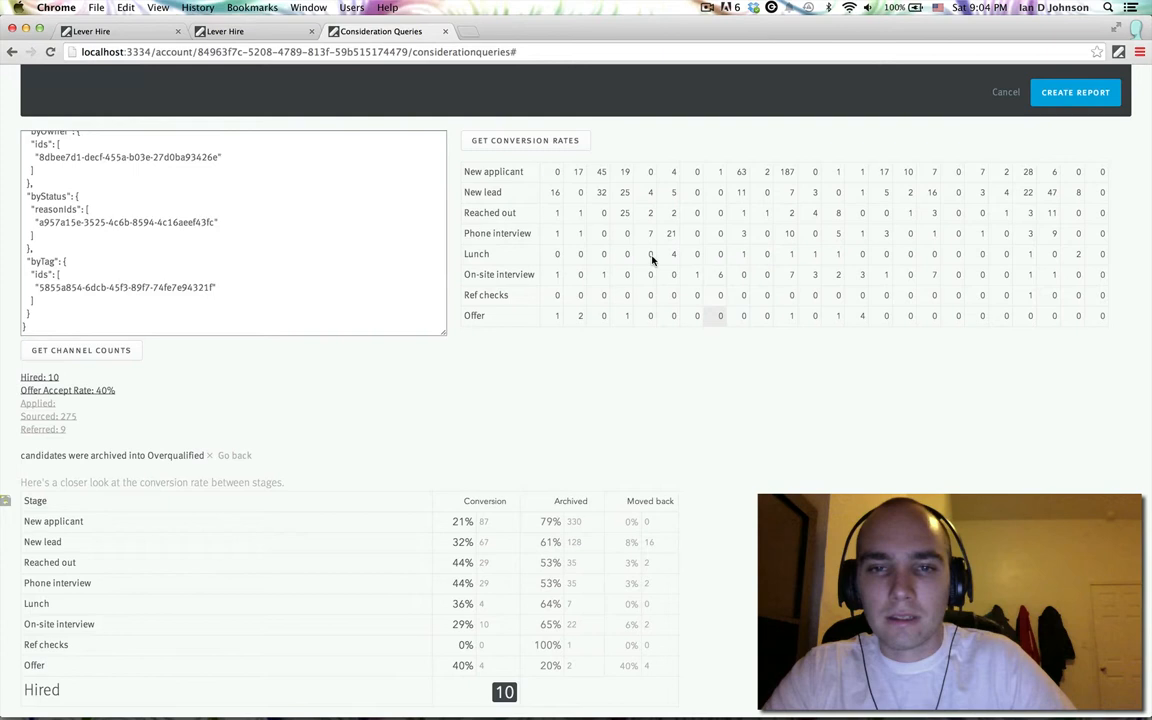
pyautogui.moveTo(580, 274)
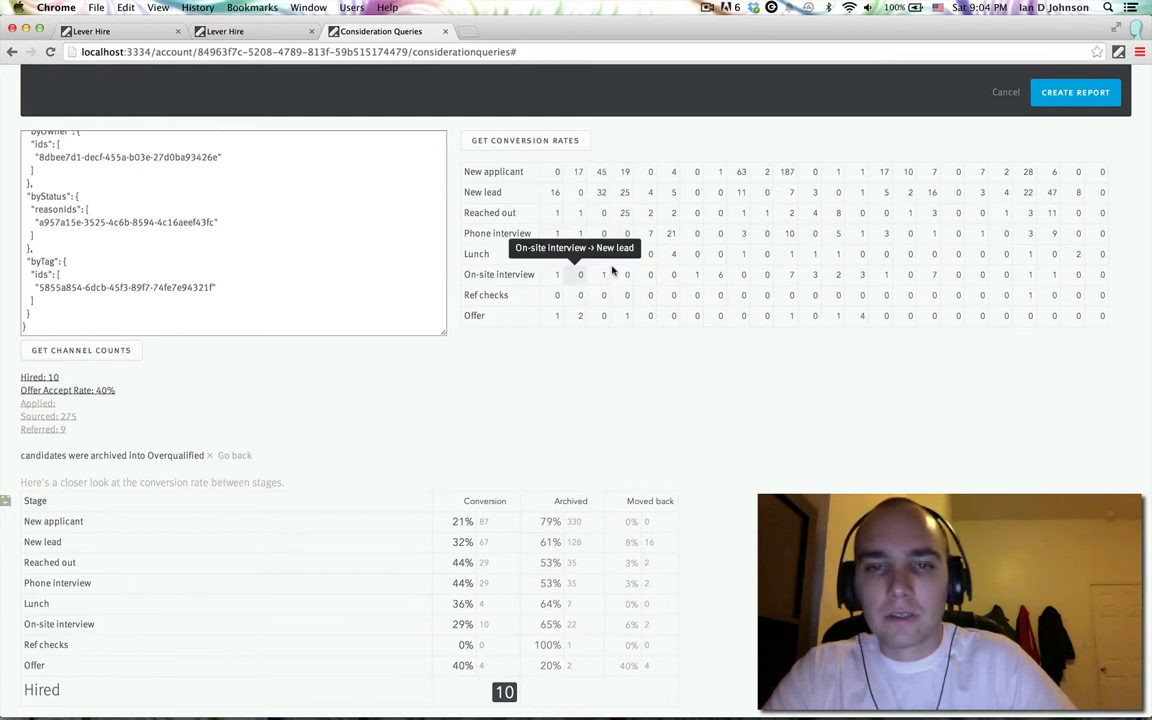
pyautogui.moveTo(580, 316)
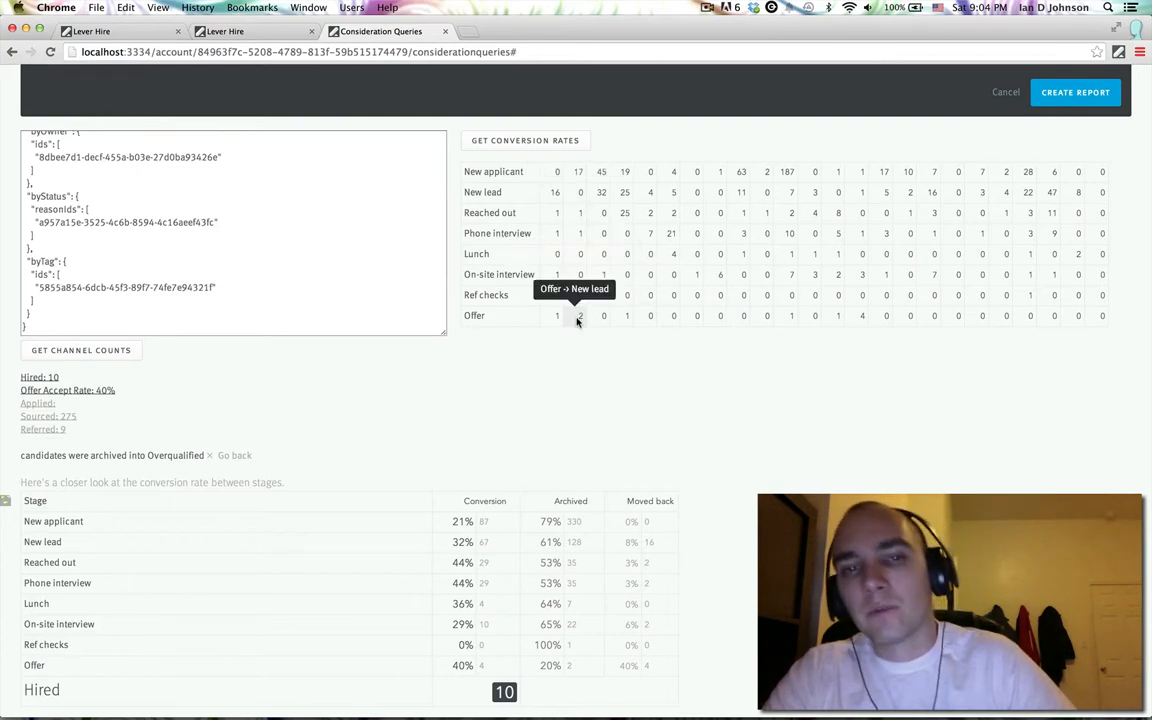
pyautogui.moveTo(594, 172)
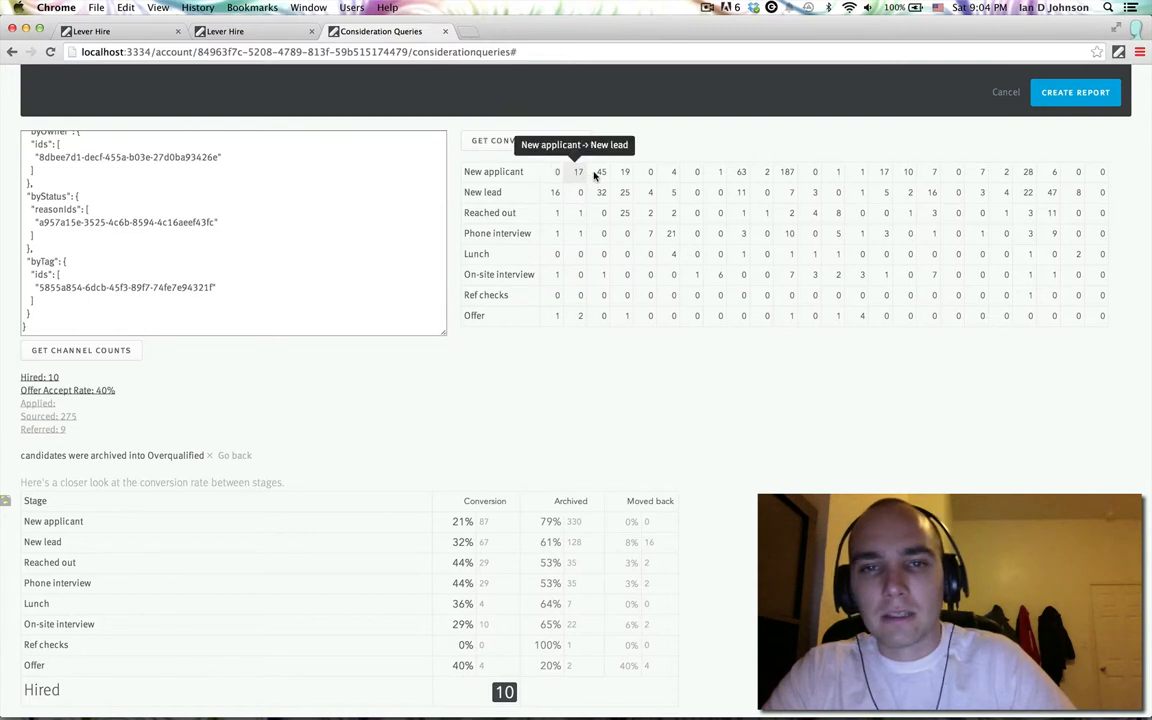
pyautogui.moveTo(530, 188)
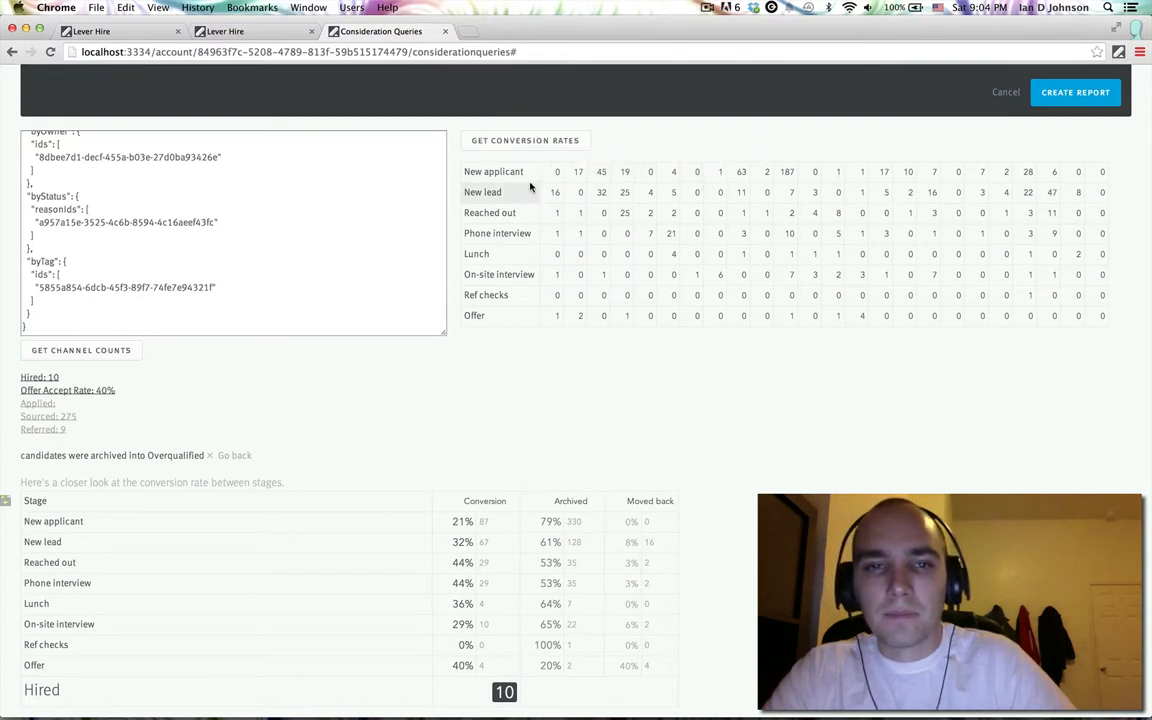
pyautogui.moveTo(754, 468)
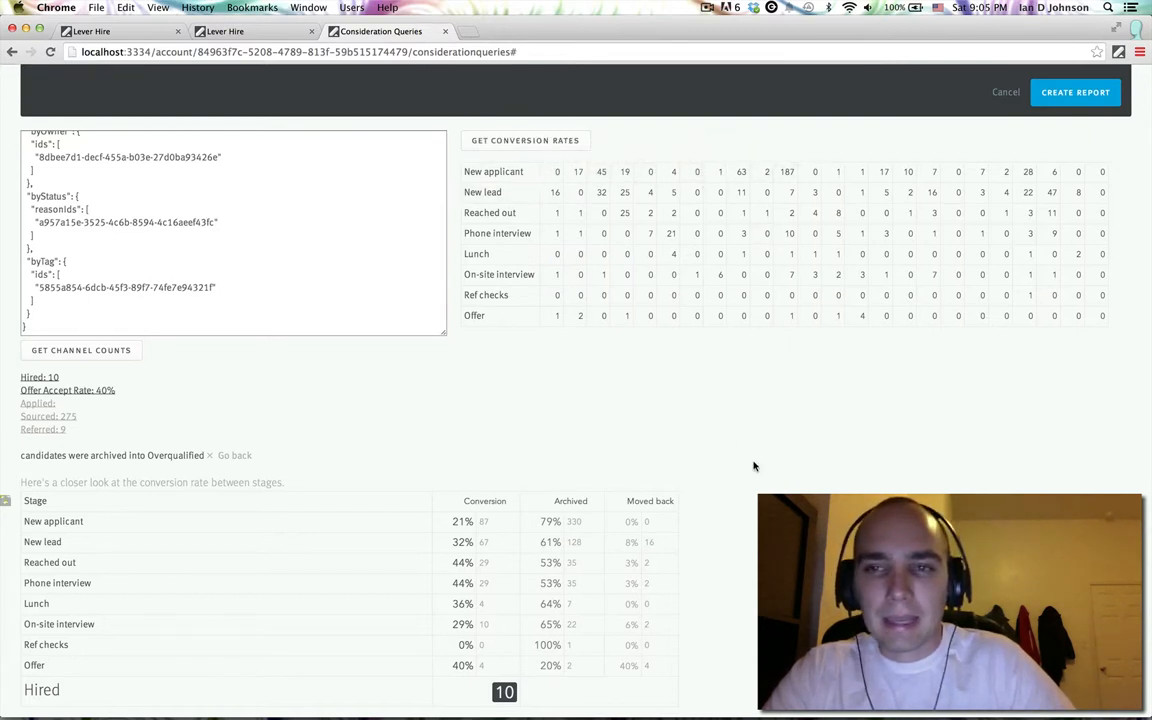
pyautogui.moveTo(932, 192)
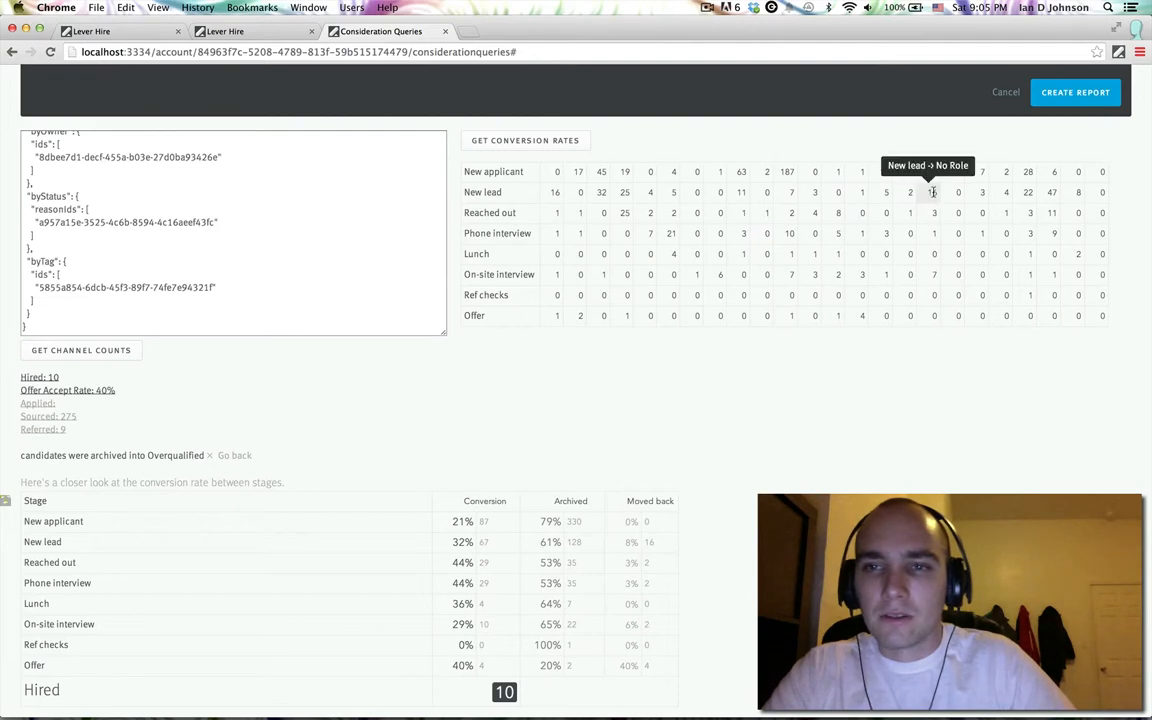
pyautogui.moveTo(848, 402)
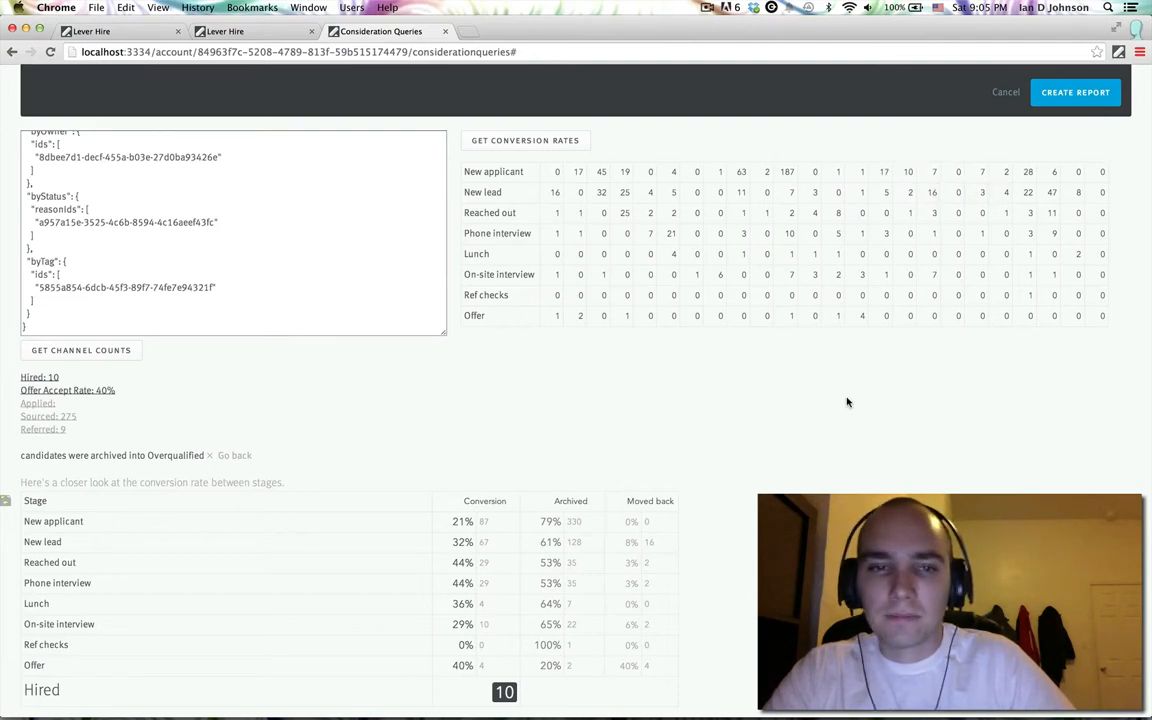
pyautogui.scroll(-3)
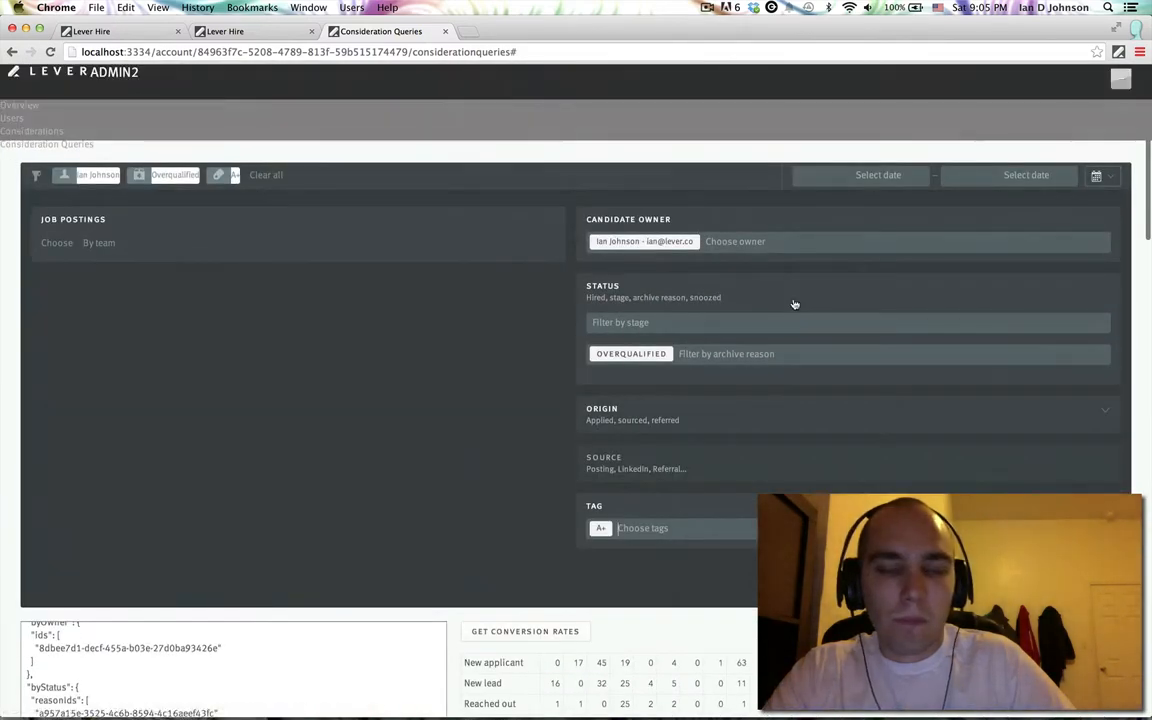
# - Scroll the Conversion rates report and list the 4 candidates archived from Offer
pyautogui.scroll(-3)
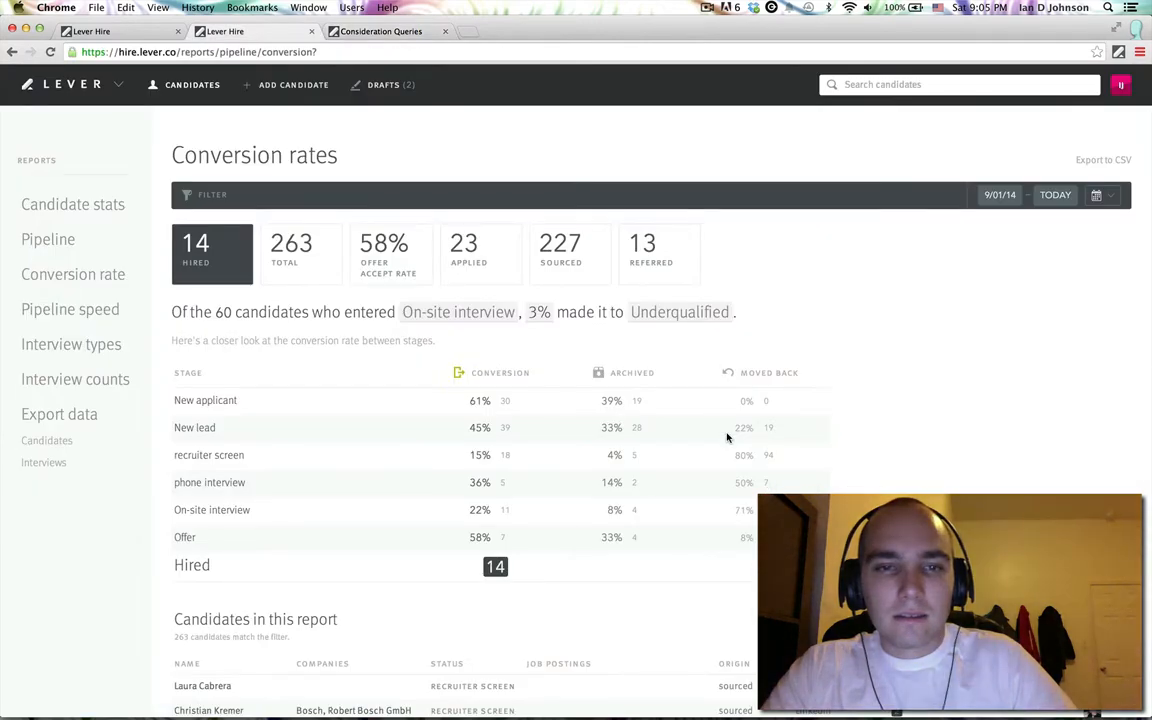
pyautogui.moveTo(800, 454)
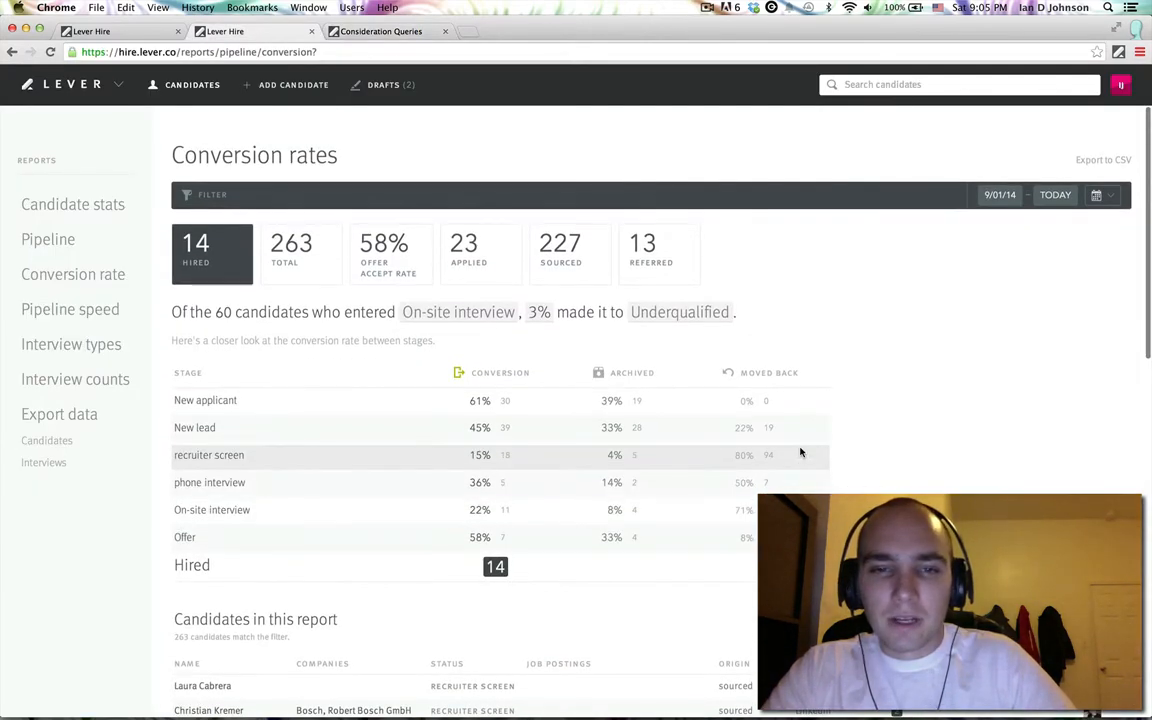
pyautogui.scroll(-3)
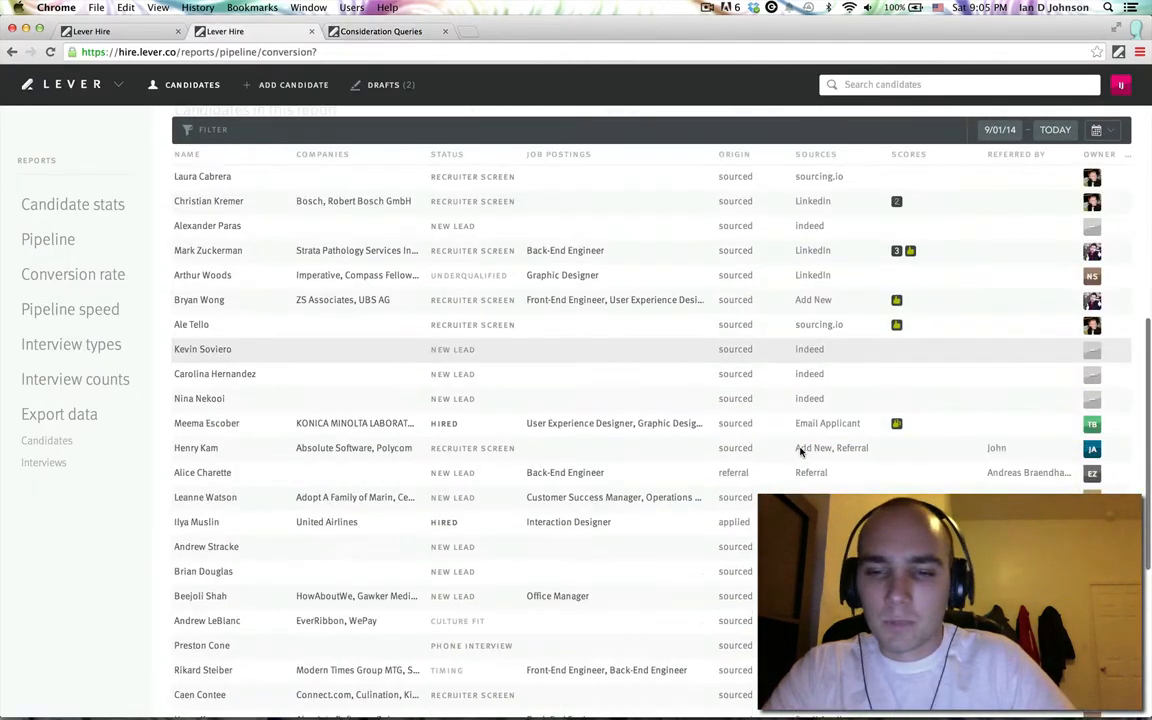
pyautogui.scroll(3)
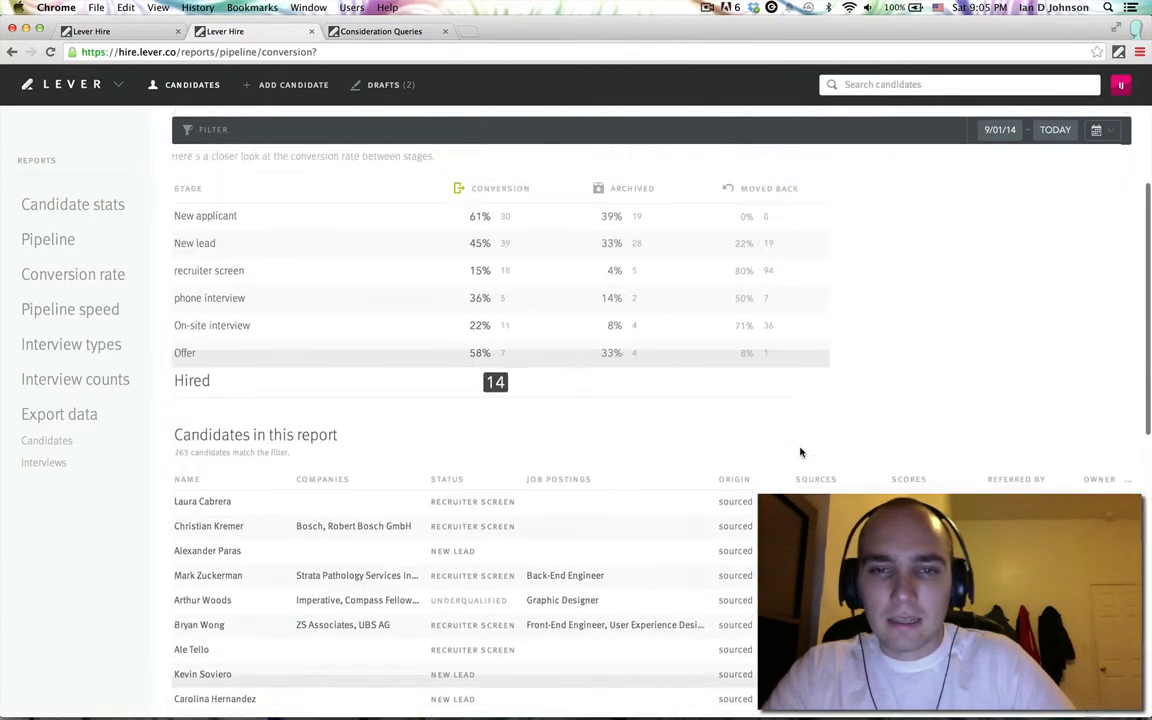
pyautogui.scroll(3)
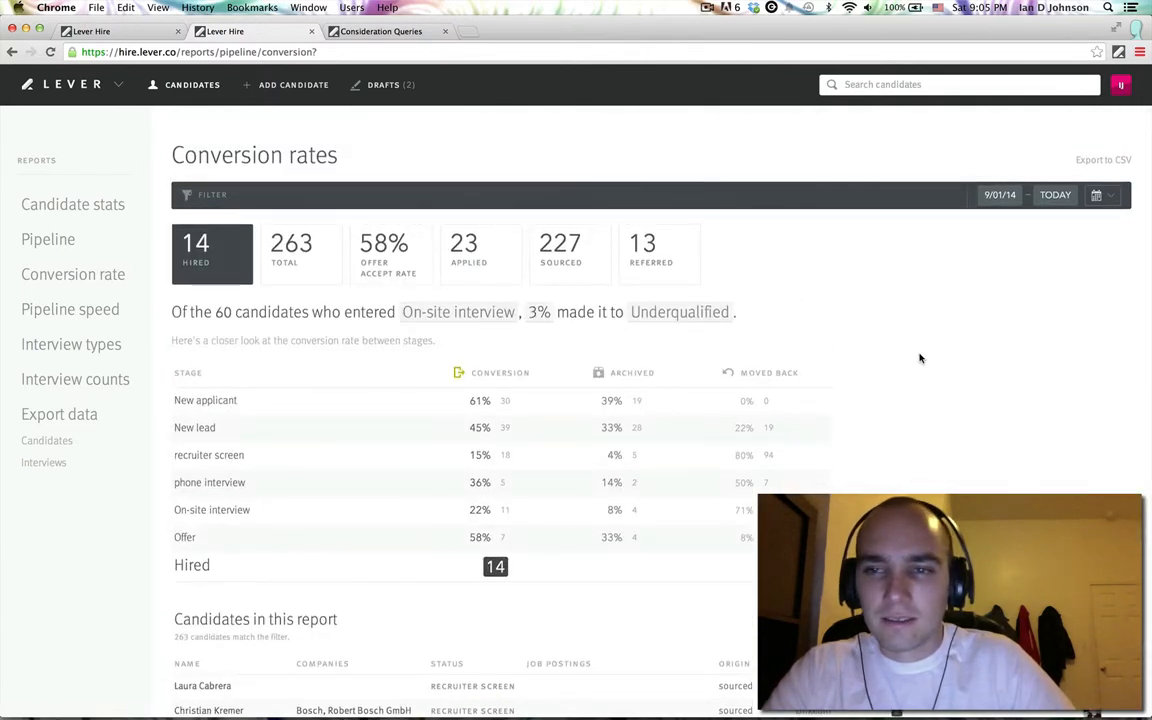
pyautogui.scroll(-3)
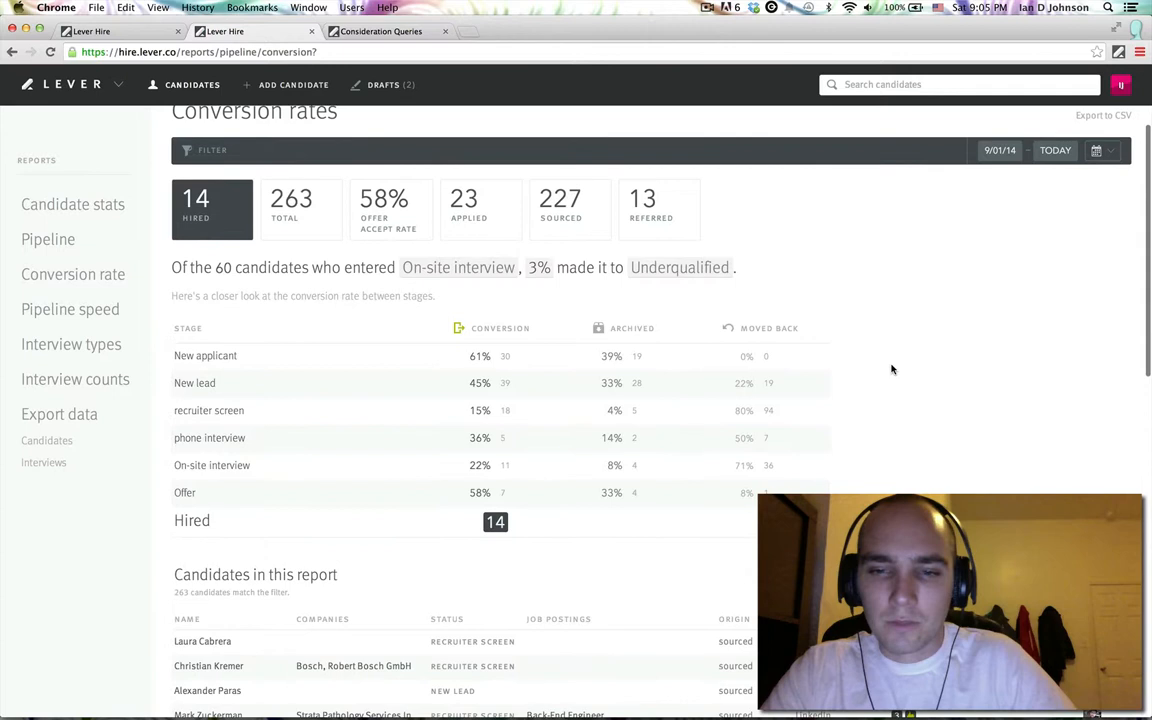
pyautogui.scroll(-3)
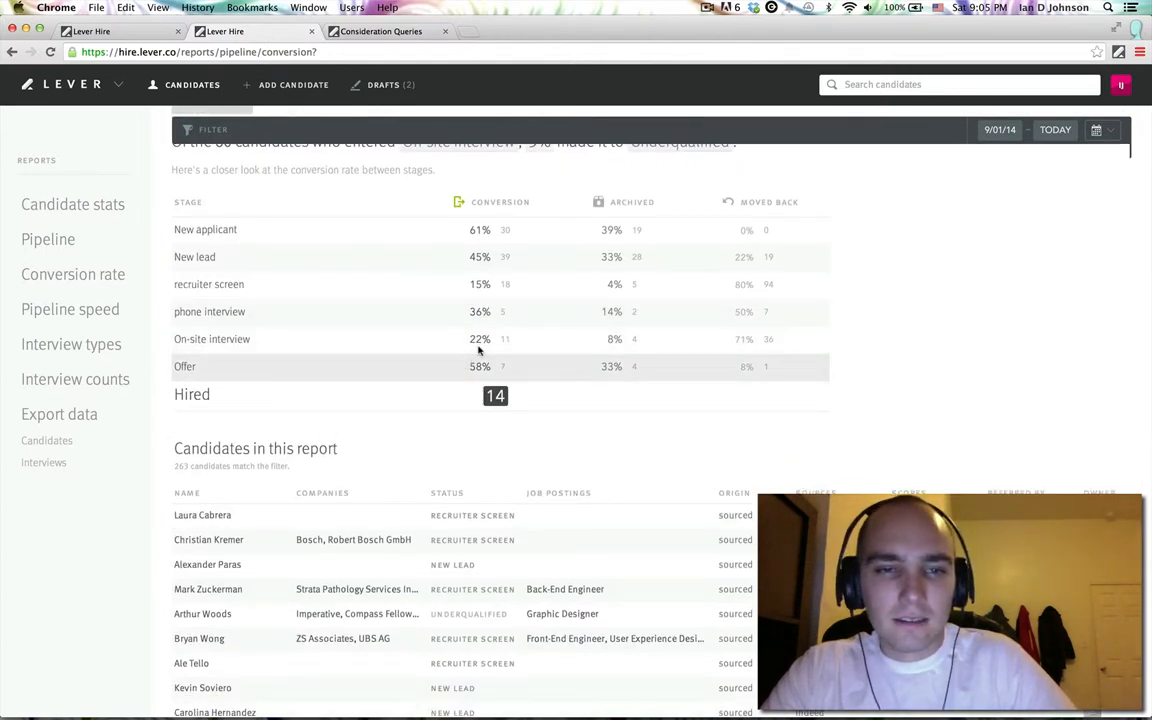
pyautogui.moveTo(480, 340)
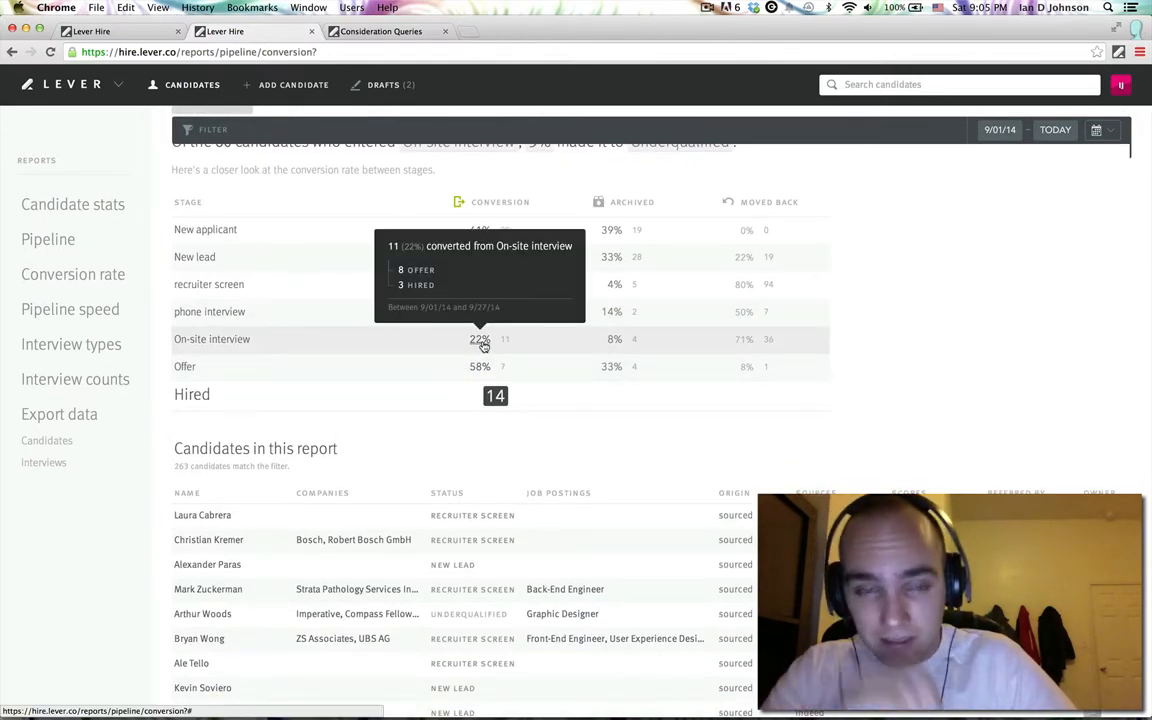
pyautogui.moveTo(612, 366)
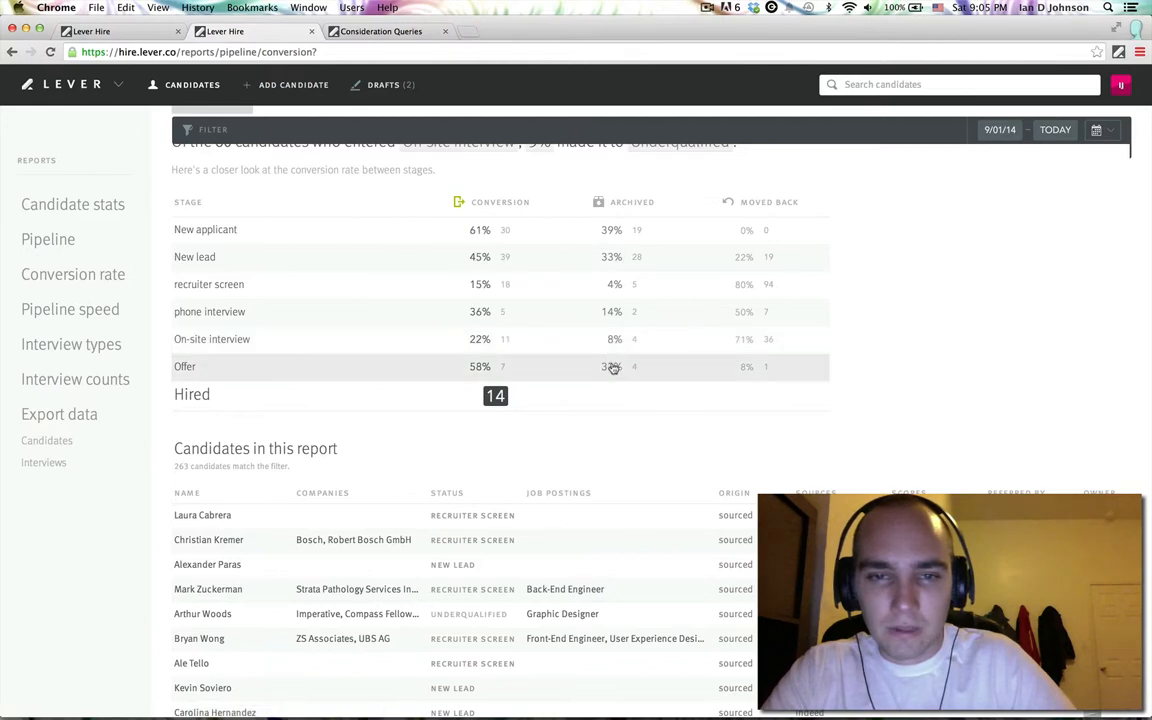
pyautogui.click(612, 366)
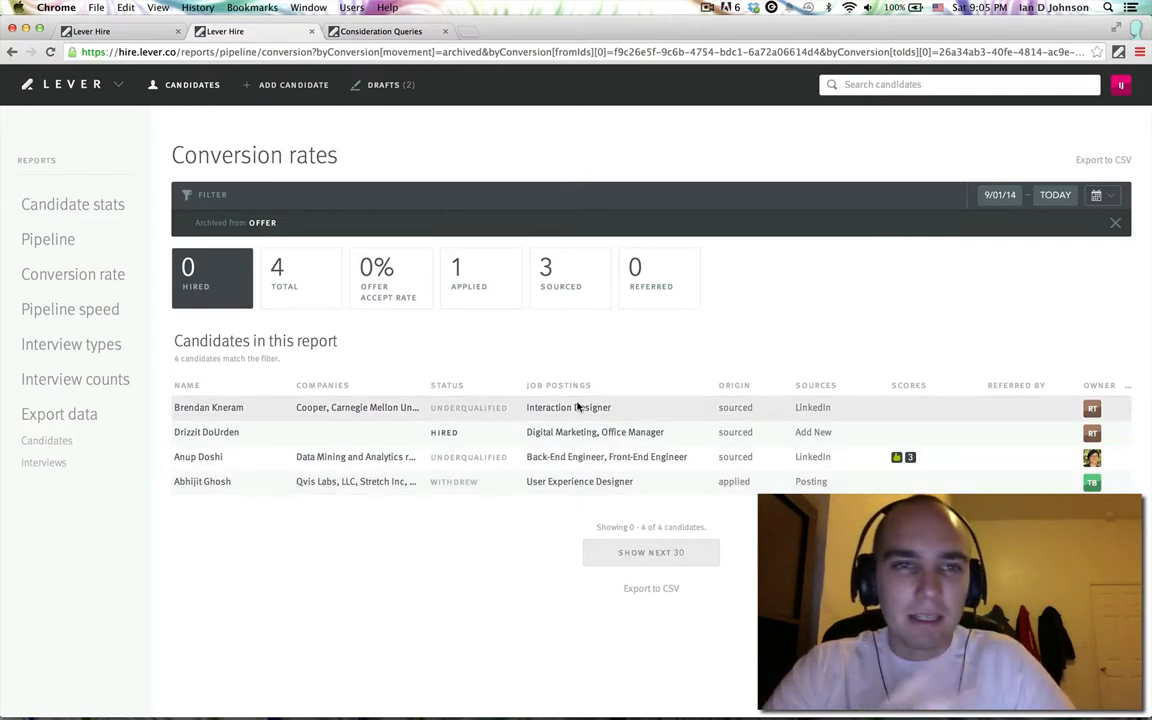
pyautogui.moveTo(400, 360)
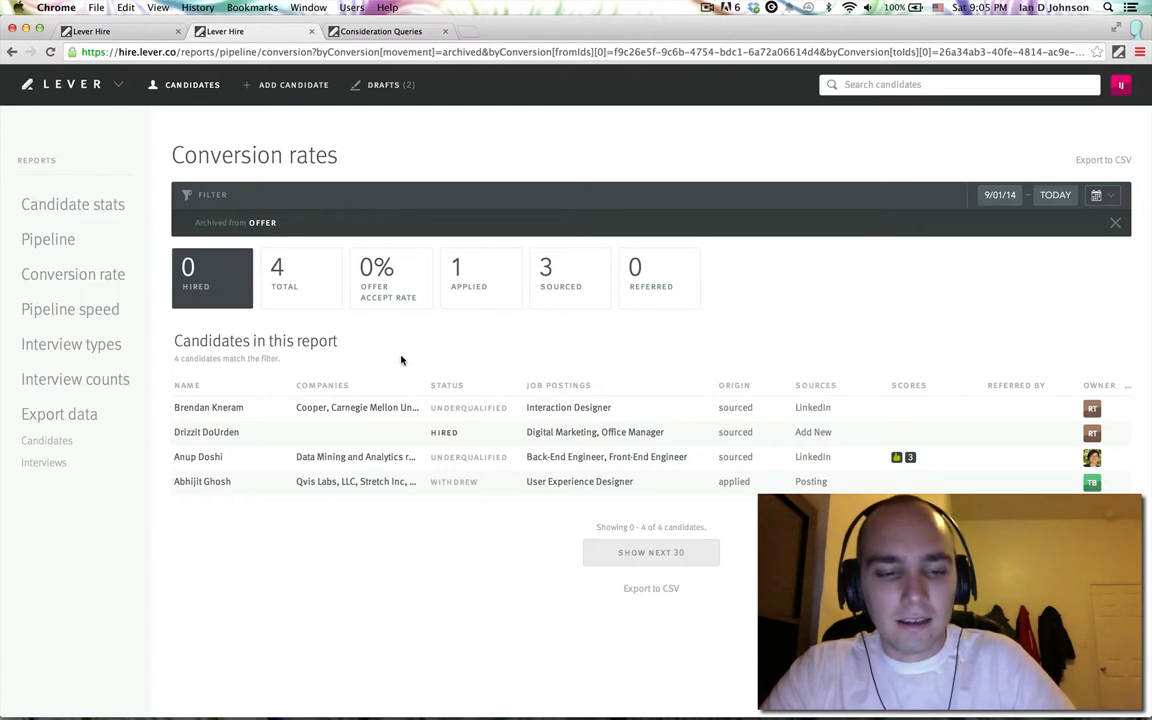